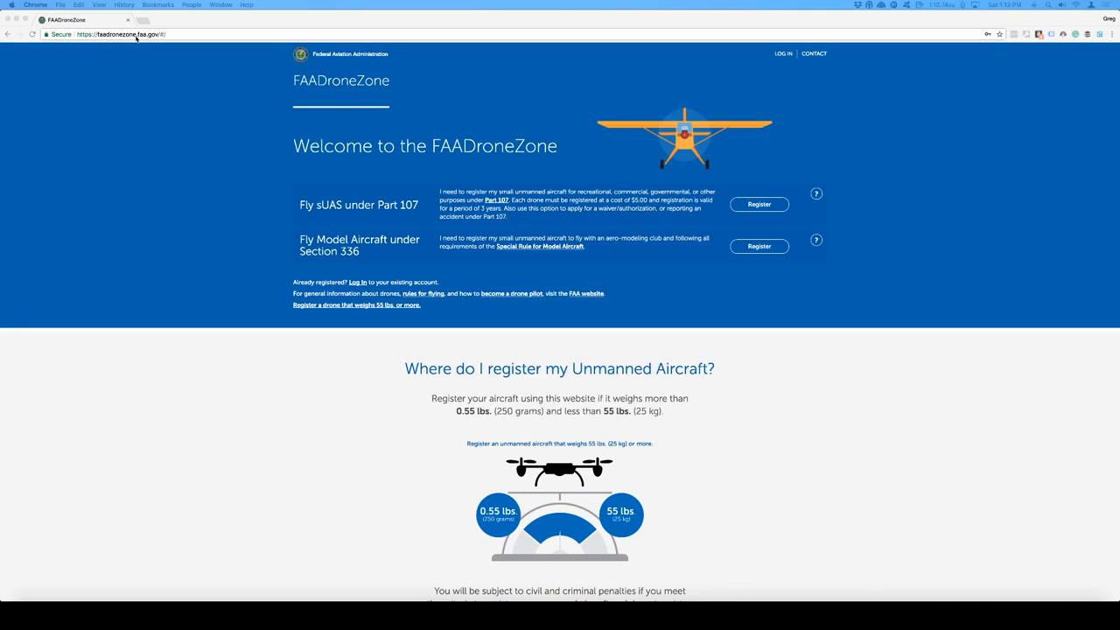
mouse_move(429, 72)
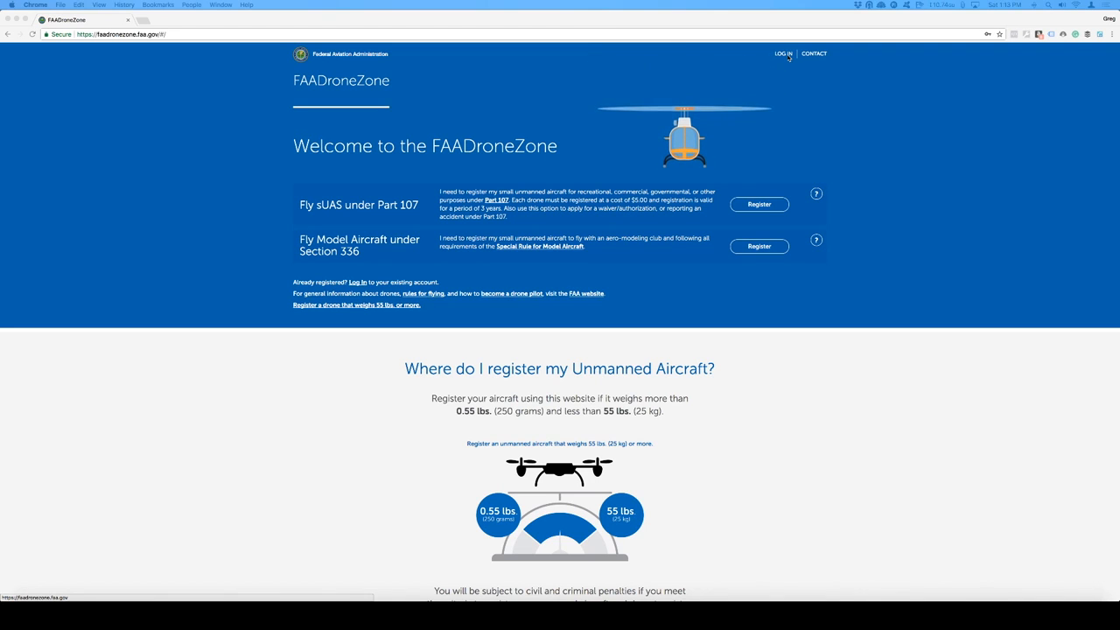
Step: Scroll down the FAADroneZone home page before logging in
scroll(down, 3)
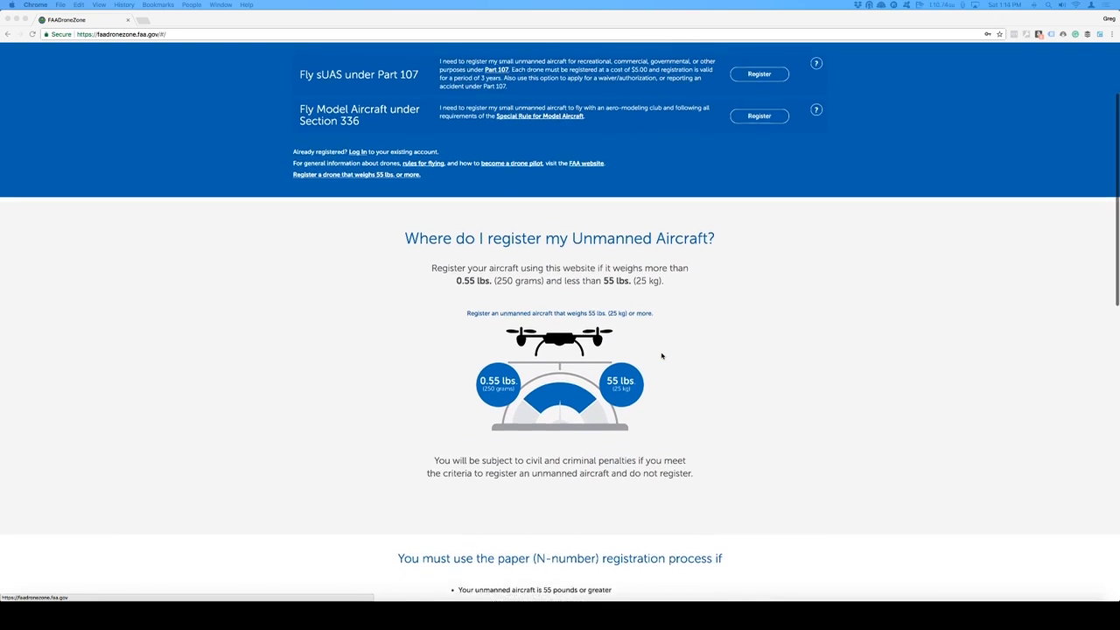
scroll(down, 3)
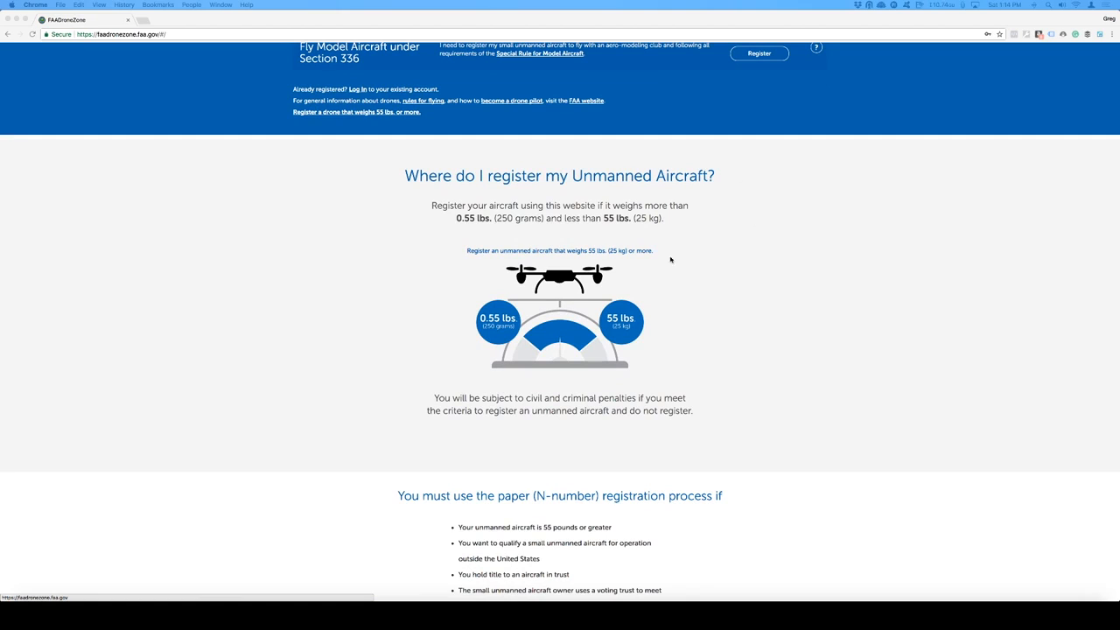
mouse_move(676, 289)
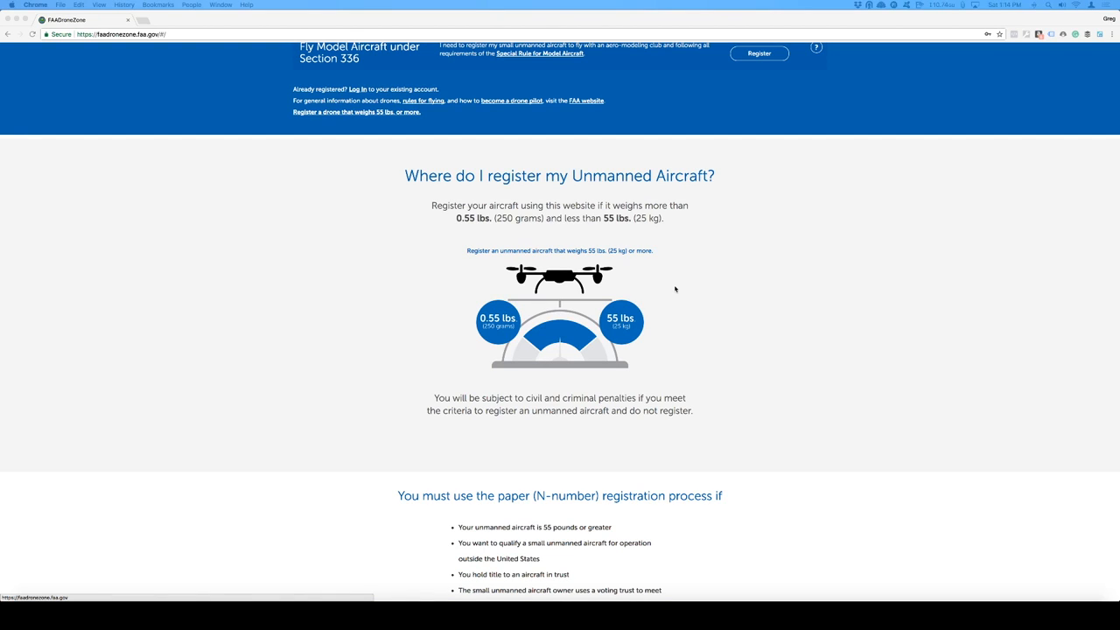
mouse_move(679, 262)
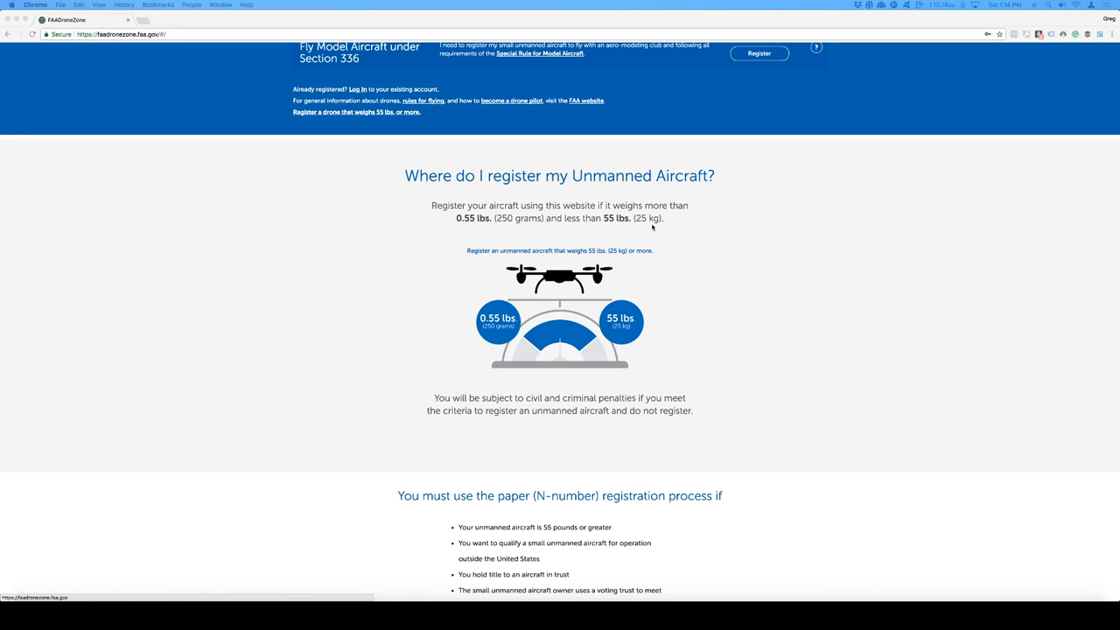
scroll(down, 3)
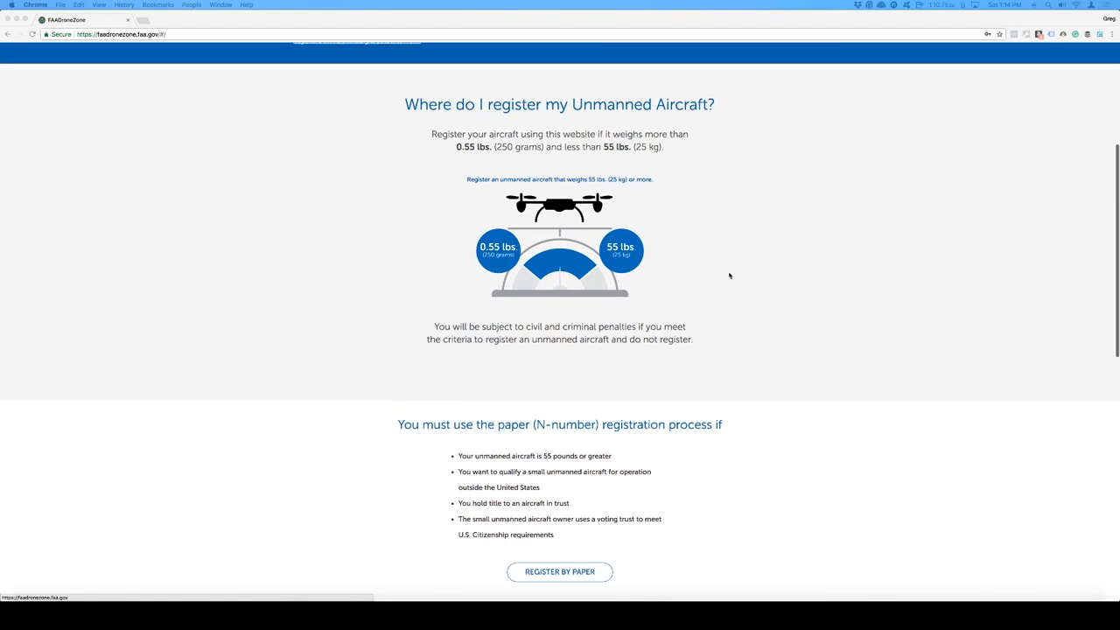
scroll(down, 3)
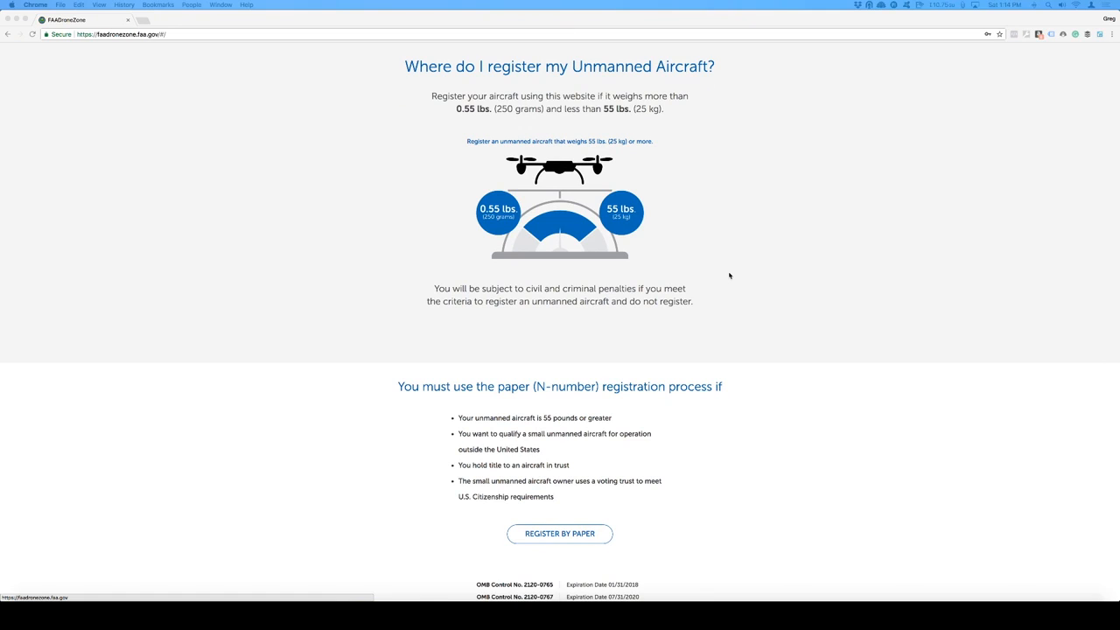
mouse_move(700, 273)
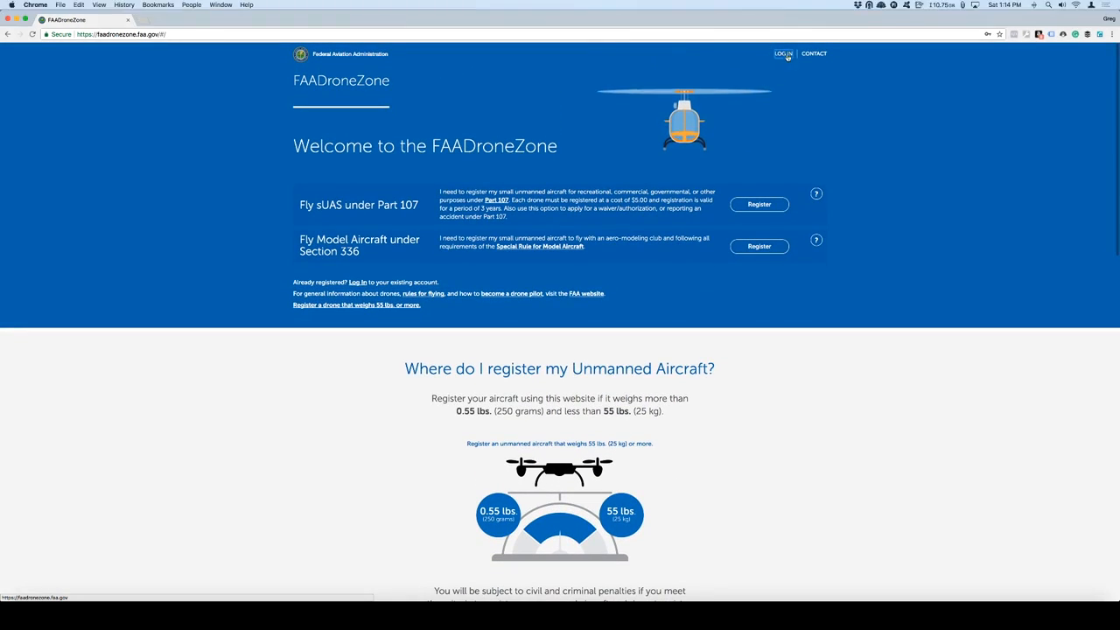
Step: Log in to the existing account, accepting the System Use Notice, and reach the Section 336 Dashboard
click(782, 53)
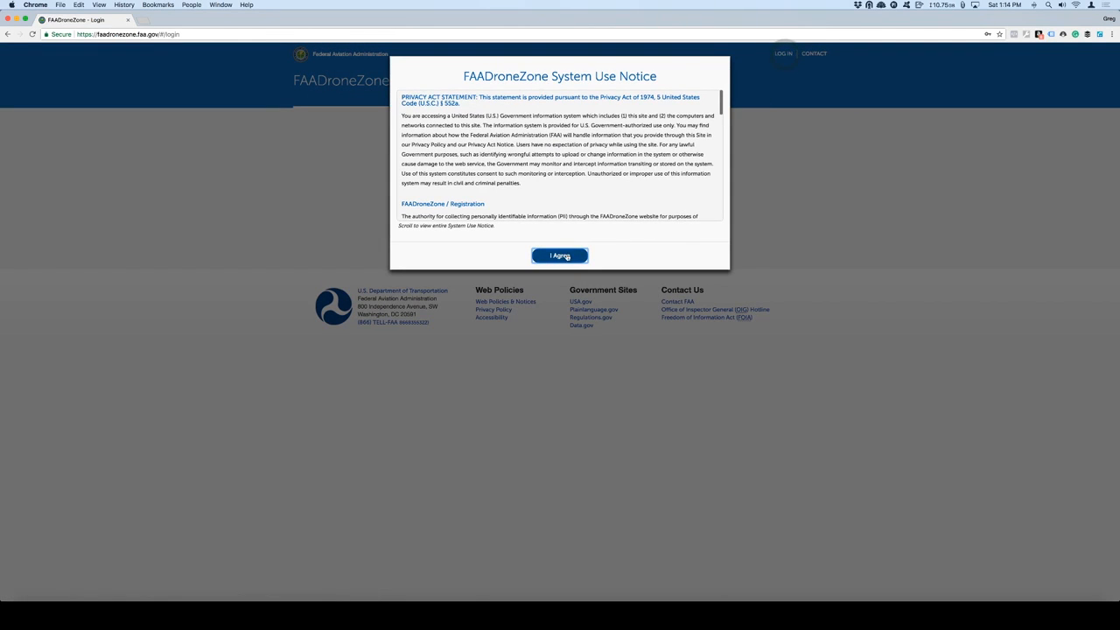
click(560, 255)
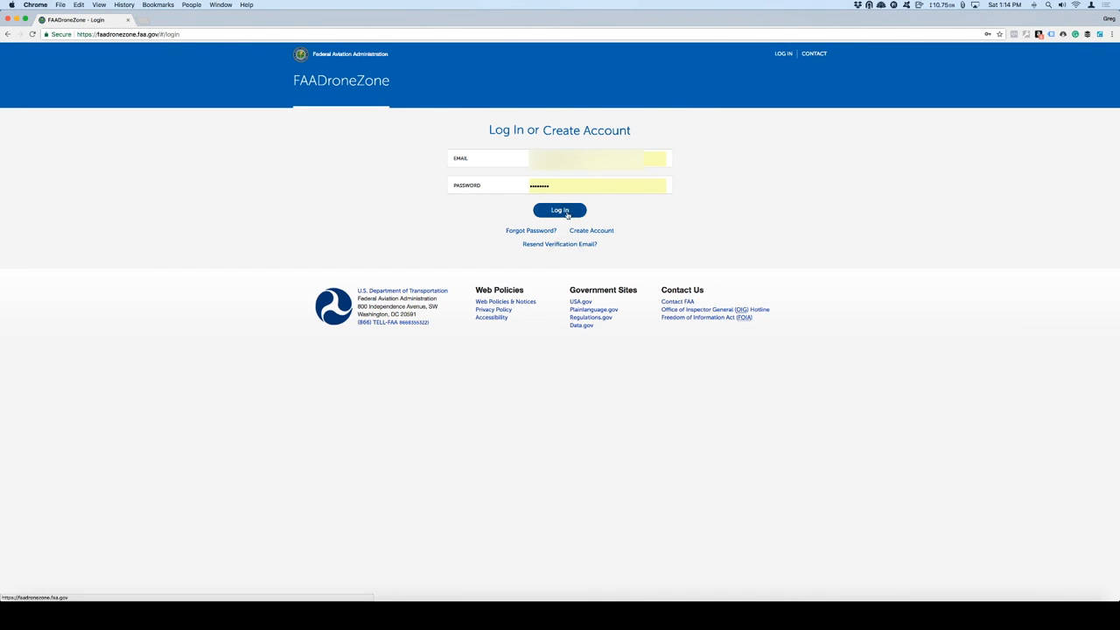
click(560, 210)
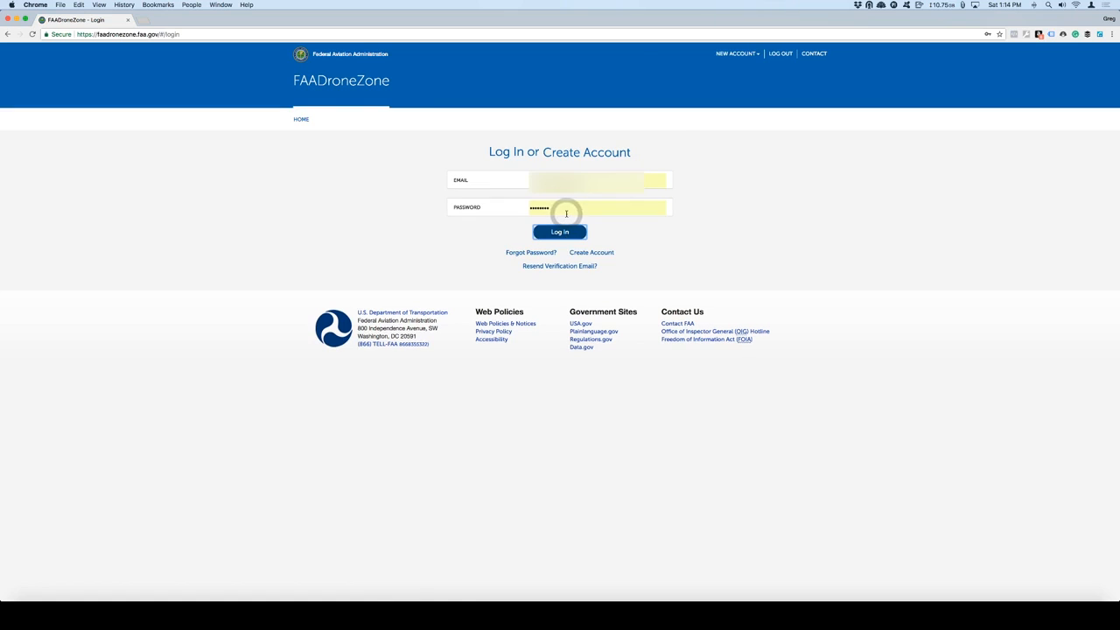
click(561, 232)
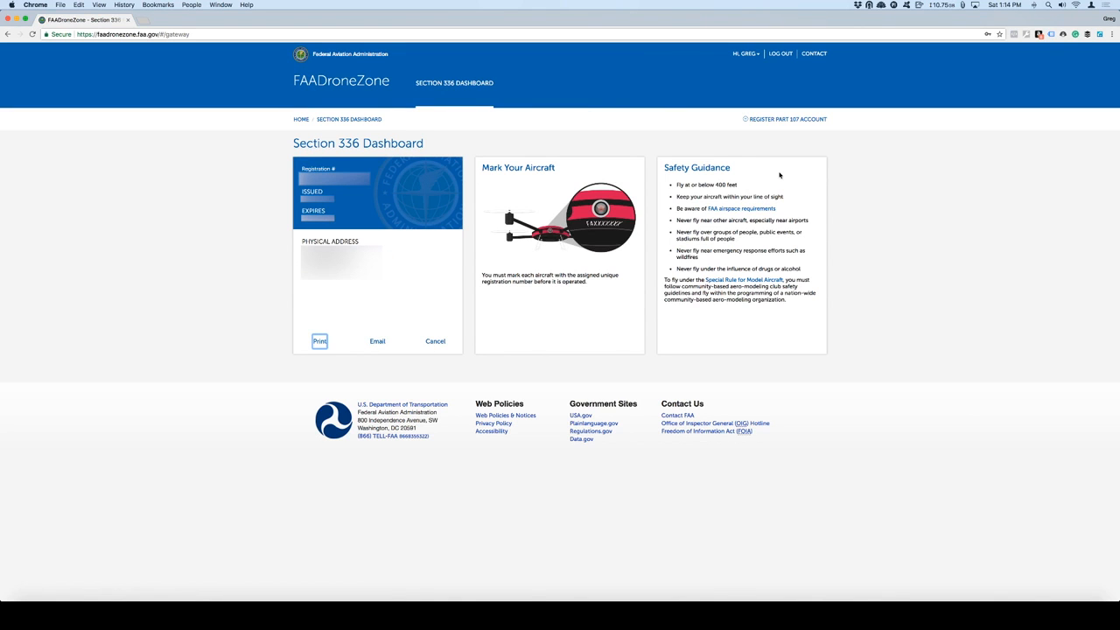
mouse_move(924, 249)
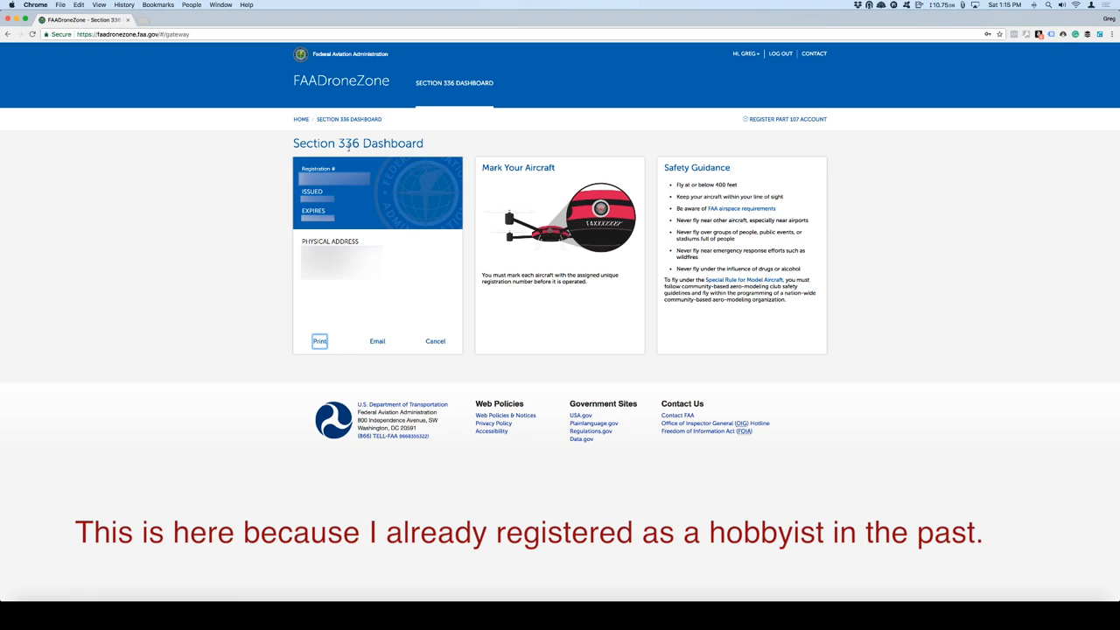
mouse_move(395, 171)
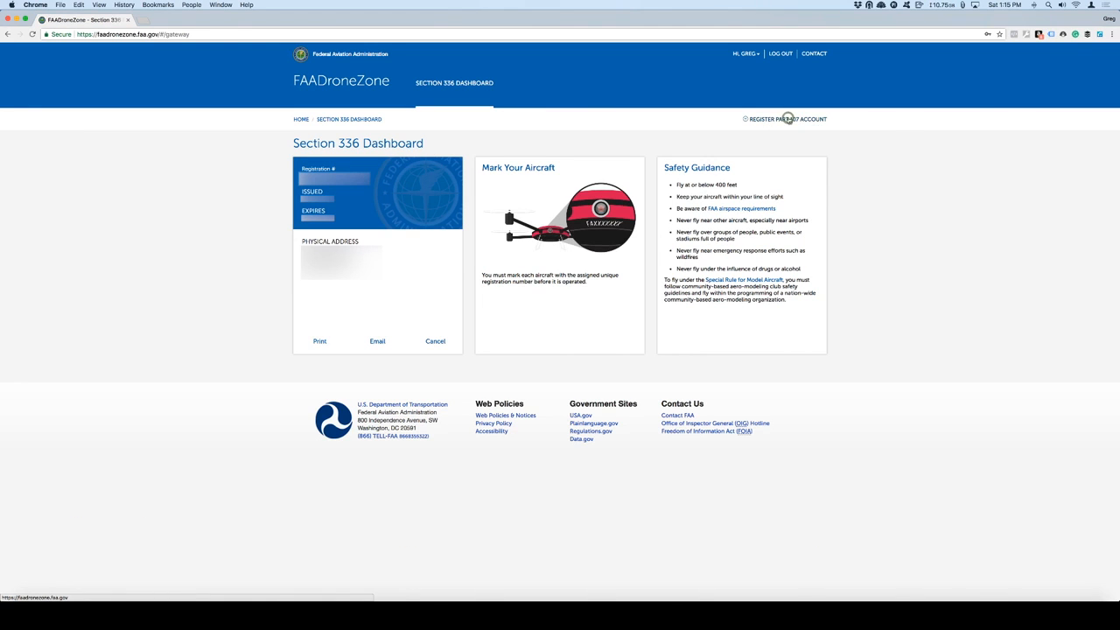
Step: Register a Part 107 account reusing the existing profile information
click(784, 119)
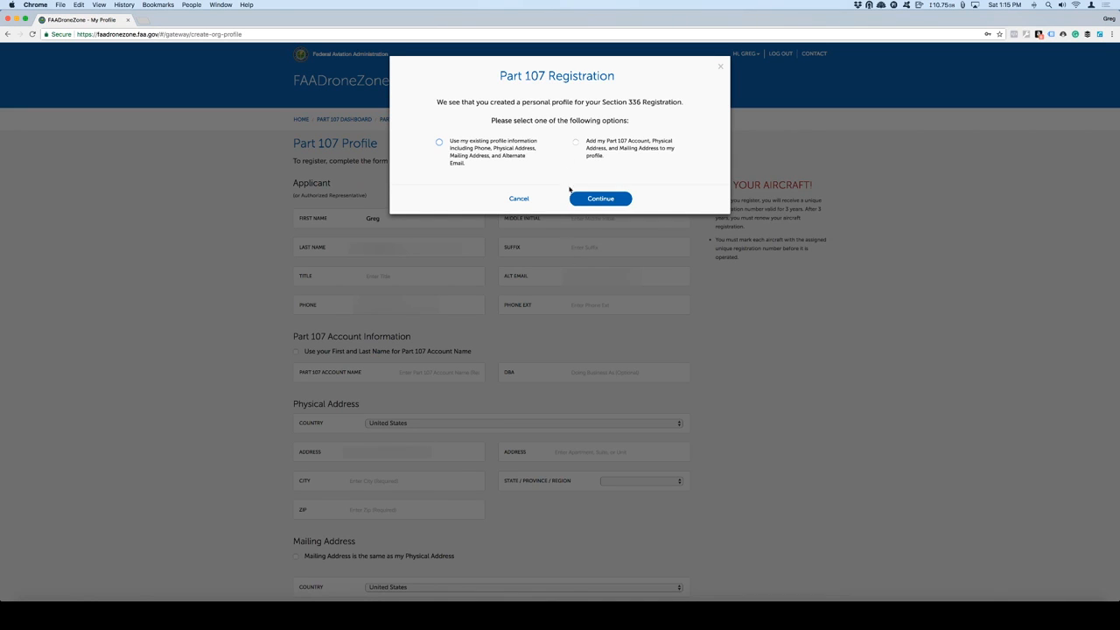
mouse_move(490, 154)
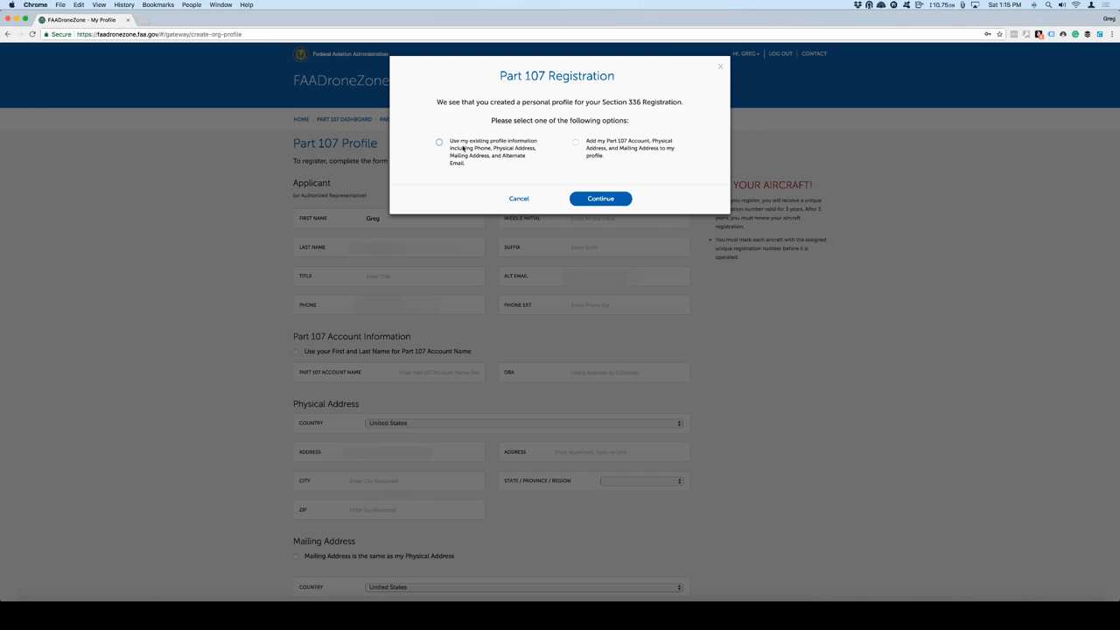
click(439, 143)
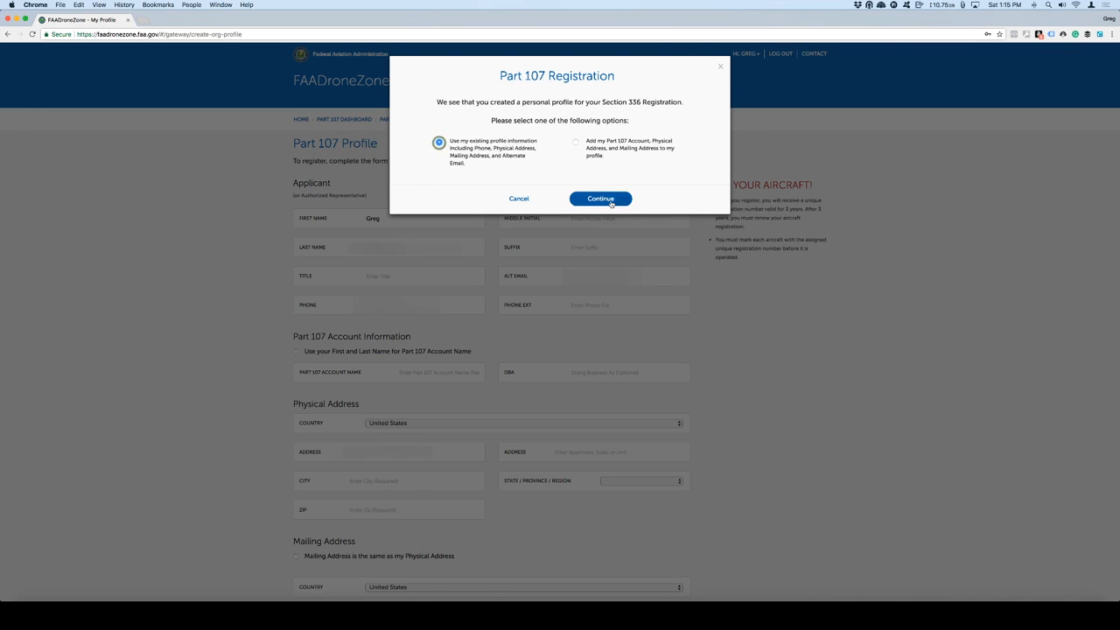
click(600, 200)
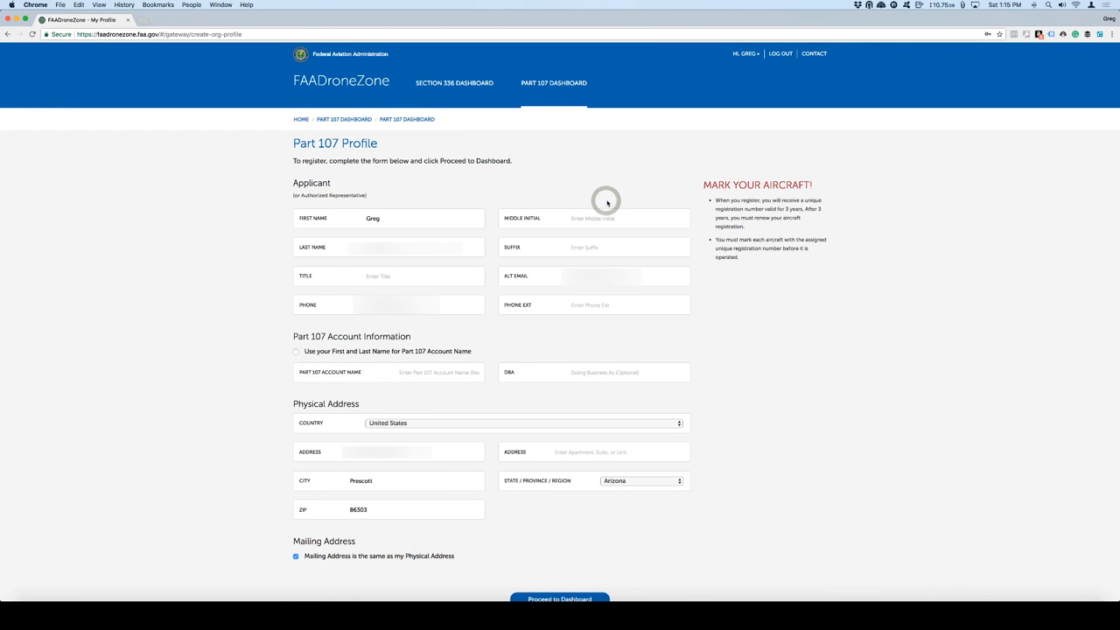
mouse_move(639, 190)
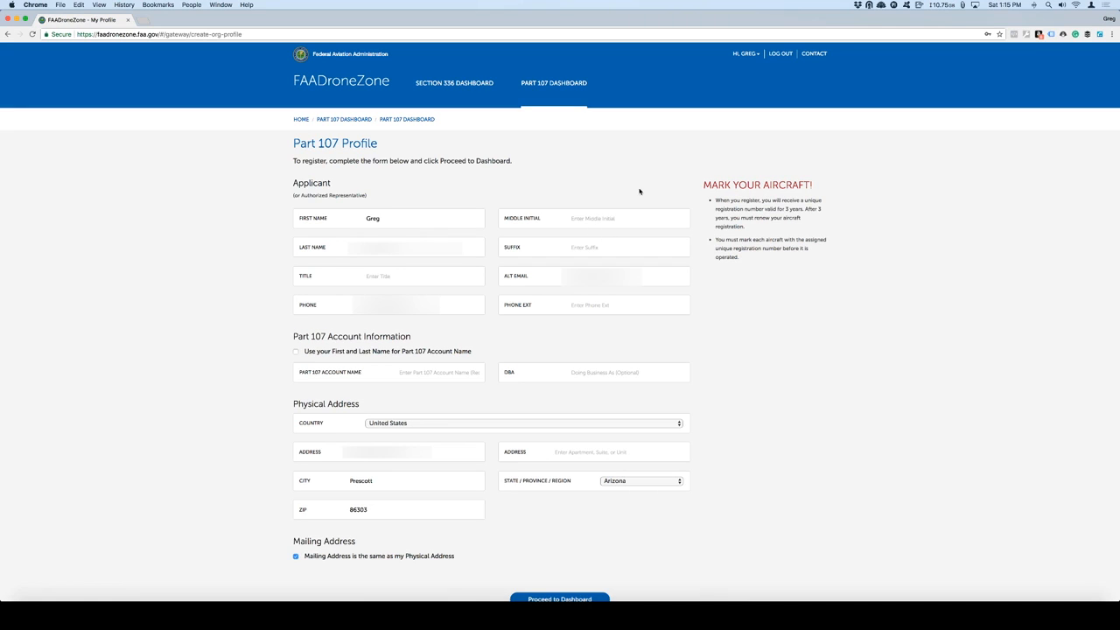
mouse_move(819, 294)
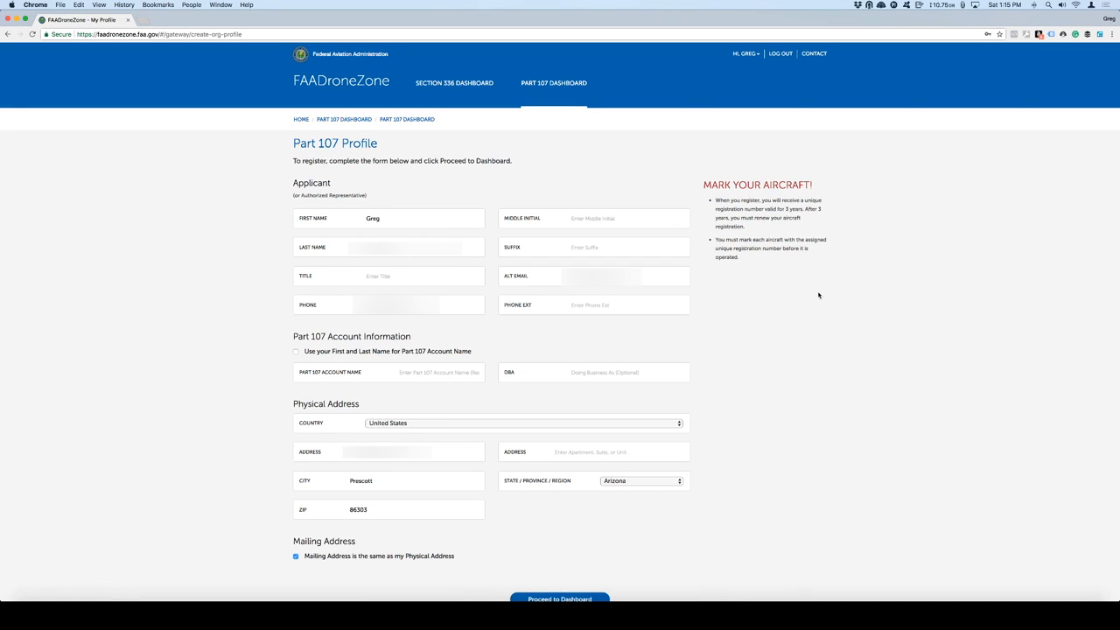
mouse_move(723, 341)
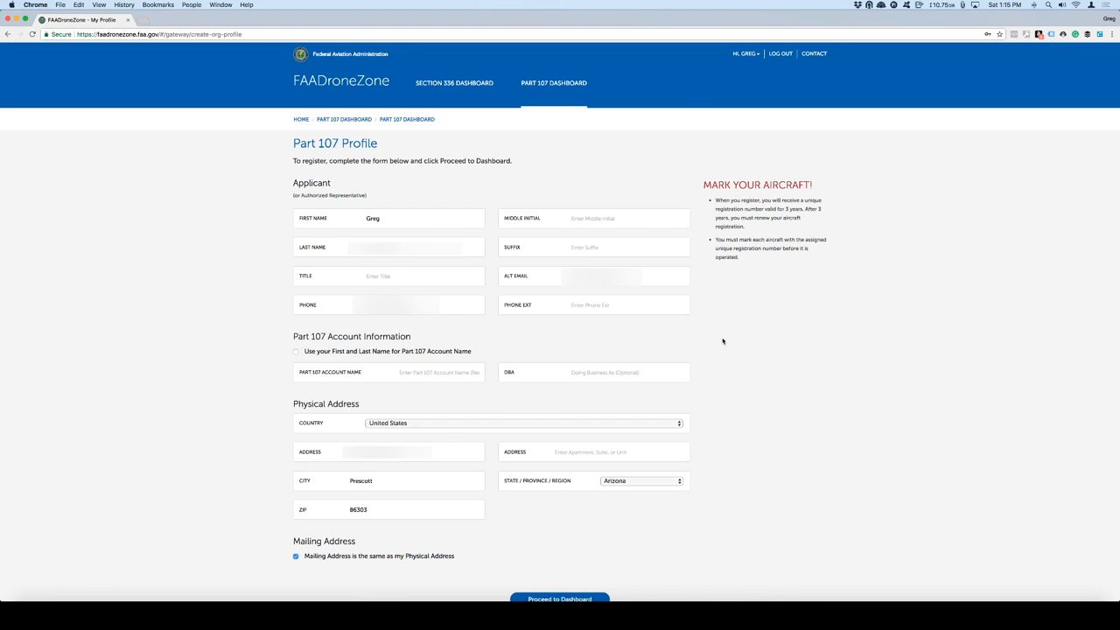
Step: Use the user's first and last name as the Part 107 account name
scroll(down, 3)
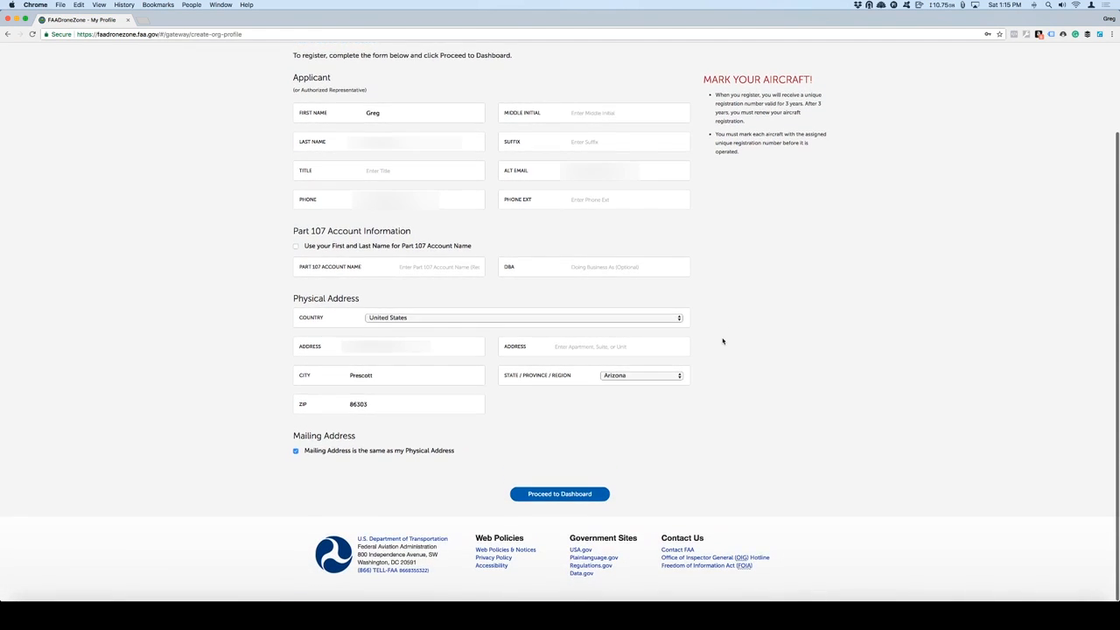
scroll(down, 3)
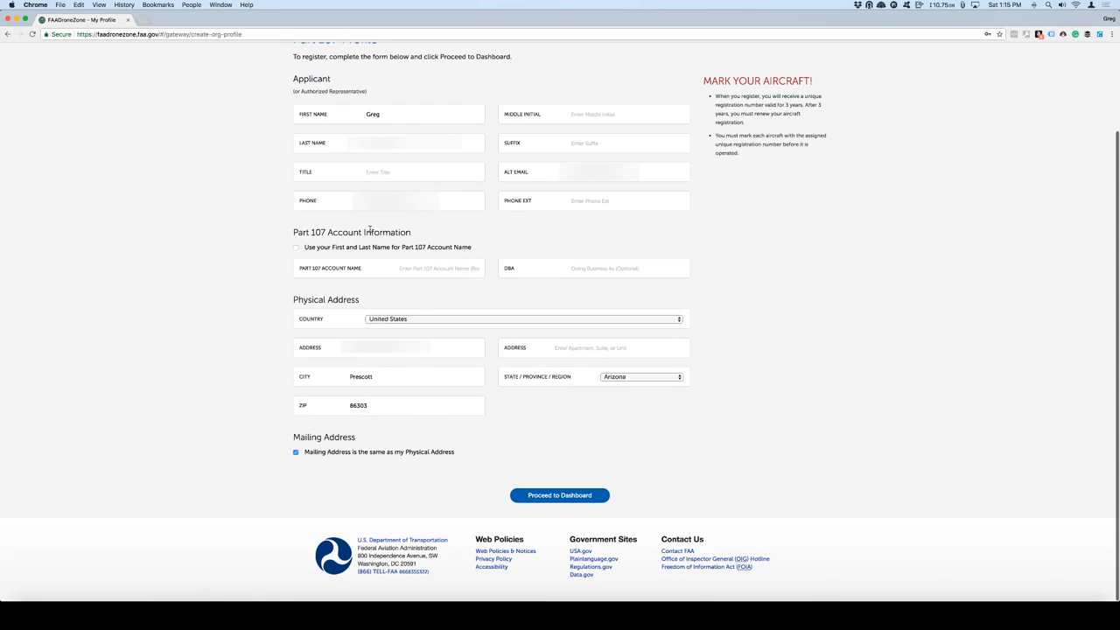
click(296, 247)
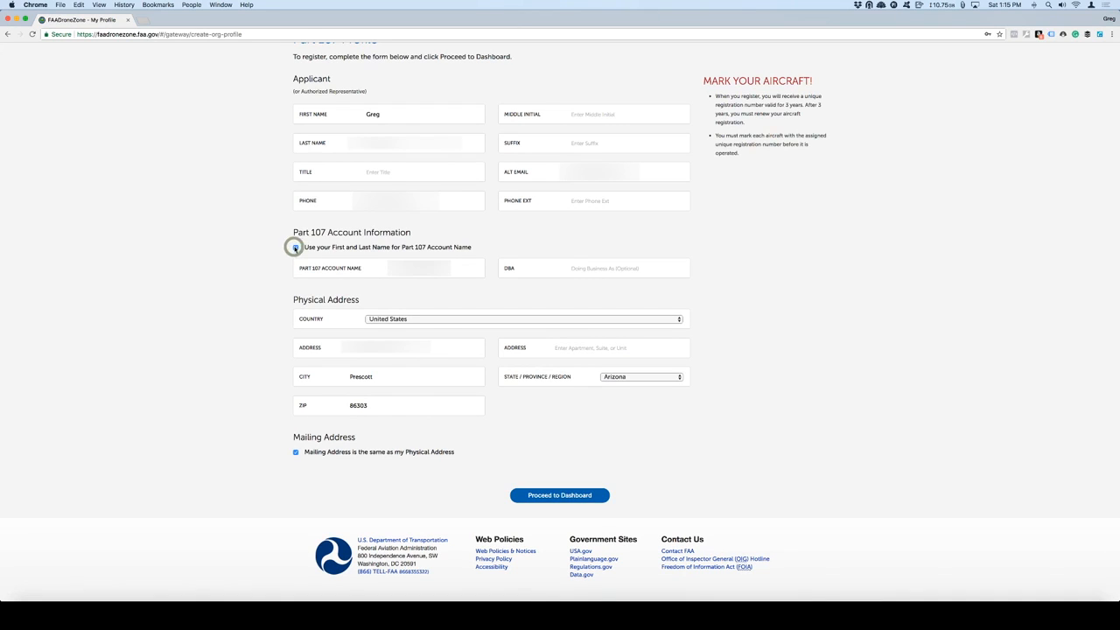
click(294, 247)
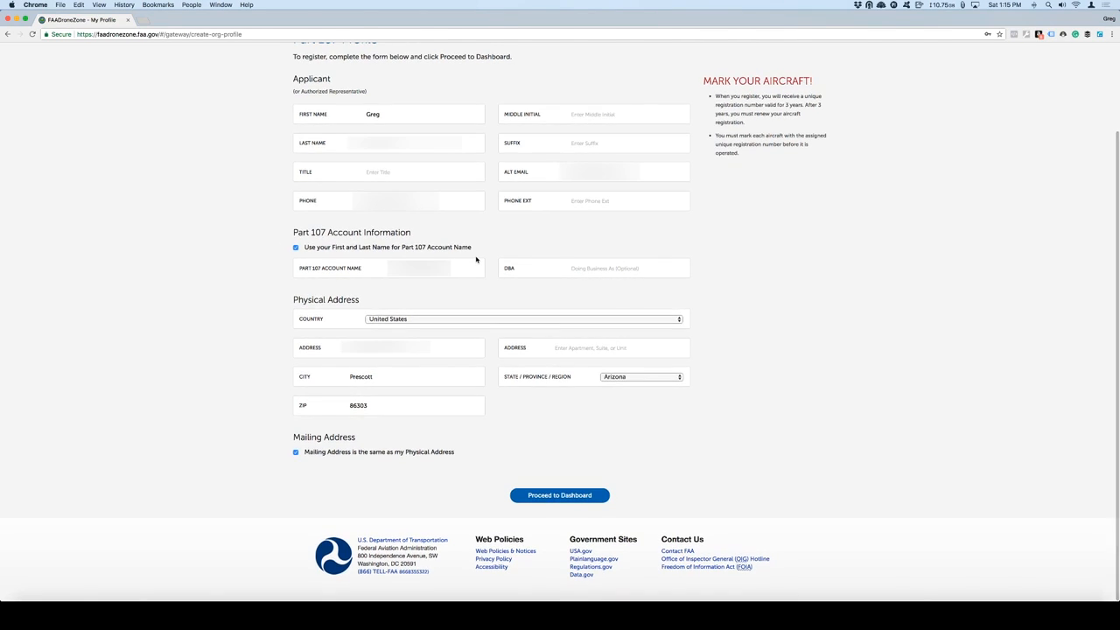
mouse_move(589, 483)
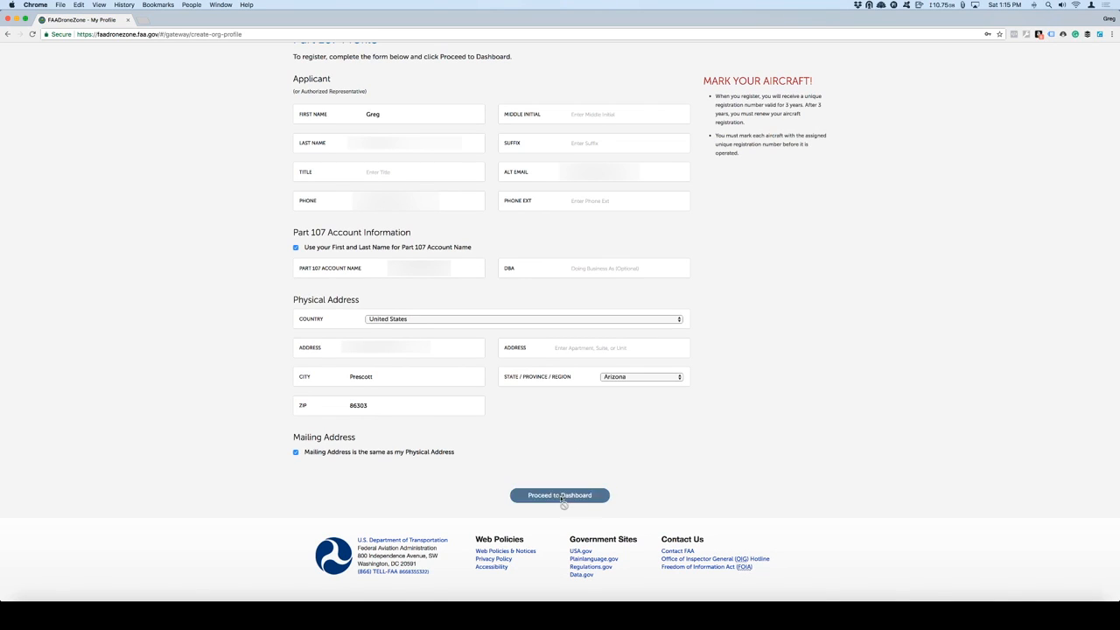
Step: Submit the Part 107 profile, then reach the Manage sUAS Inventory page from the Part 107 Dashboard
click(560, 495)
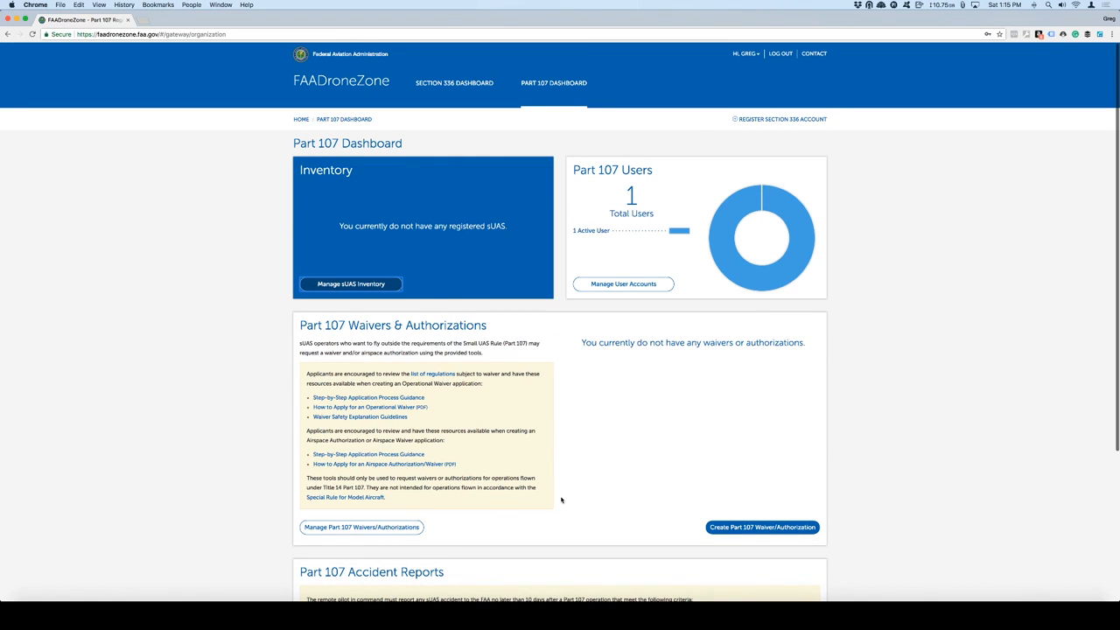
mouse_move(376, 108)
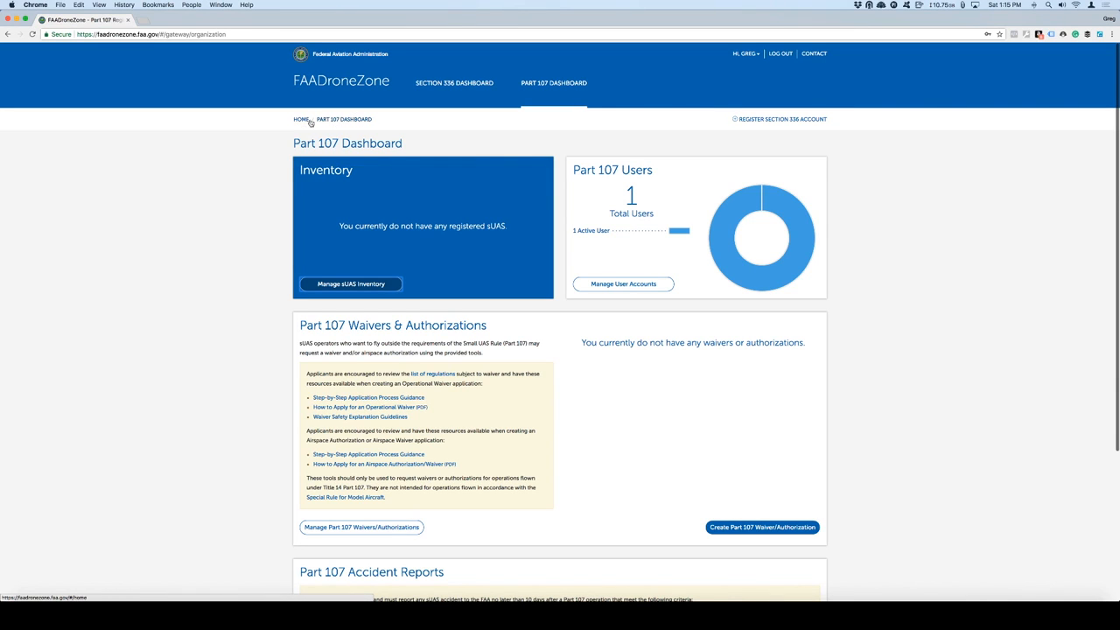
click(301, 119)
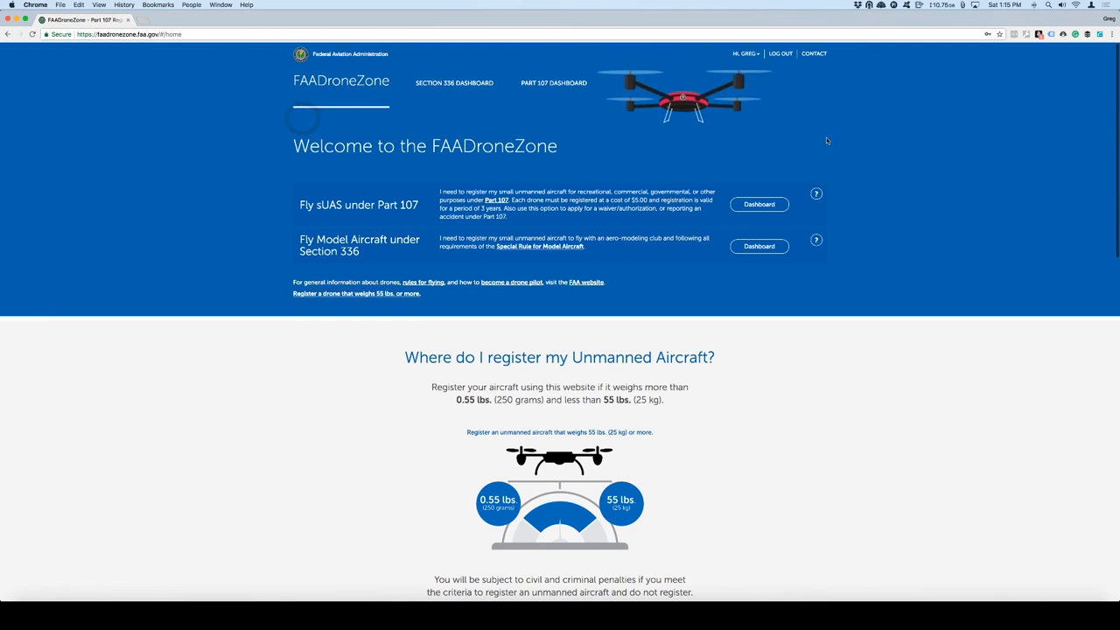
mouse_move(455, 82)
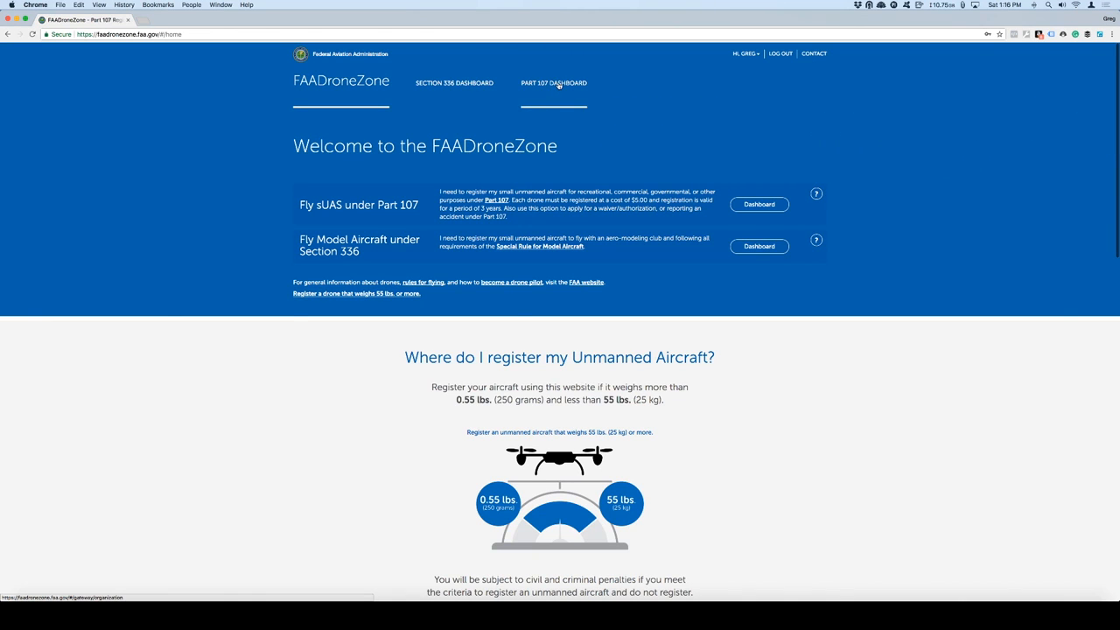
click(553, 83)
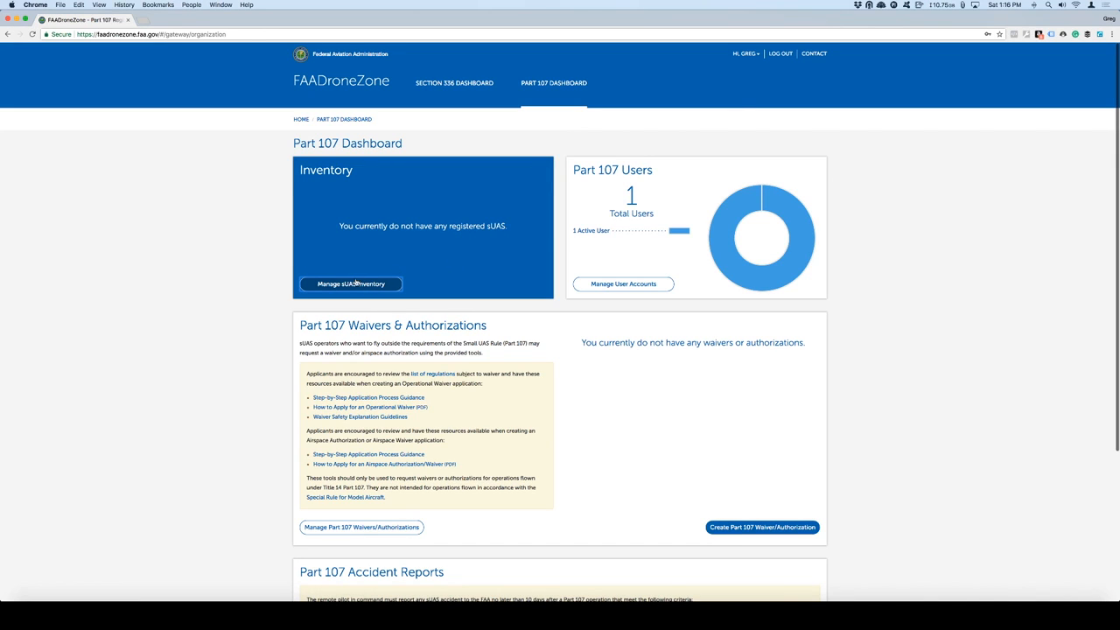
click(350, 284)
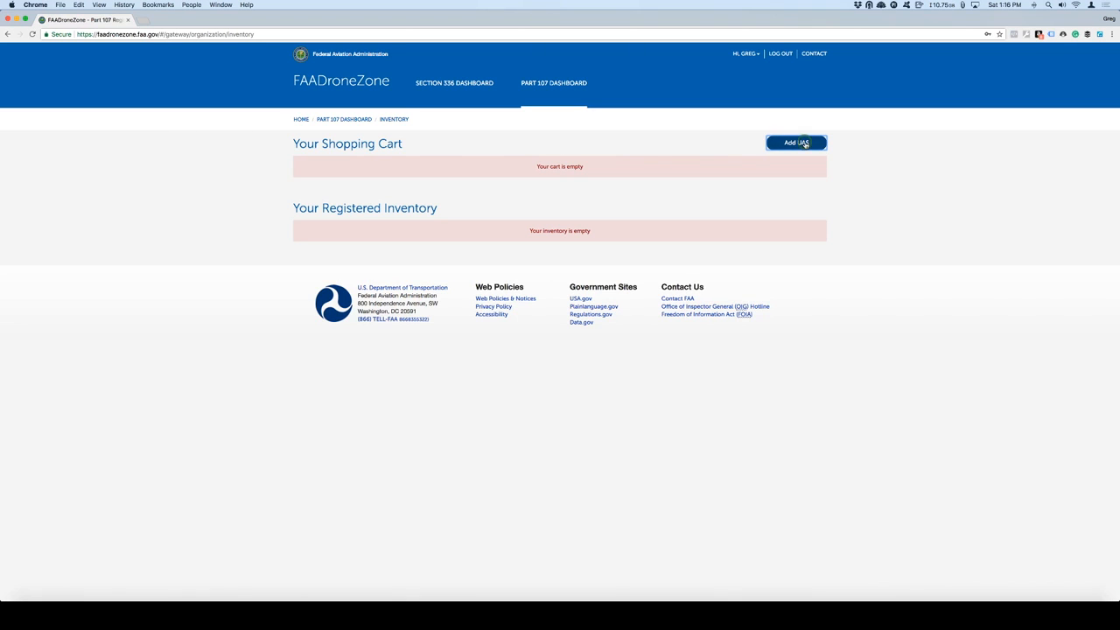
Step: Add a purchased DJI Mavic Pro with its serial number to the cart
click(795, 143)
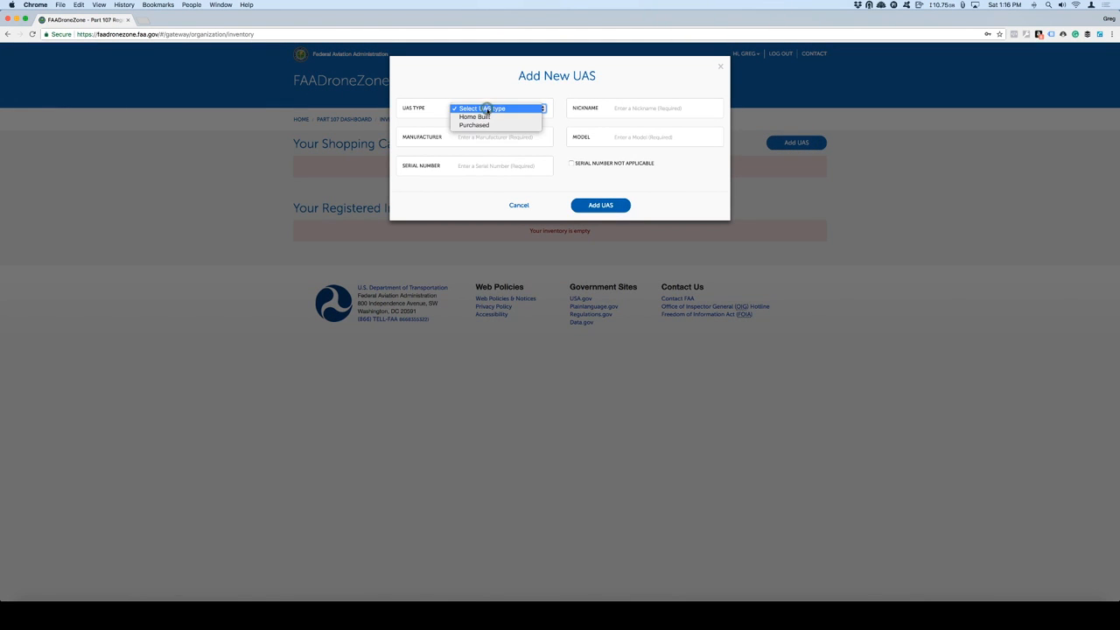
click(472, 124)
text(D)
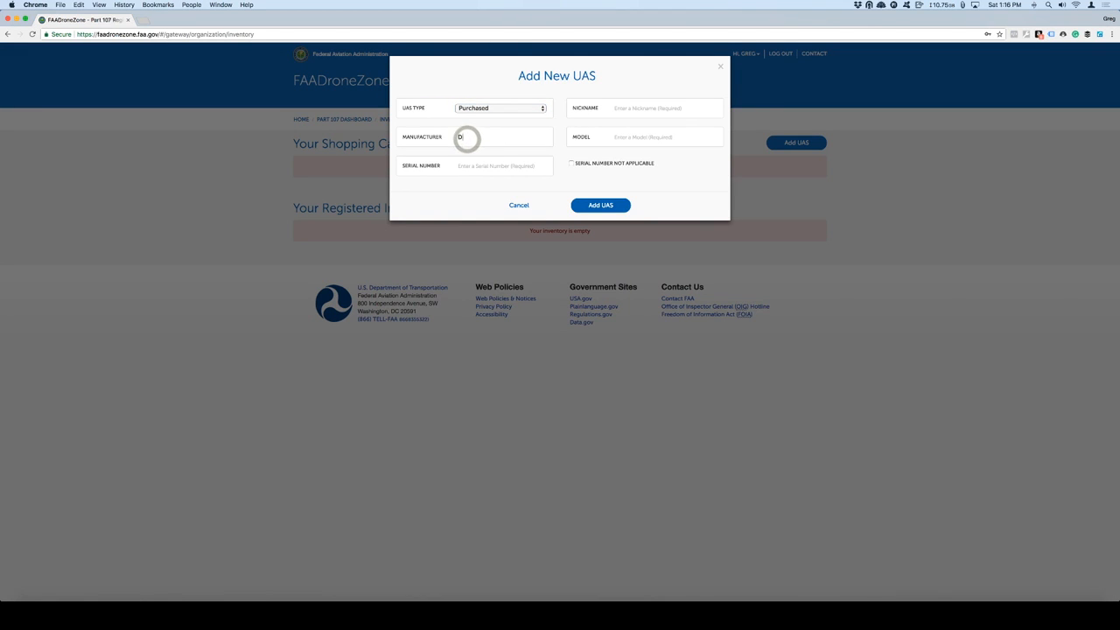
text(JI)
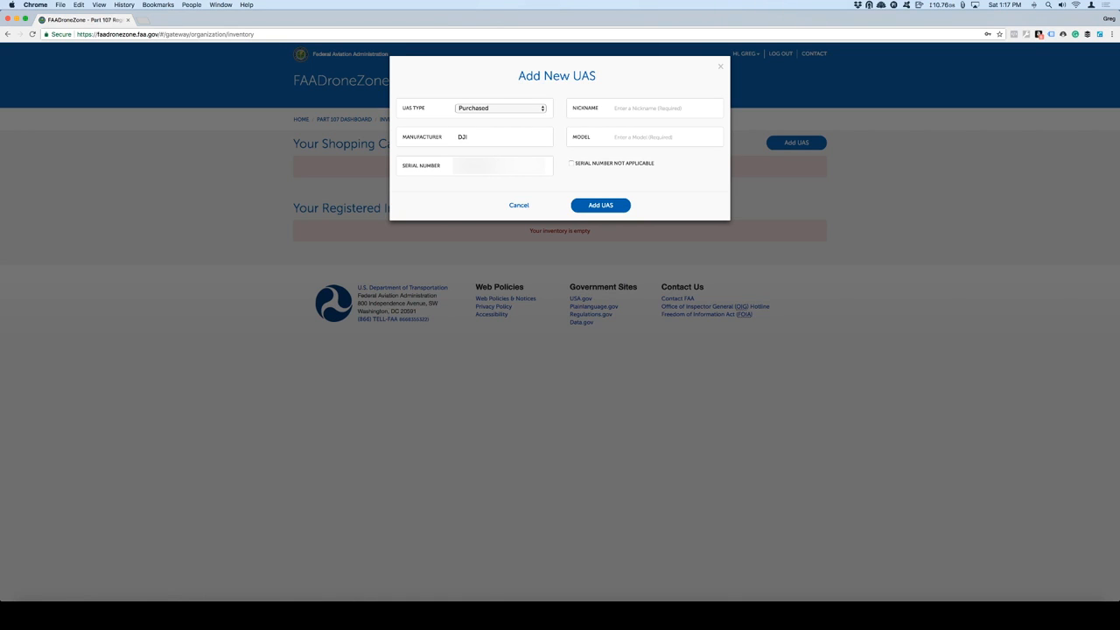
mouse_move(679, 91)
text(Mavic Pro)
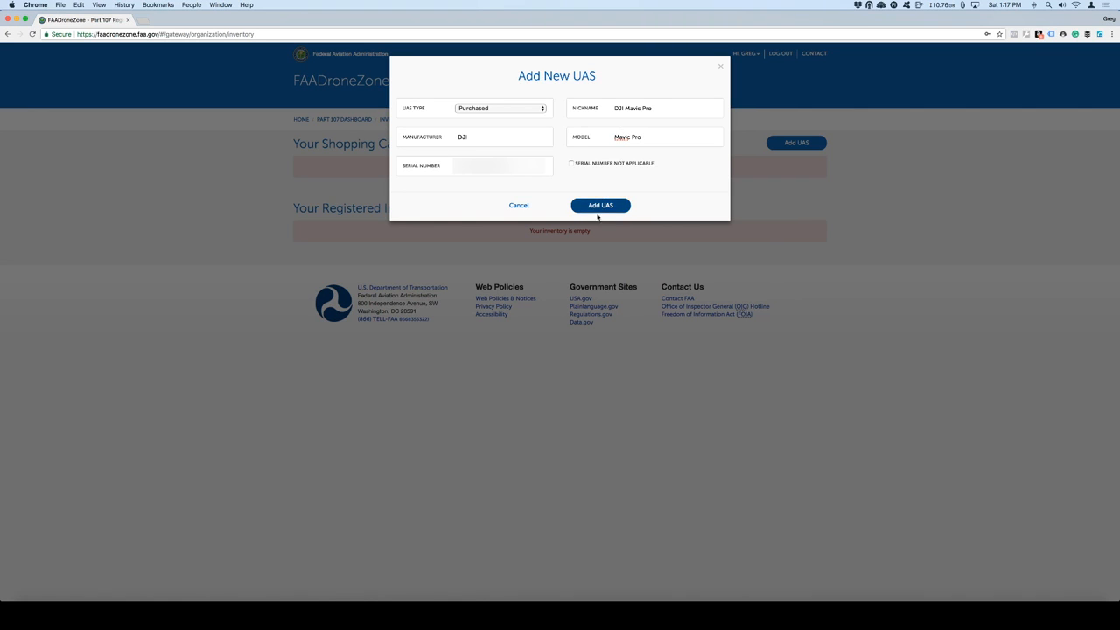
click(601, 204)
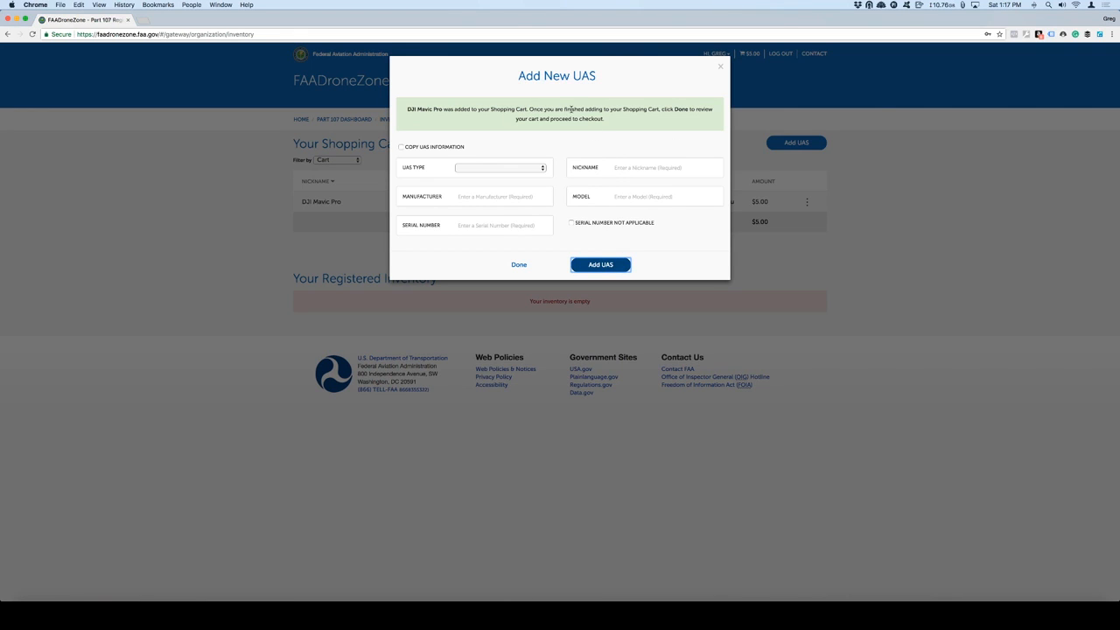
mouse_move(541, 273)
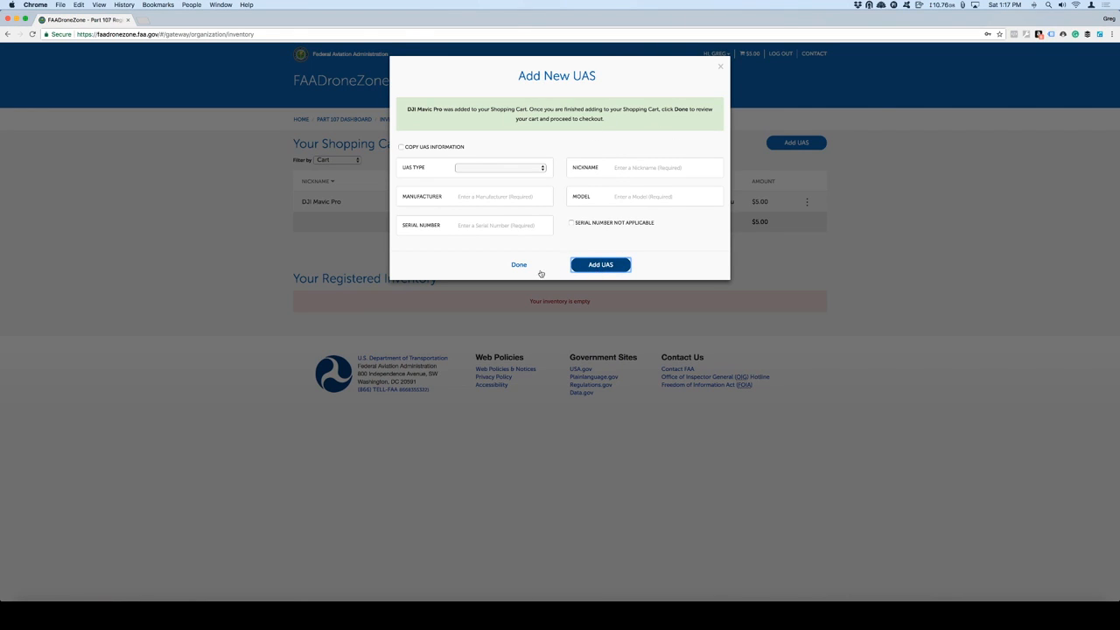
Step: Check out the cart, acknowledge the FAA requirements and continue to Payment Information
click(518, 264)
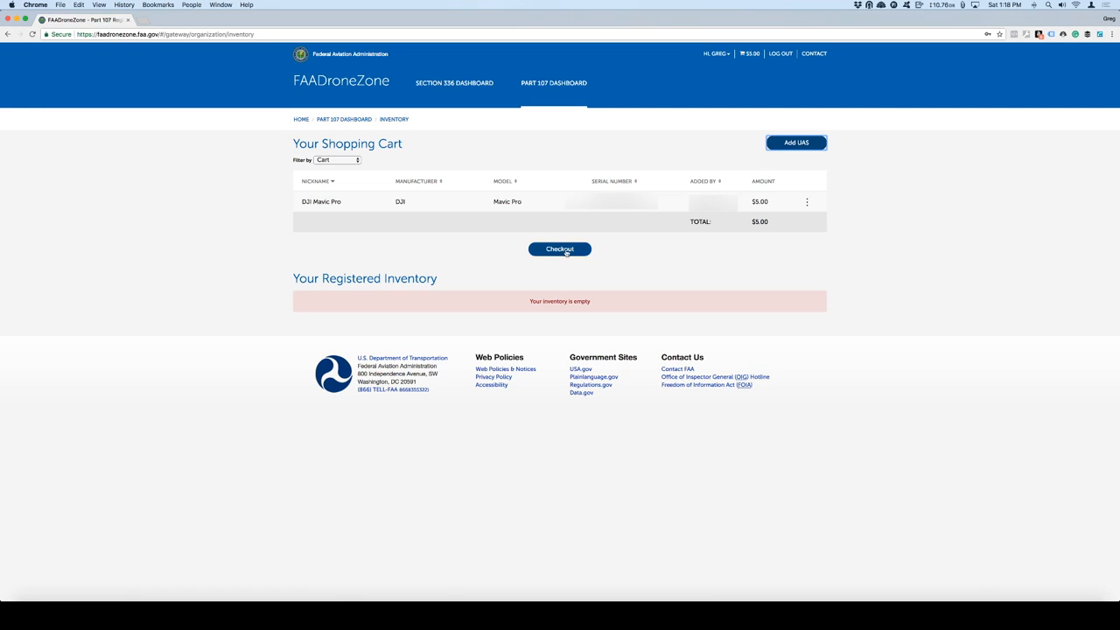
click(560, 248)
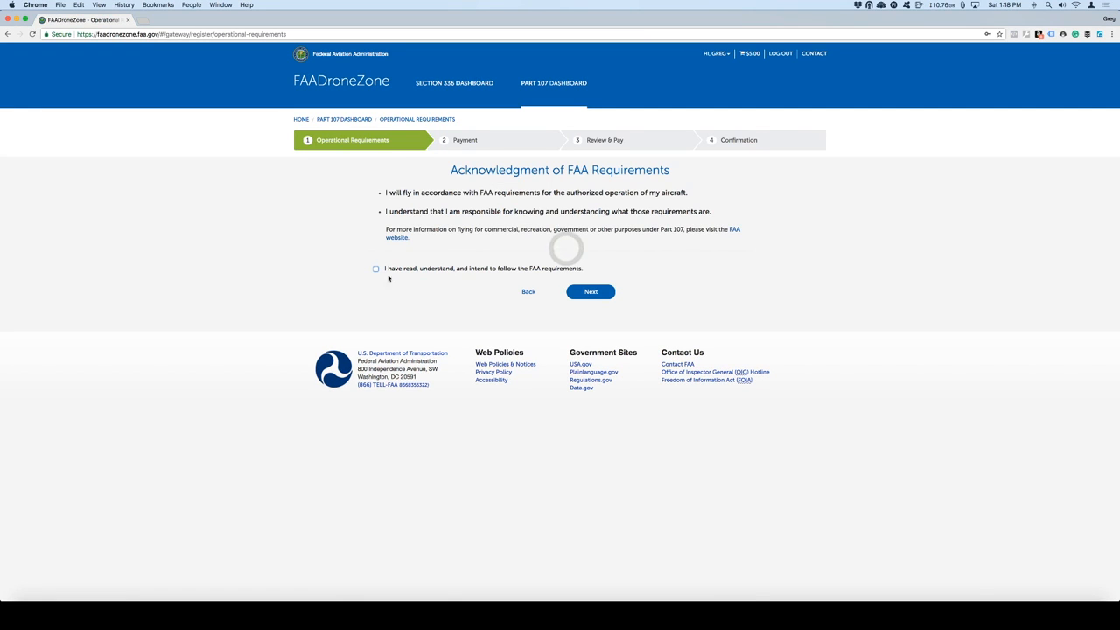
click(374, 270)
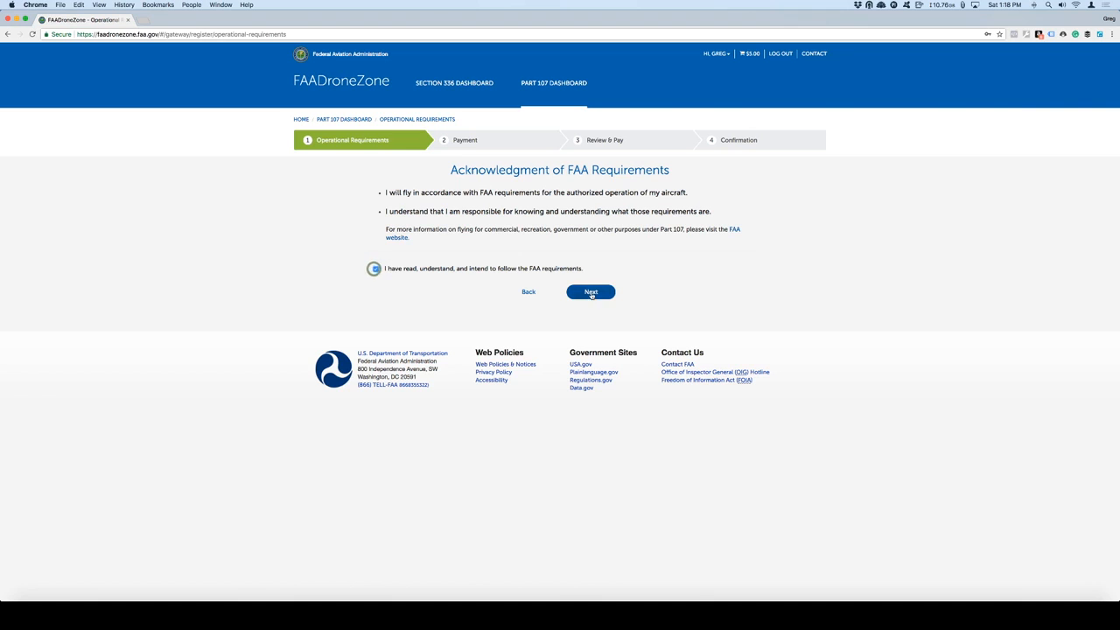
click(592, 291)
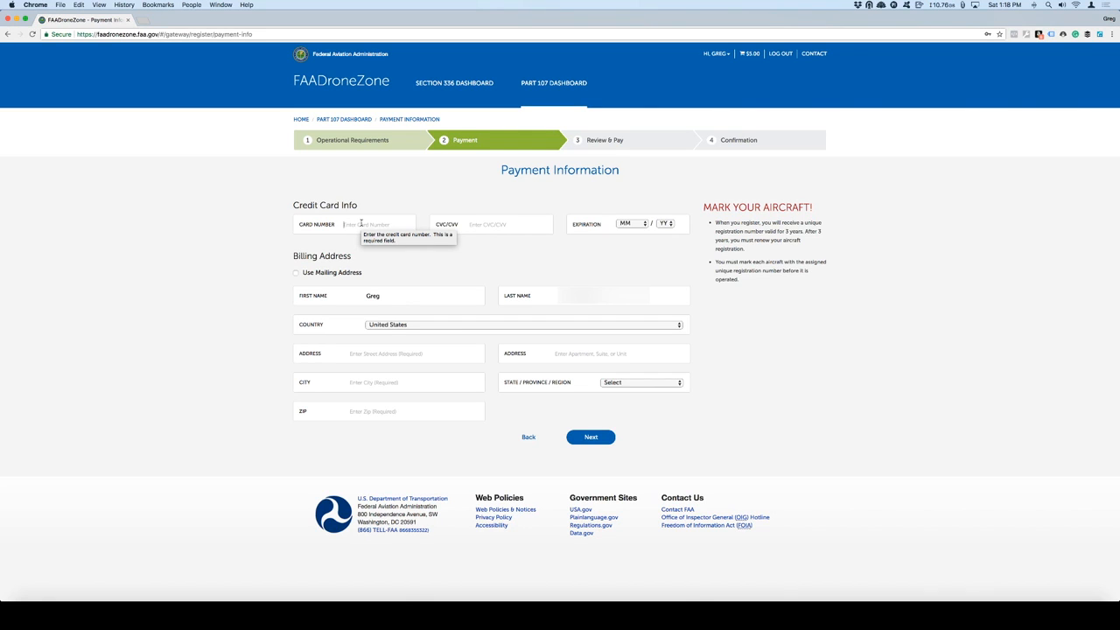
Step: Submit the credit card payment to confirm the drone registration
click(592, 437)
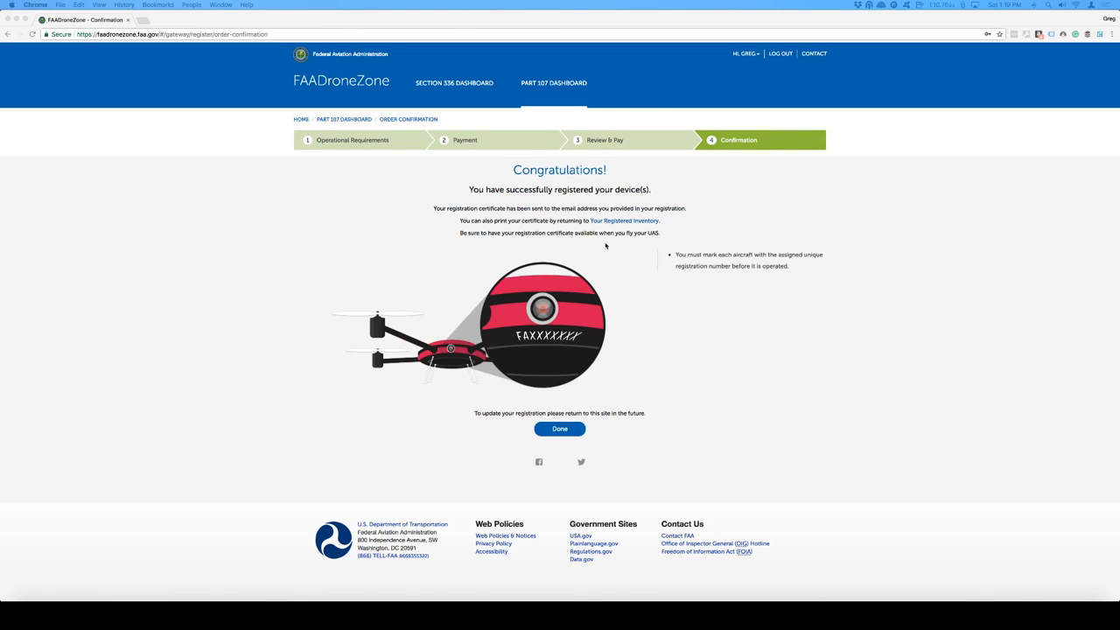
mouse_move(592, 340)
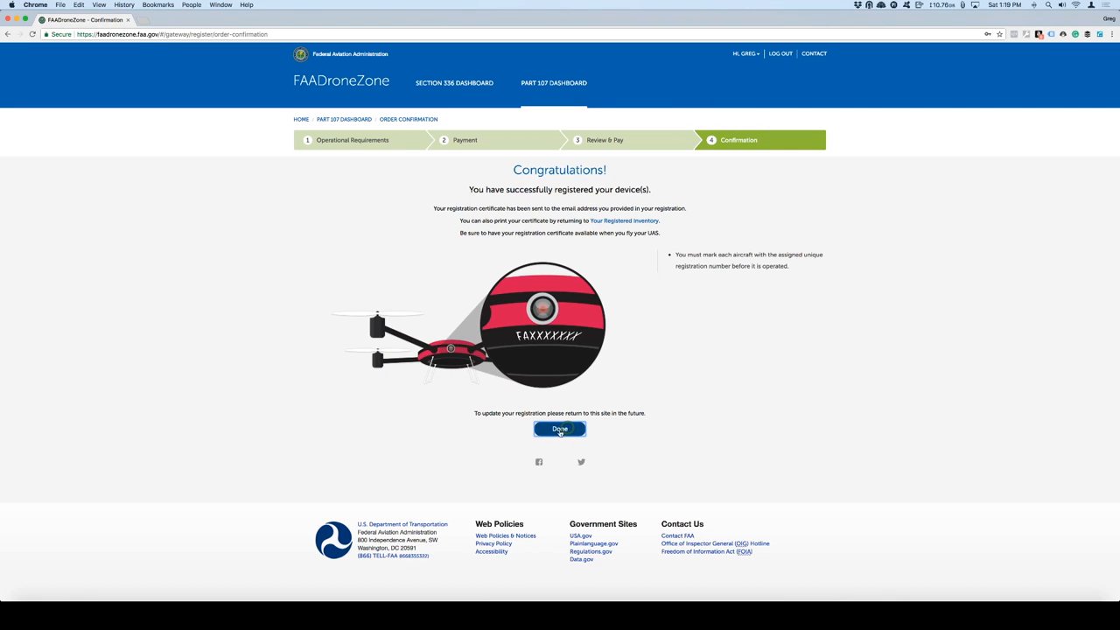
Step: Return to the Part 107 Dashboard and scroll to Part 107 Waivers & Authorizations
click(560, 429)
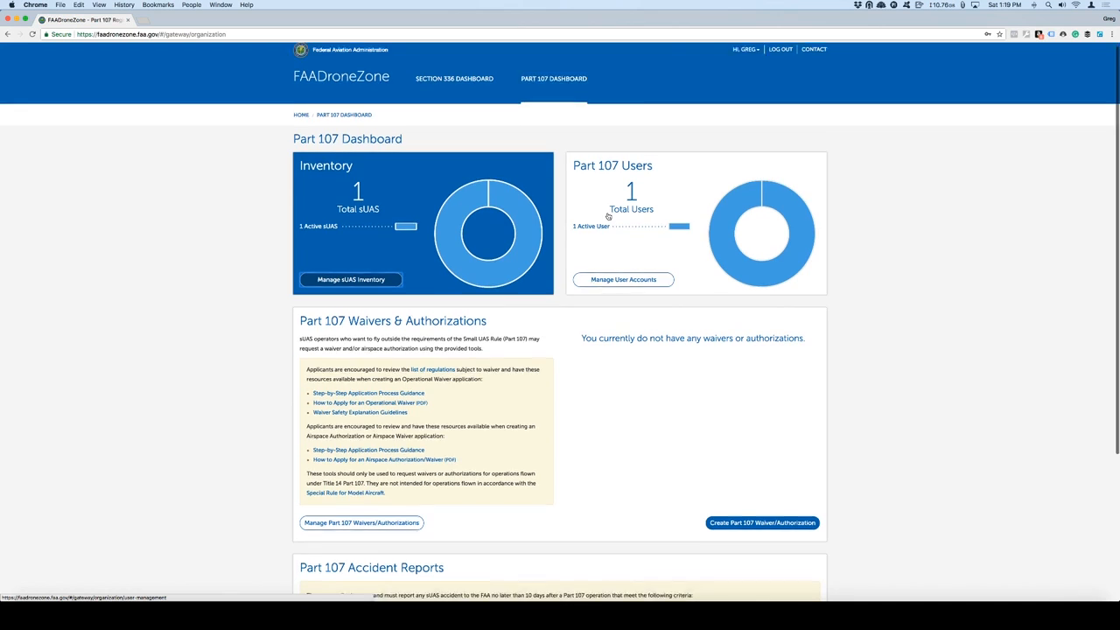
scroll(down, 3)
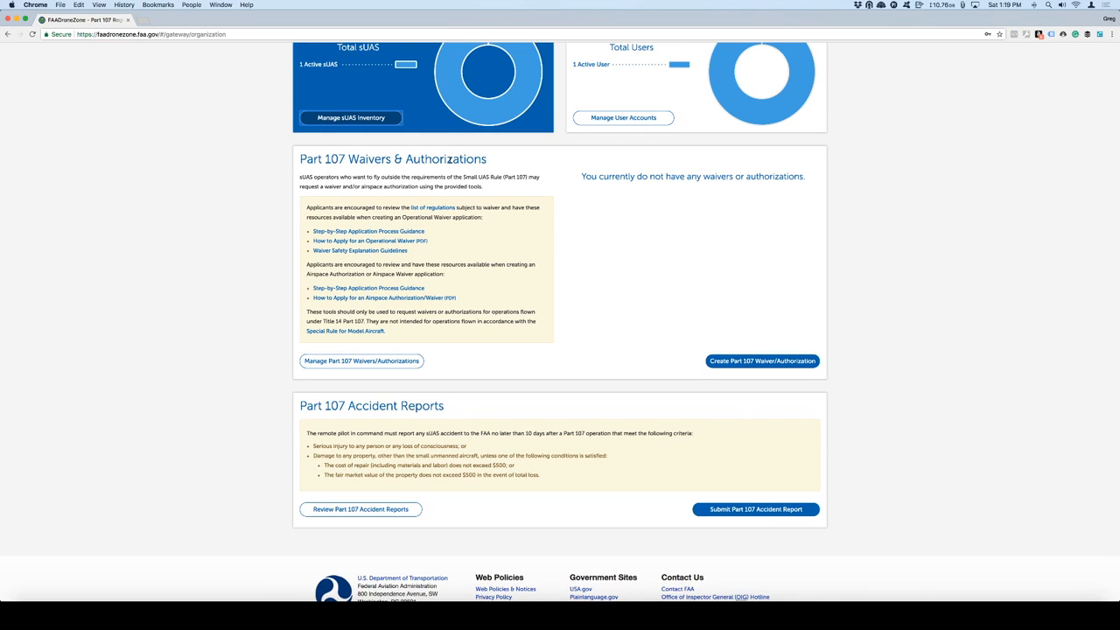
mouse_move(382, 406)
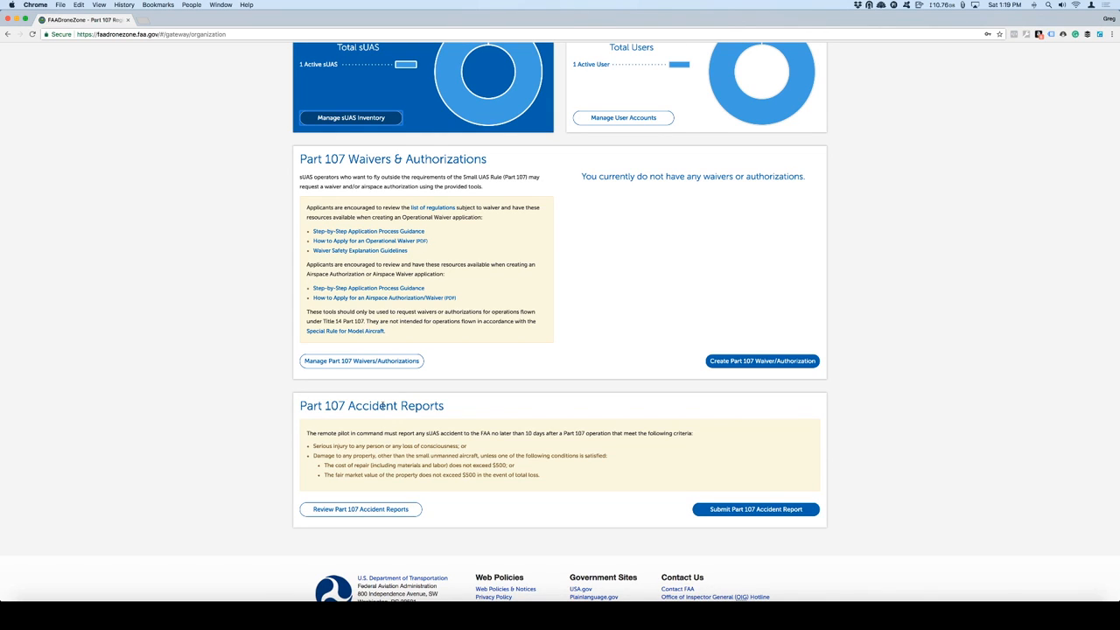
mouse_move(461, 406)
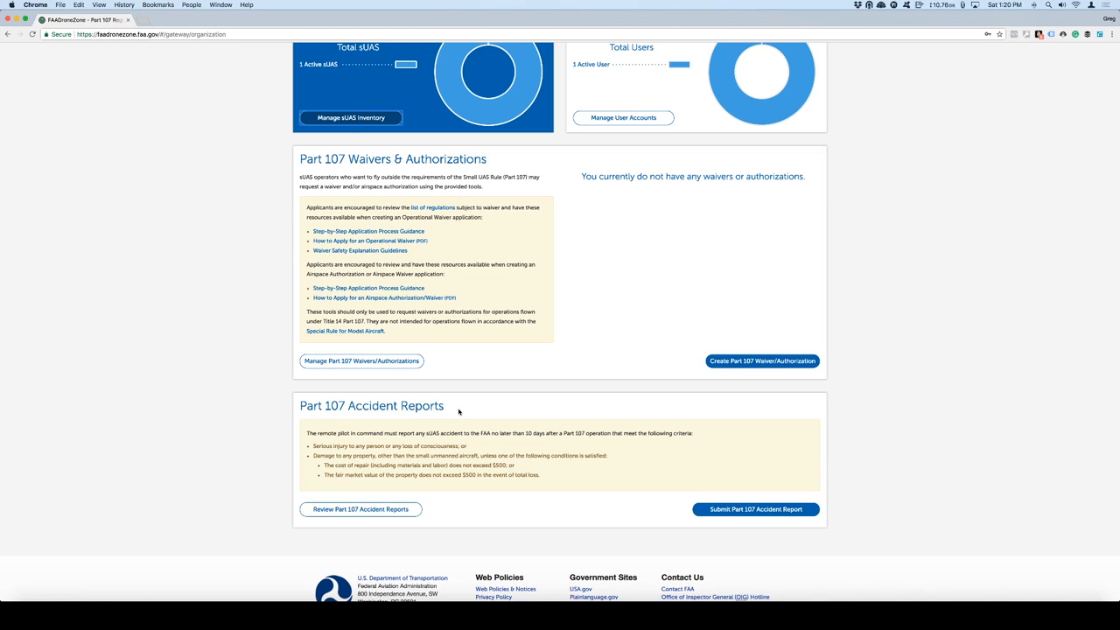
mouse_move(459, 380)
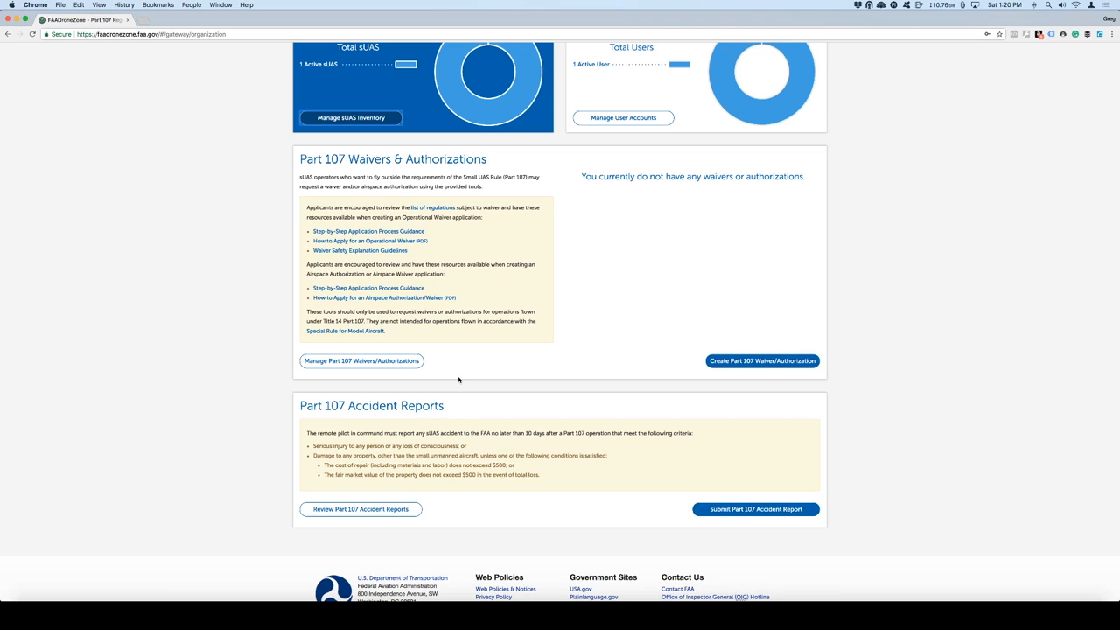
mouse_move(406, 522)
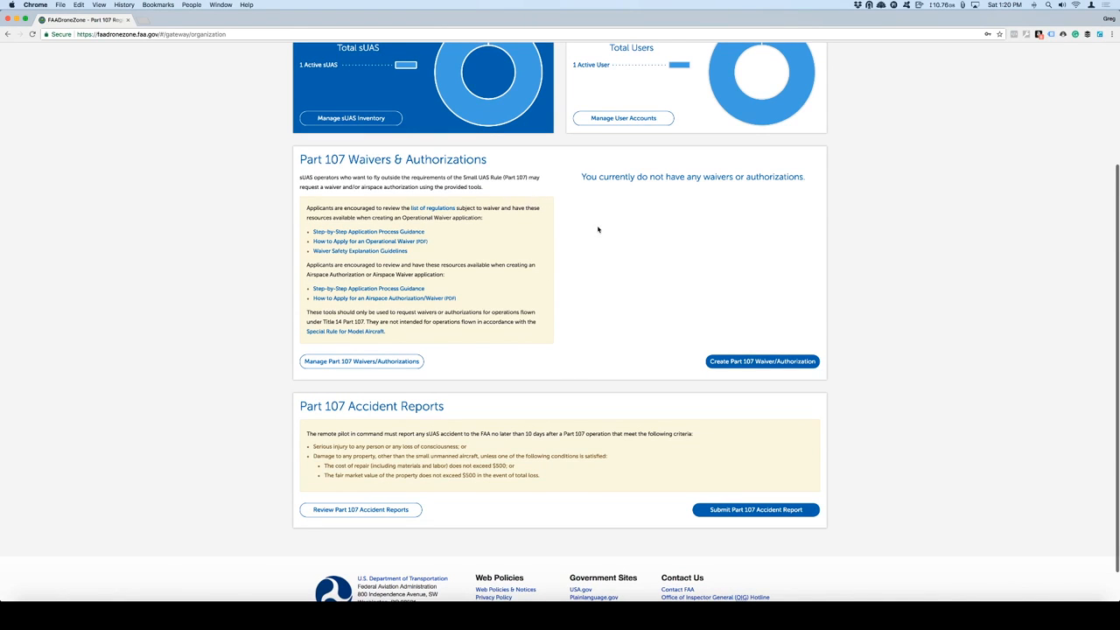
mouse_move(761, 361)
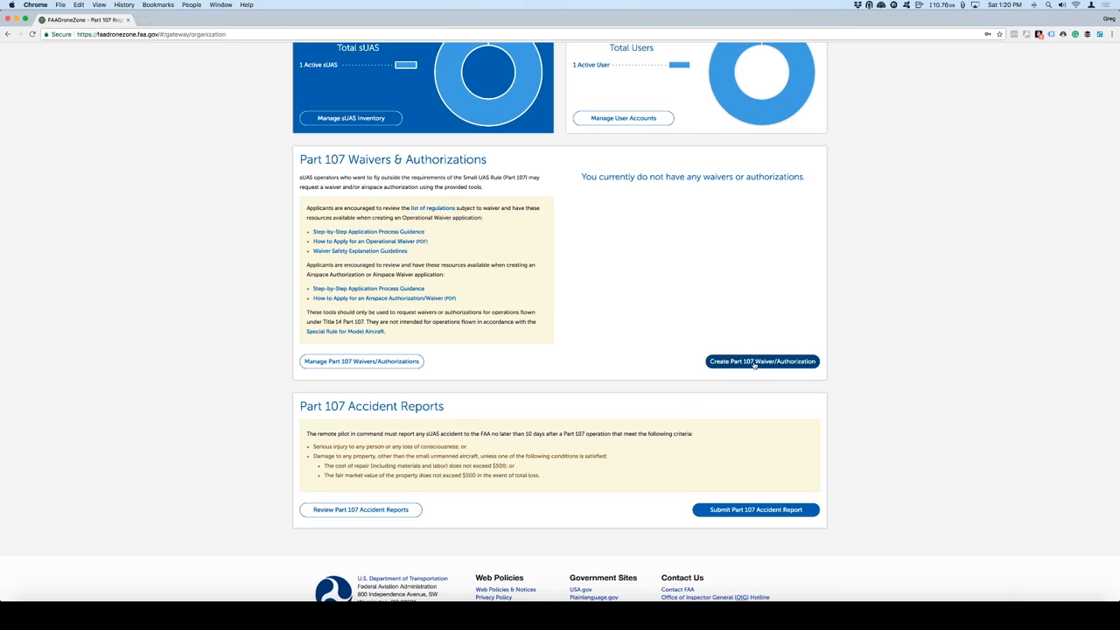
Step: Create a new Part 107 Waiver/Authorization and select Airspace Authorization
click(761, 360)
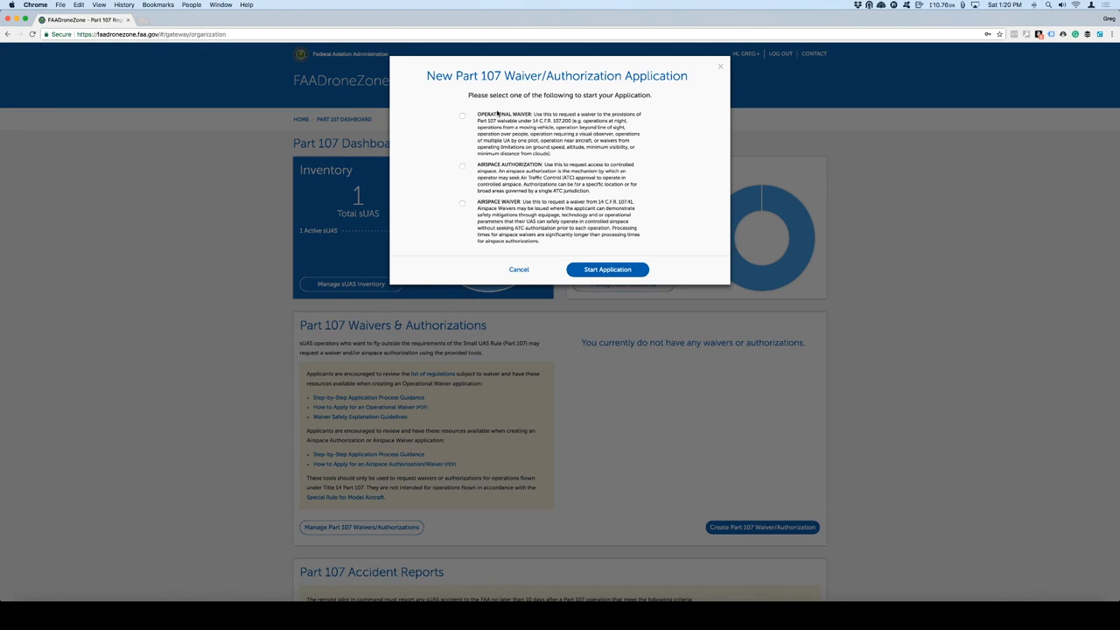
mouse_move(492, 142)
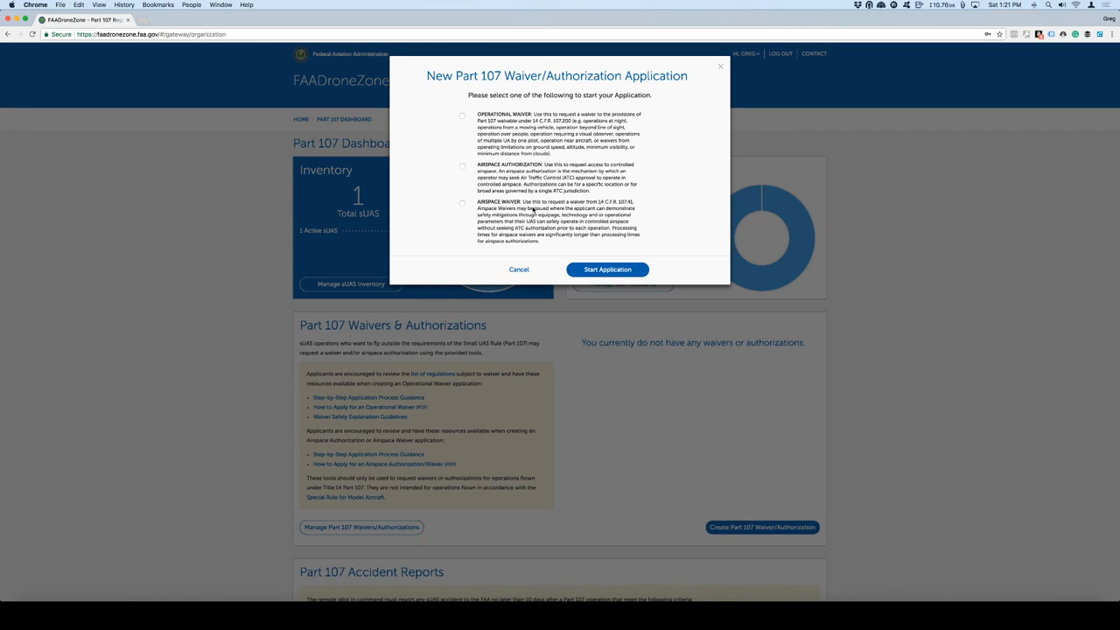
mouse_move(508, 88)
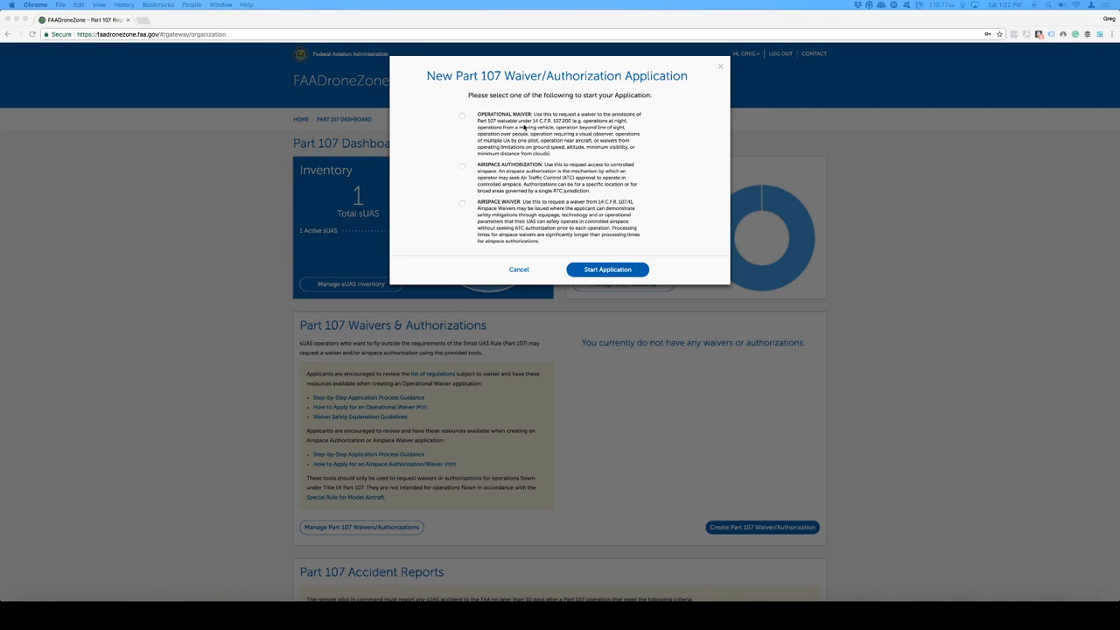
mouse_move(549, 154)
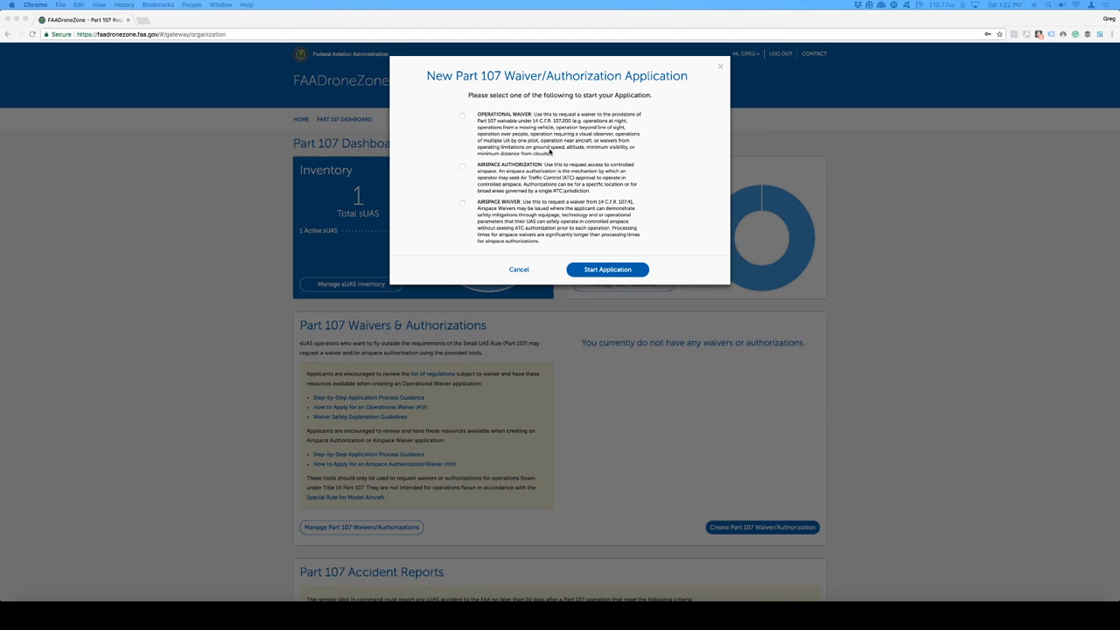
mouse_move(553, 154)
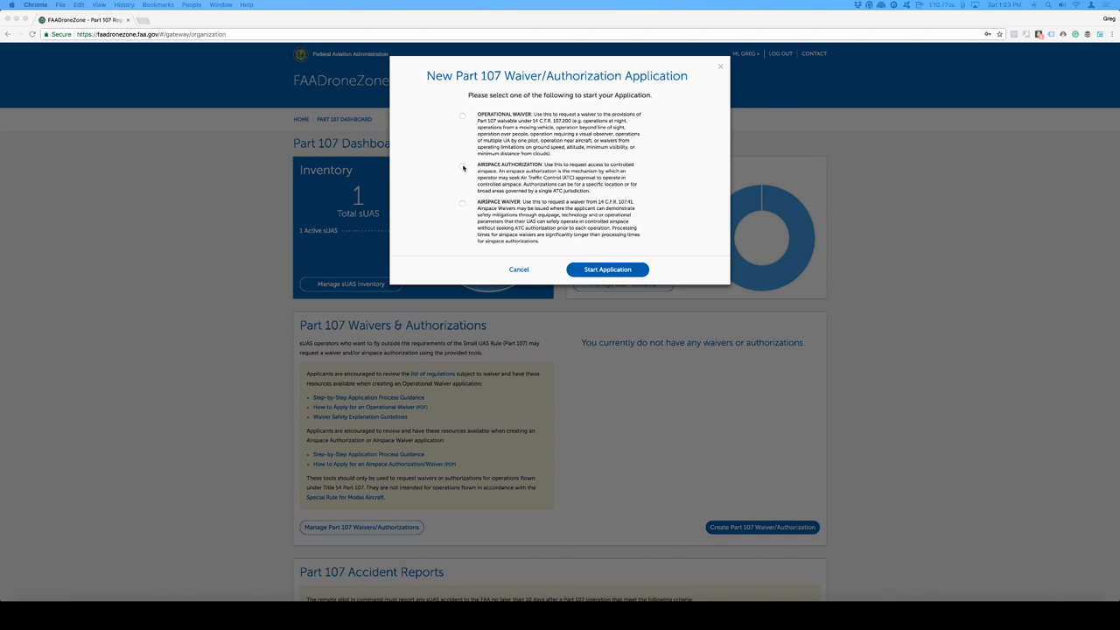
mouse_move(462, 164)
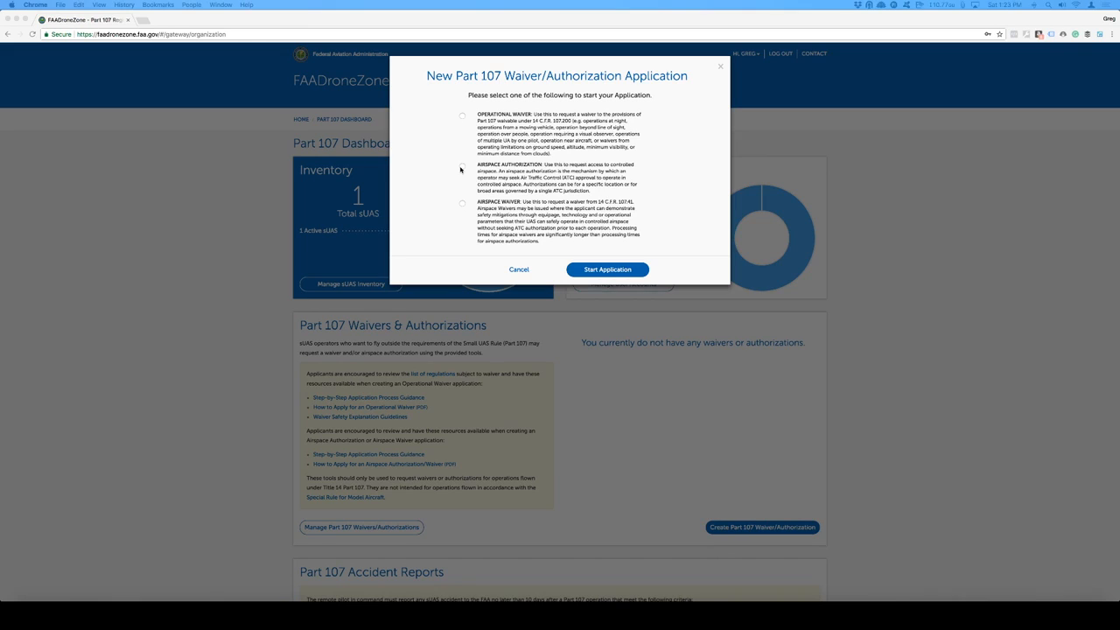
mouse_move(462, 206)
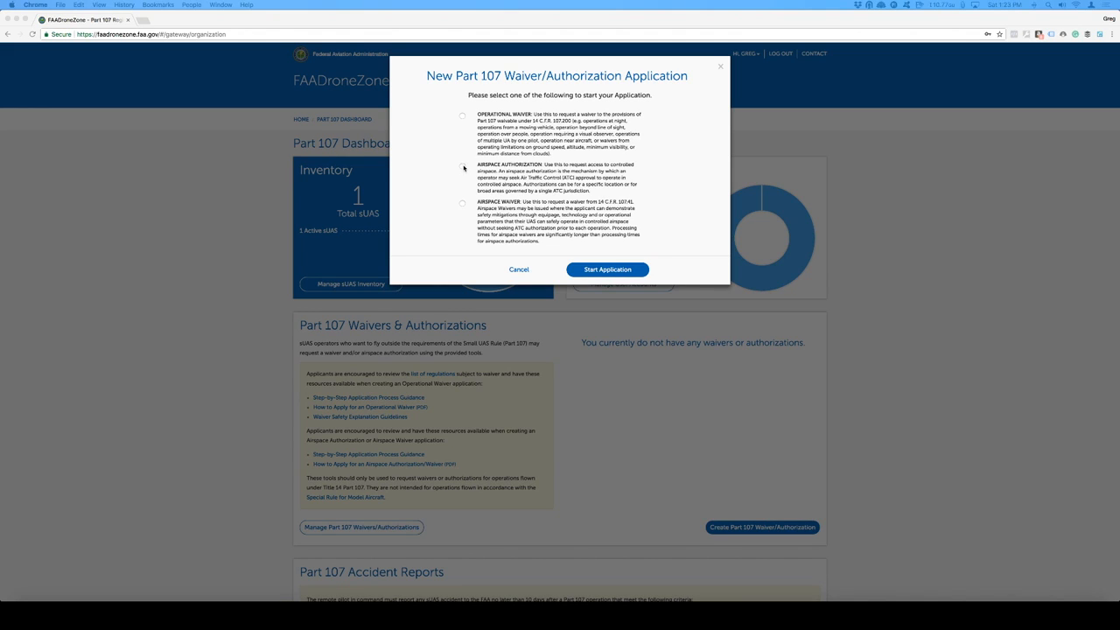
click(462, 167)
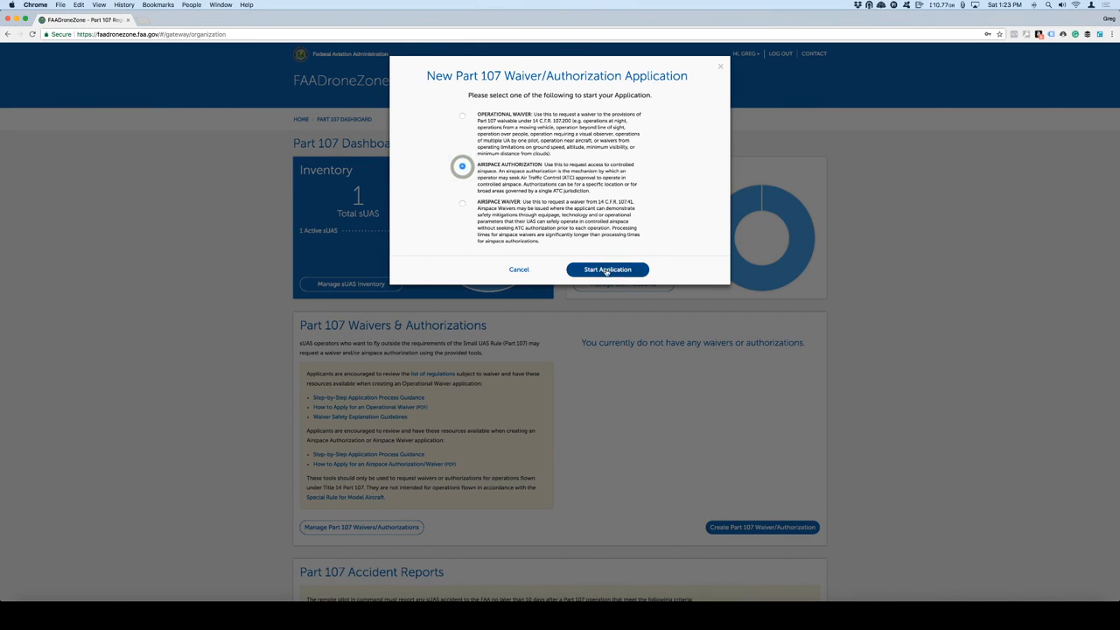
Step: Enter the operation title 'Video footage in the Prescott Dells' on the Acknowledgement step
click(607, 270)
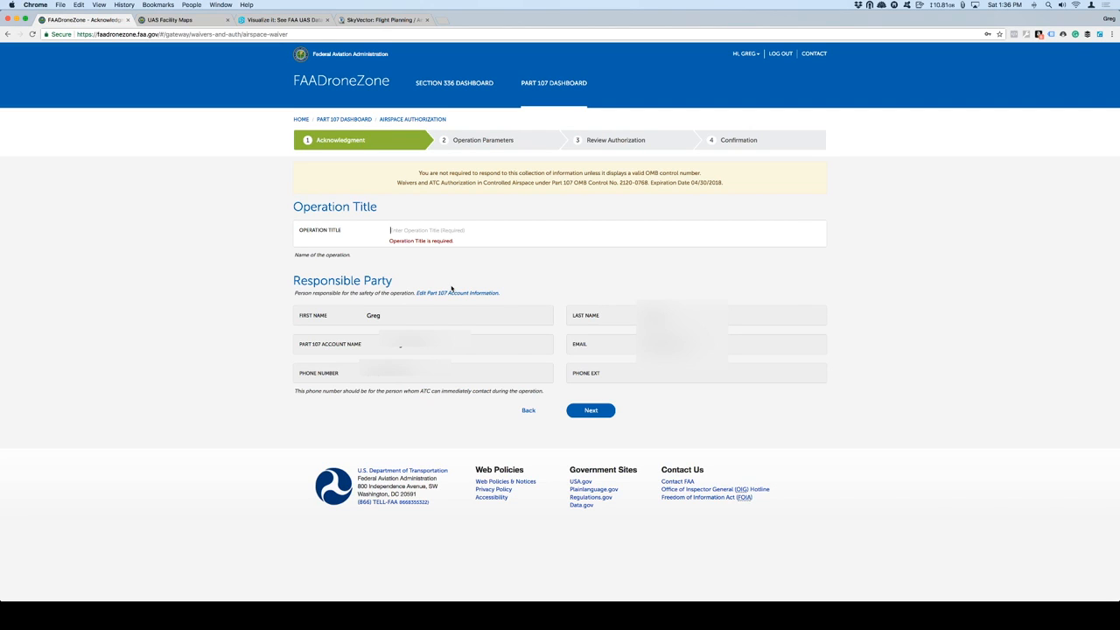
text(Video footage in the Prescott Dells)
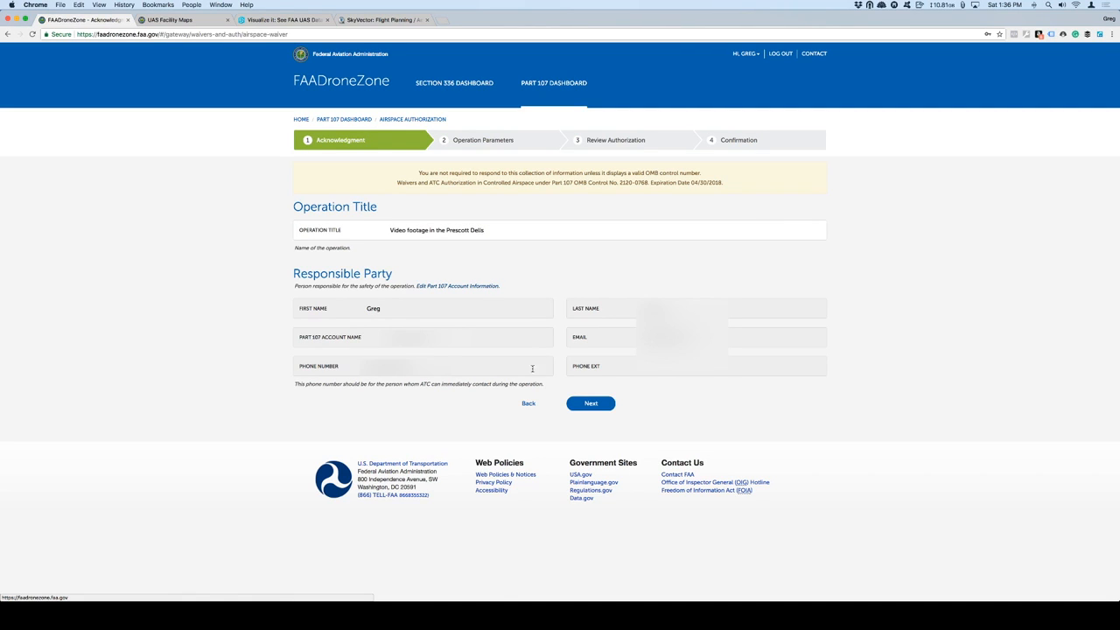
mouse_move(523, 339)
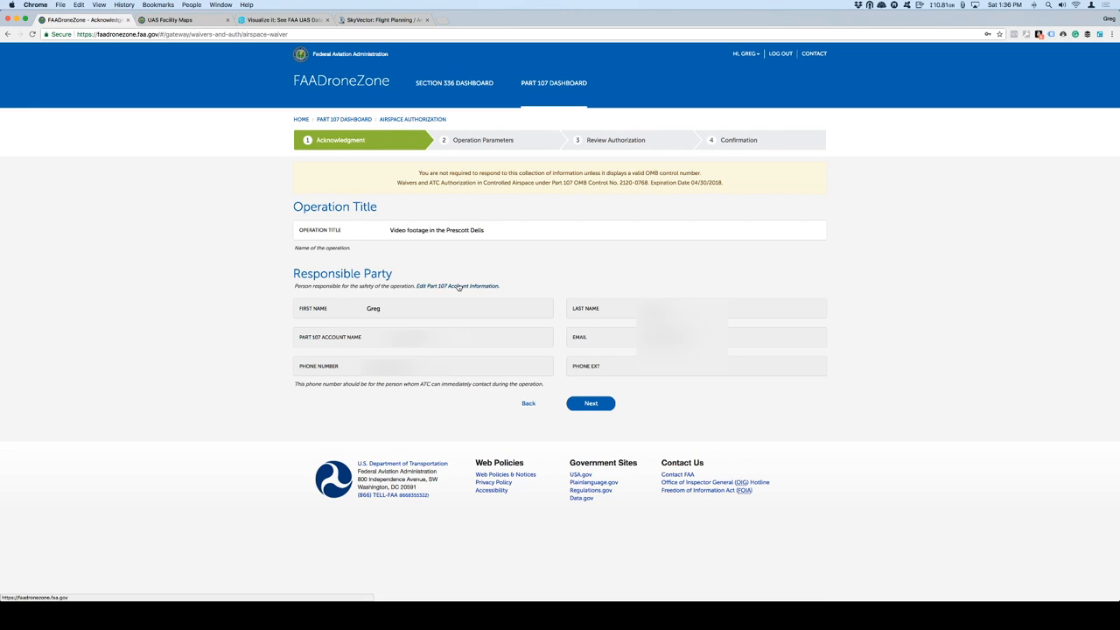
mouse_move(457, 285)
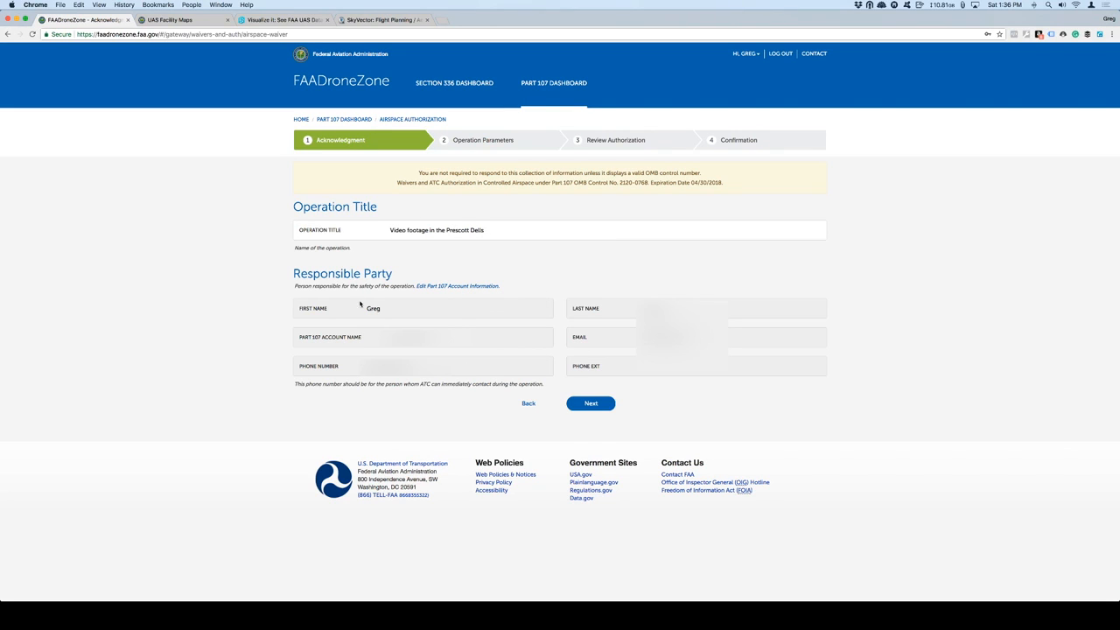
mouse_move(474, 406)
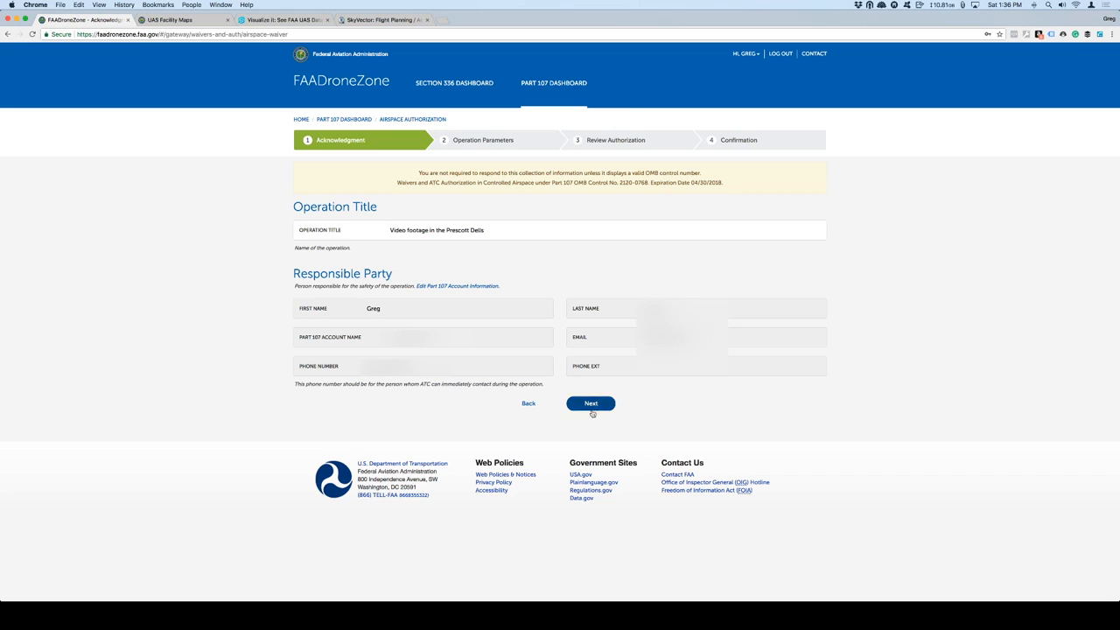
Step: Set the operation dates from February 15, 2018 to June 1, 2018
click(591, 402)
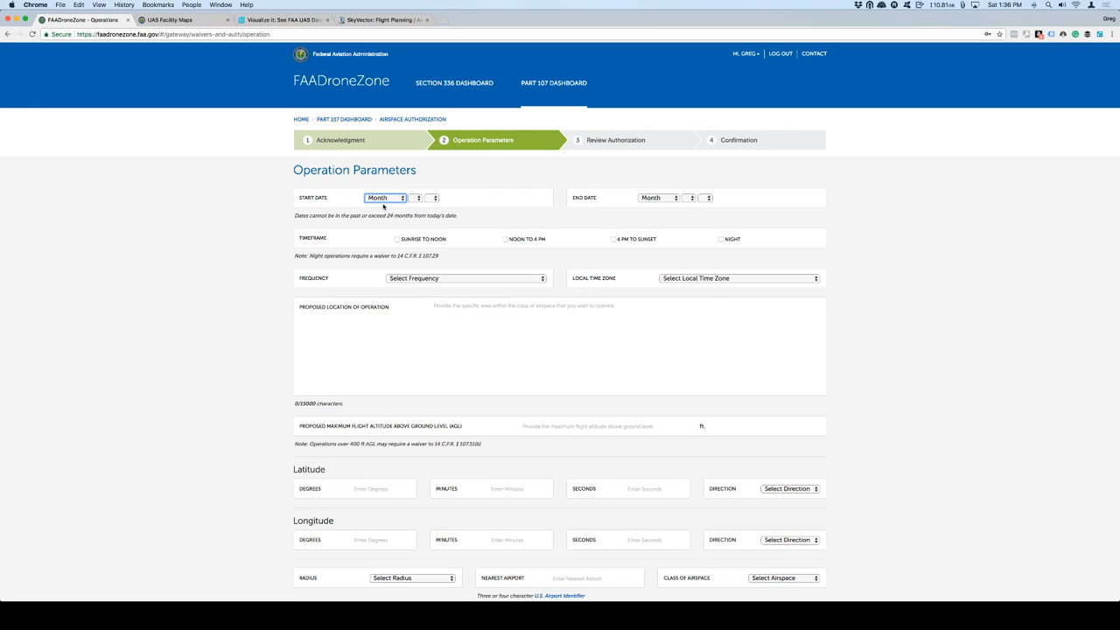
mouse_move(587, 203)
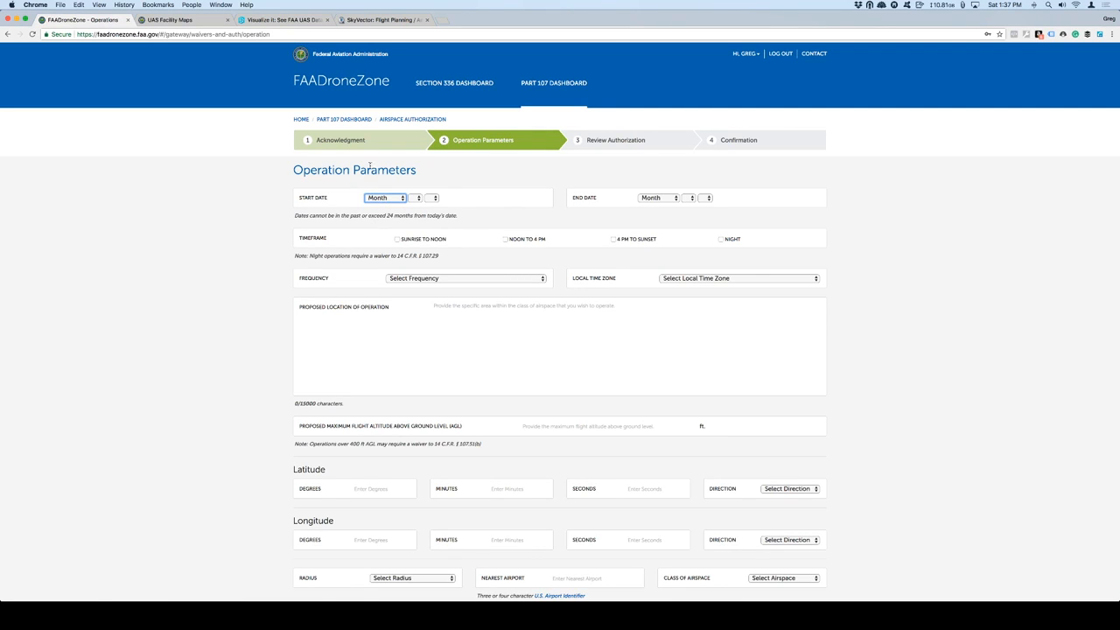
mouse_move(295, 184)
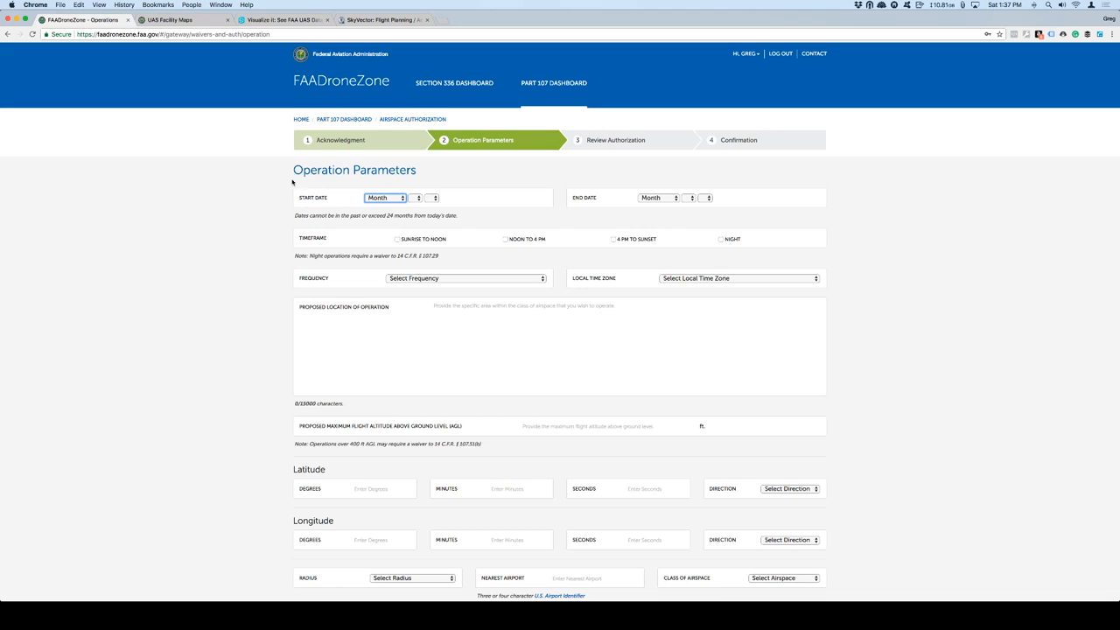
mouse_move(292, 184)
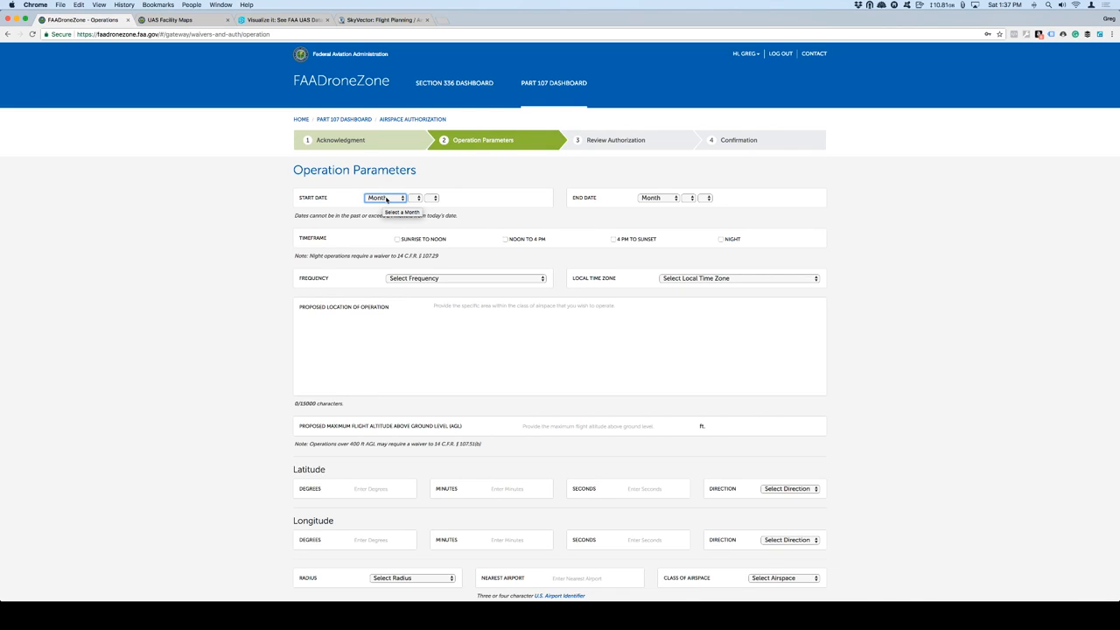
click(385, 196)
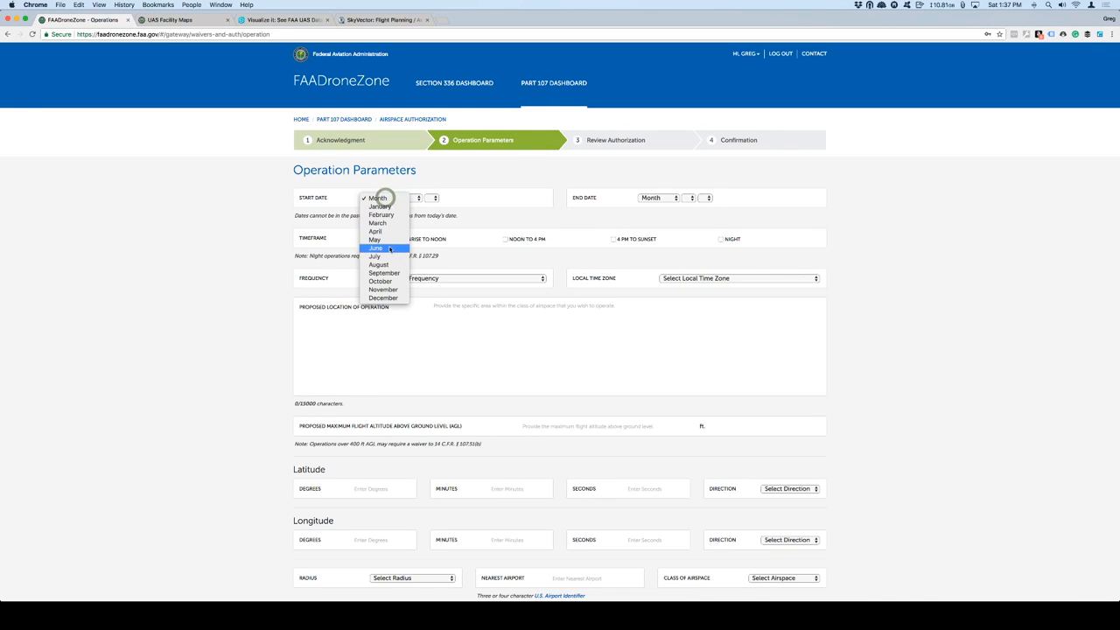
mouse_move(376, 240)
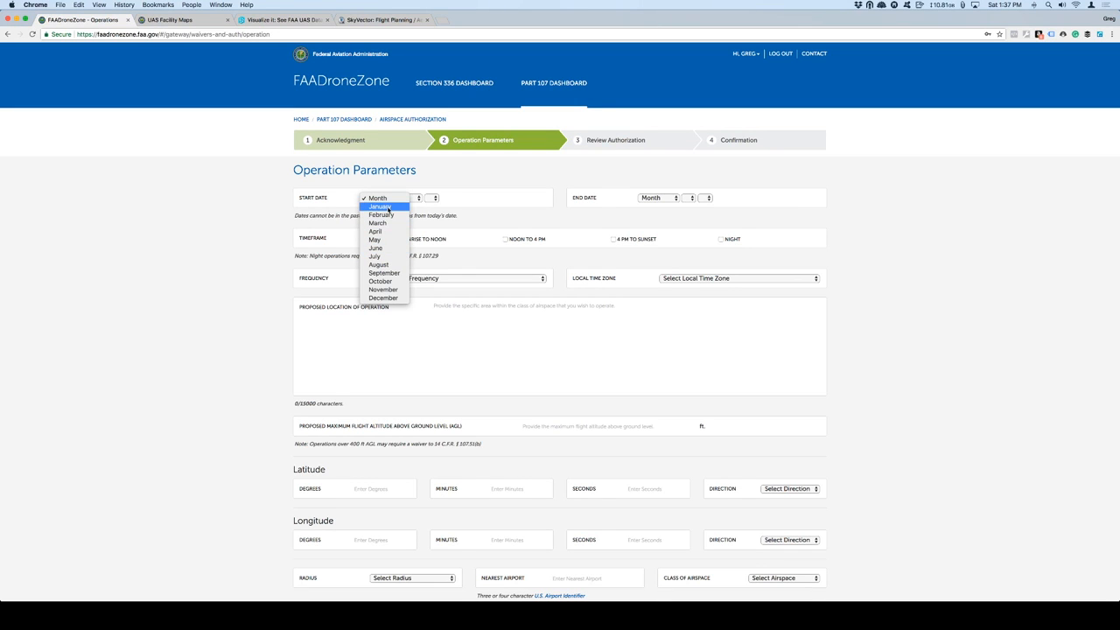
click(1008, 5)
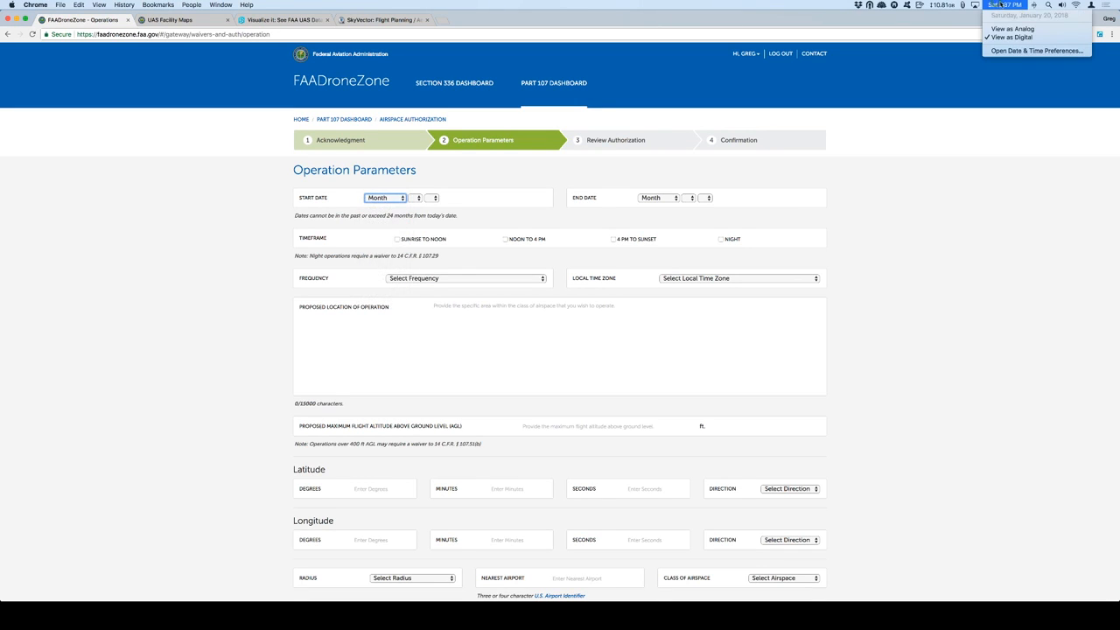
click(385, 196)
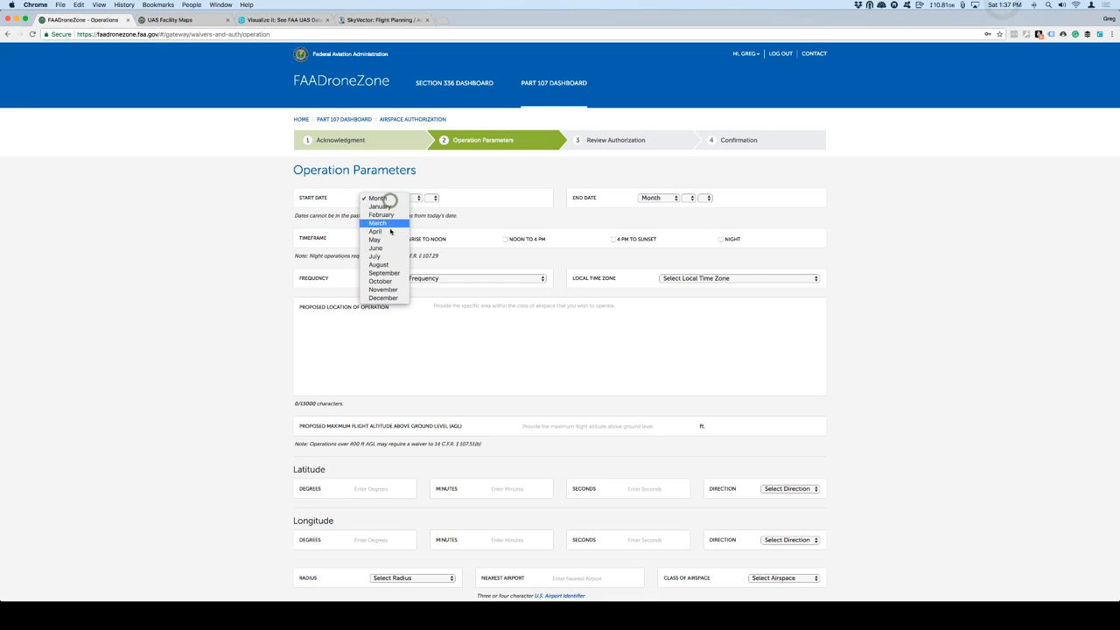
mouse_move(382, 215)
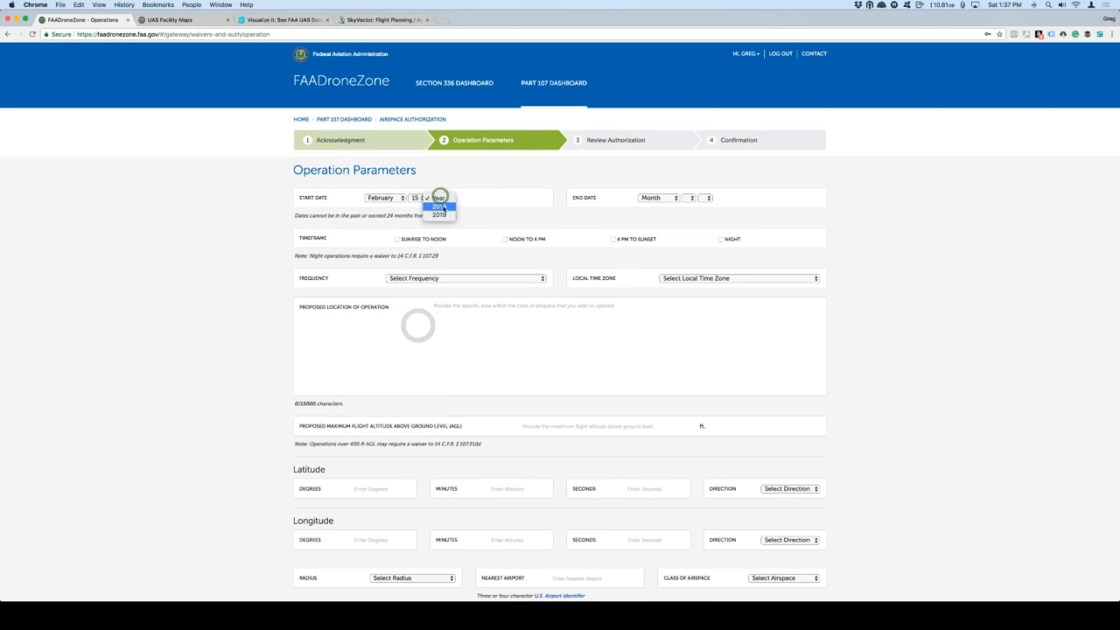
click(658, 196)
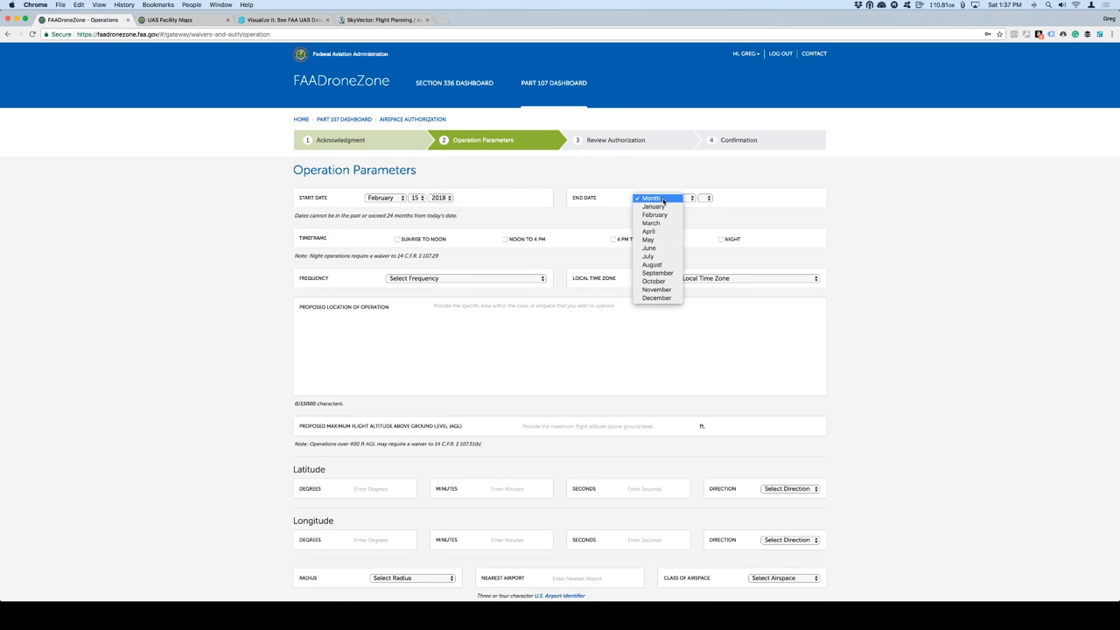
click(649, 249)
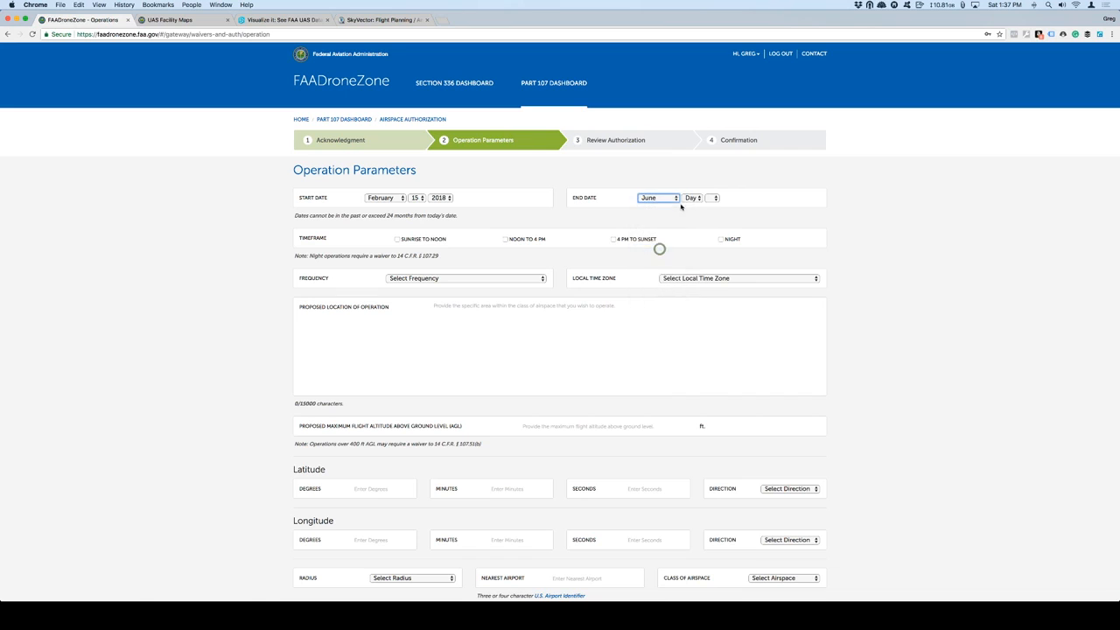
click(690, 196)
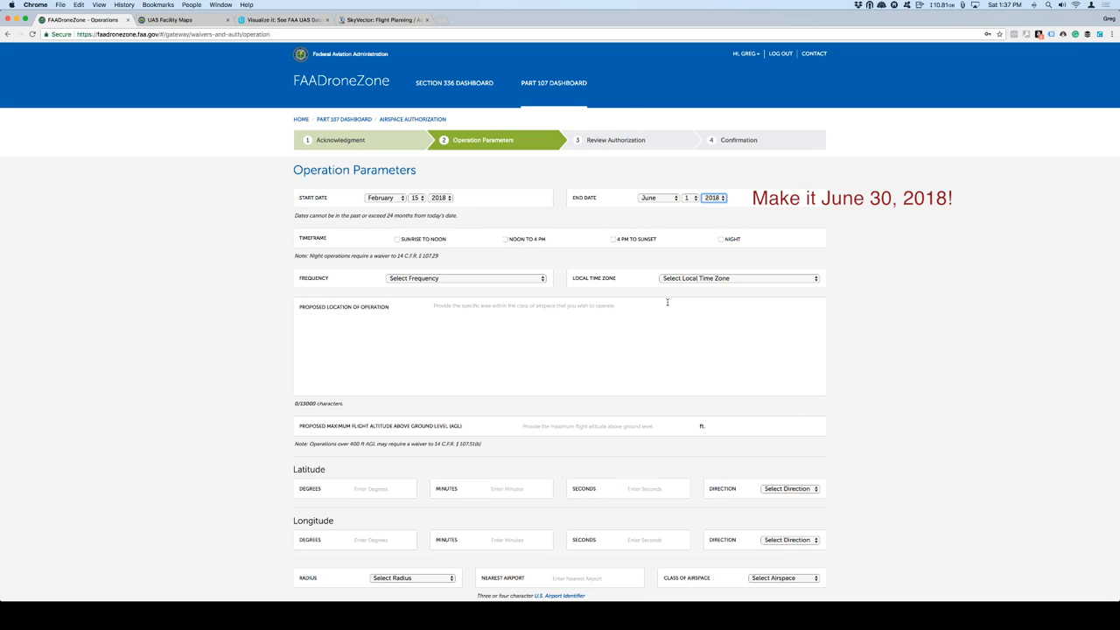
mouse_move(546, 202)
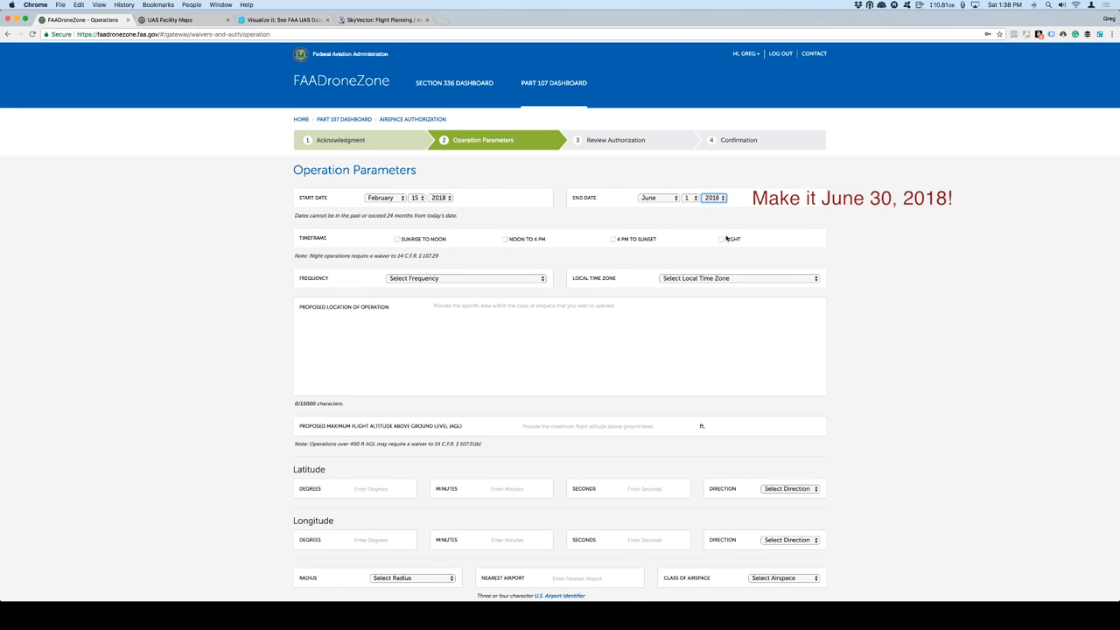
mouse_move(750, 238)
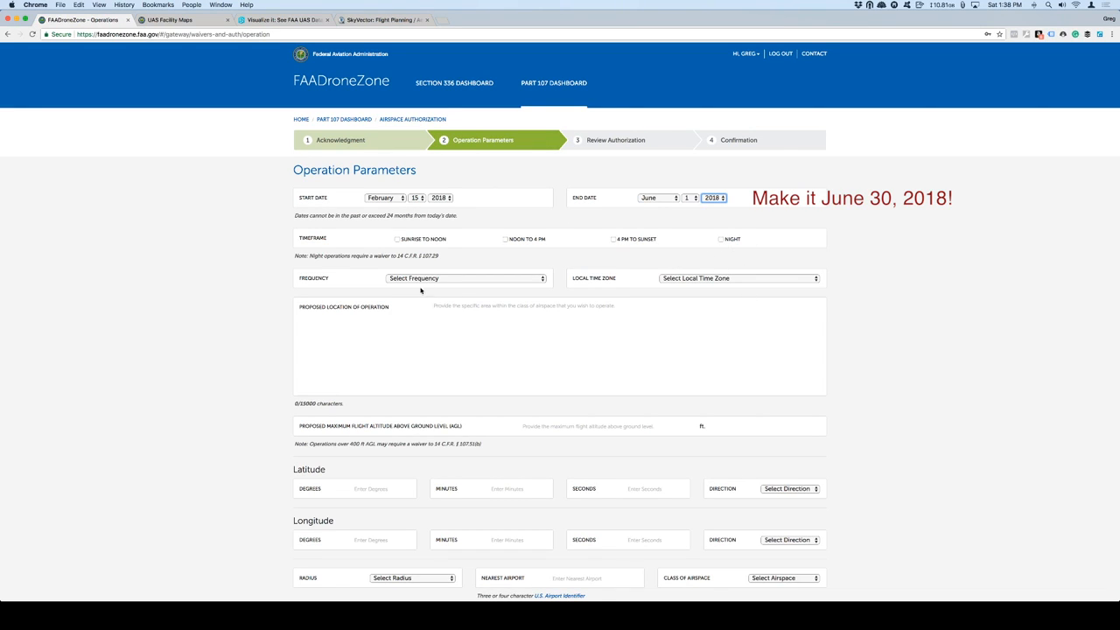
Step: Set the time frame Sunrise to Noon, frequency Weekly, and time zone Mountain Standard Time
click(395, 238)
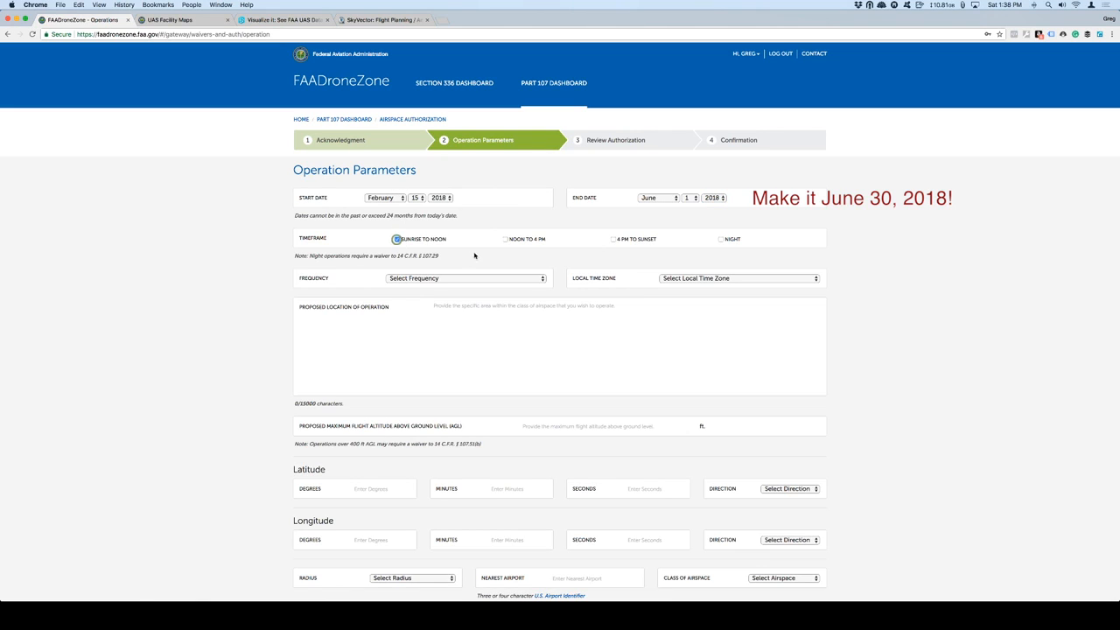
click(395, 238)
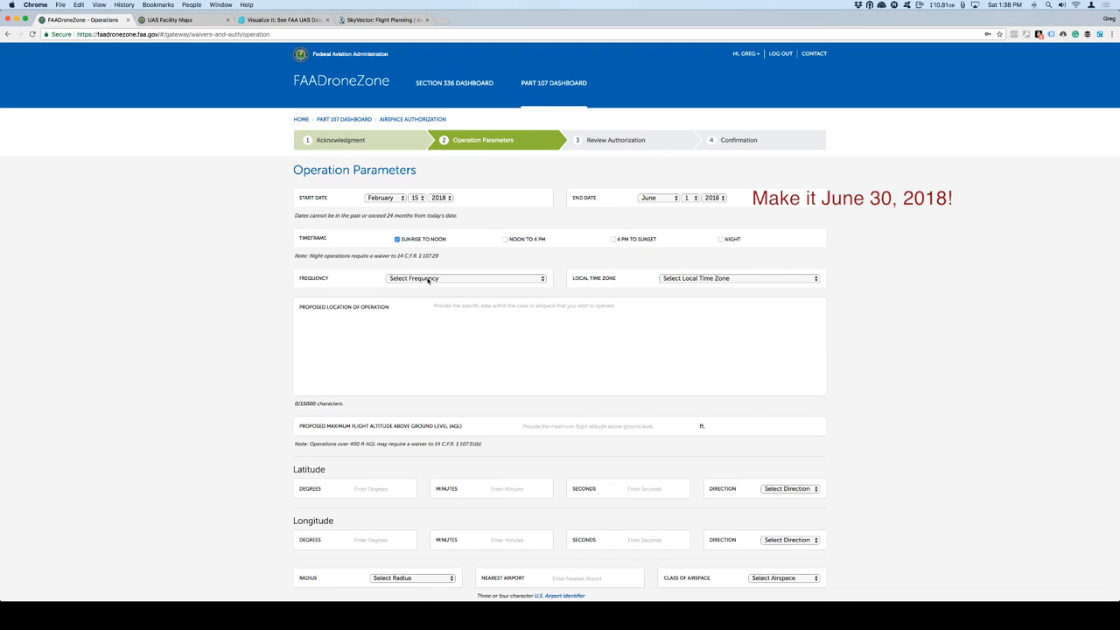
click(466, 278)
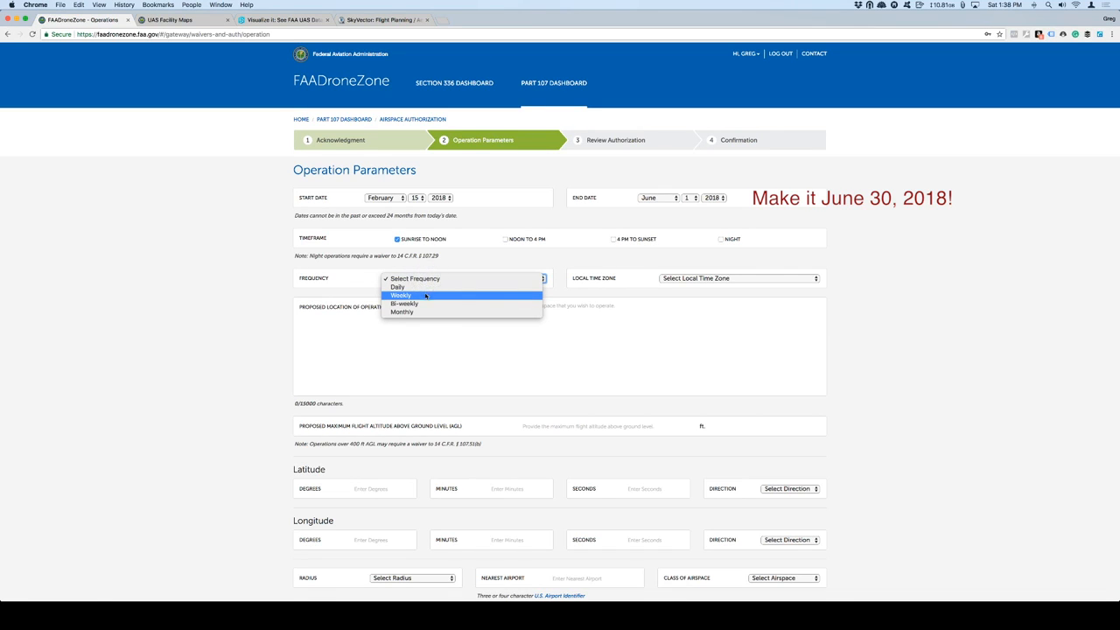
mouse_move(402, 295)
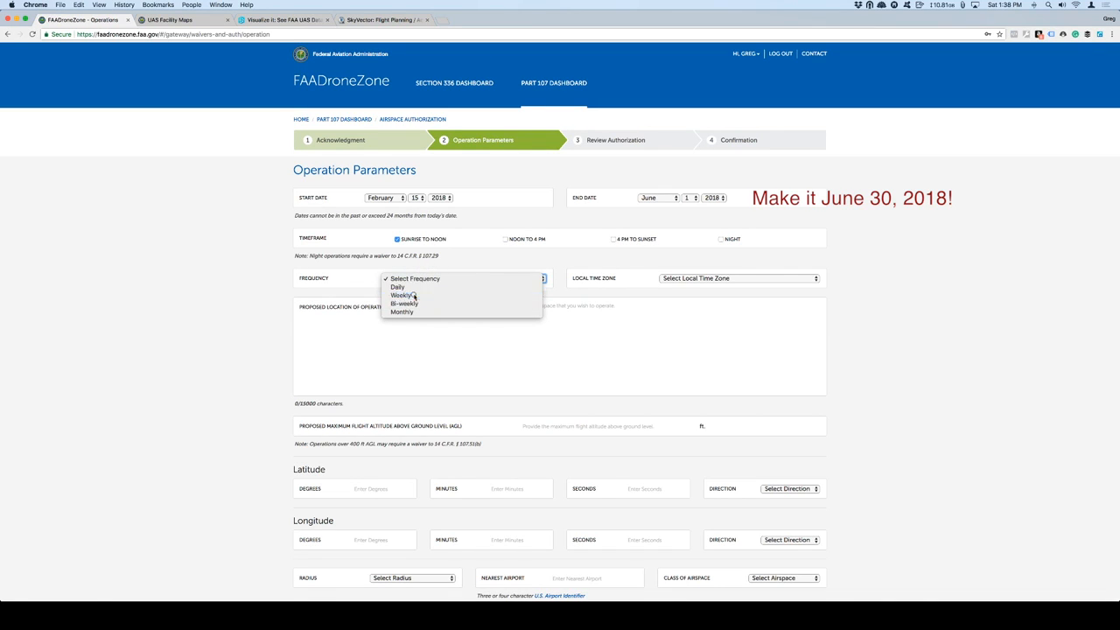
click(399, 294)
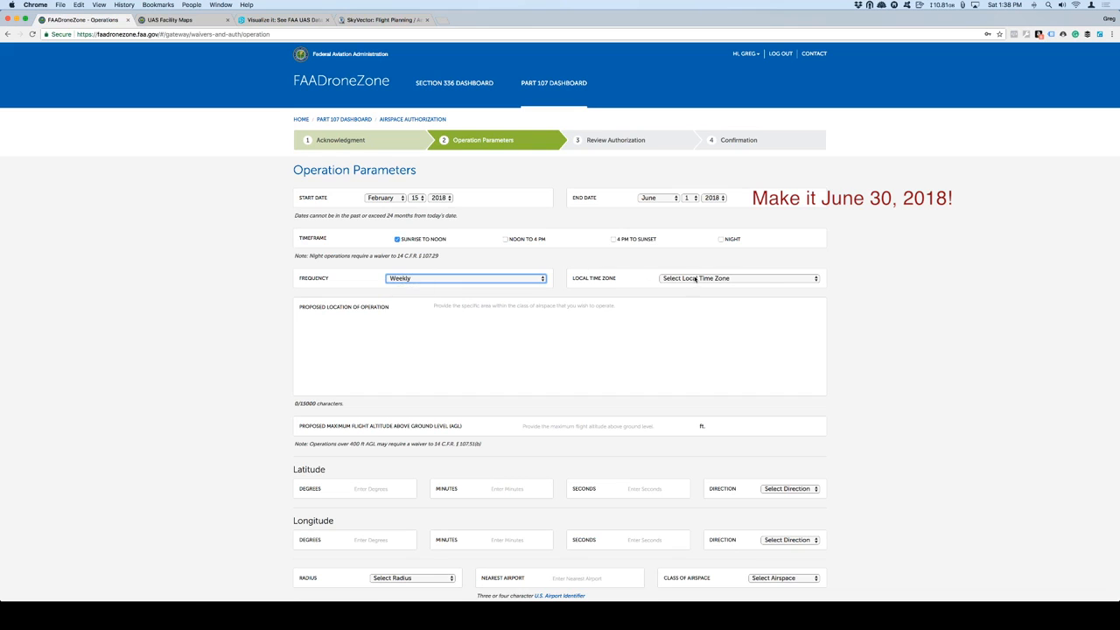
click(738, 278)
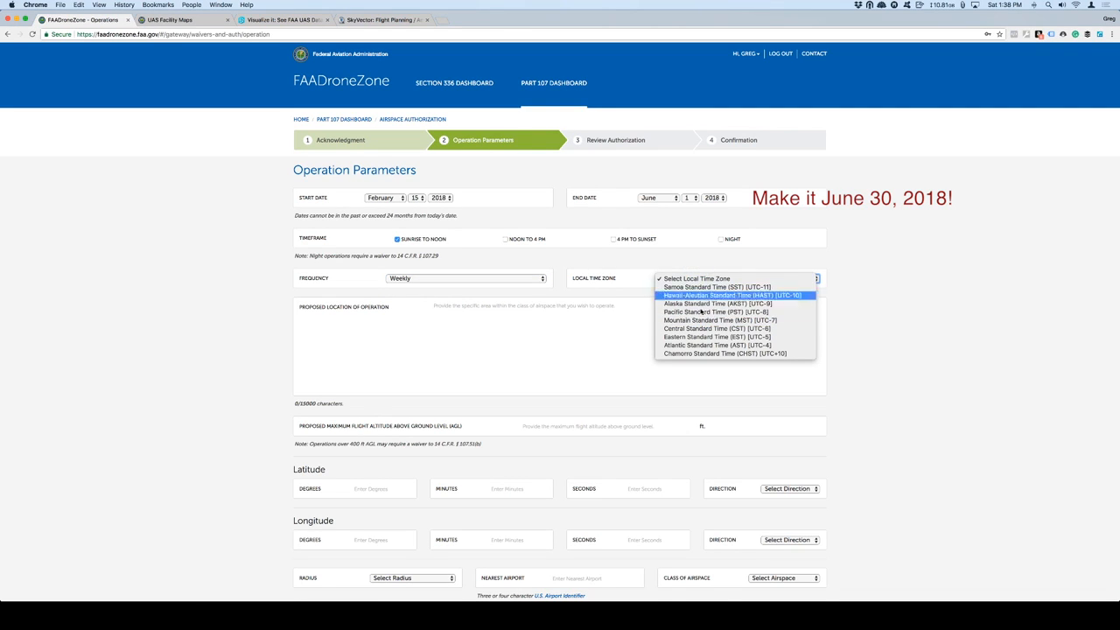
mouse_move(701, 319)
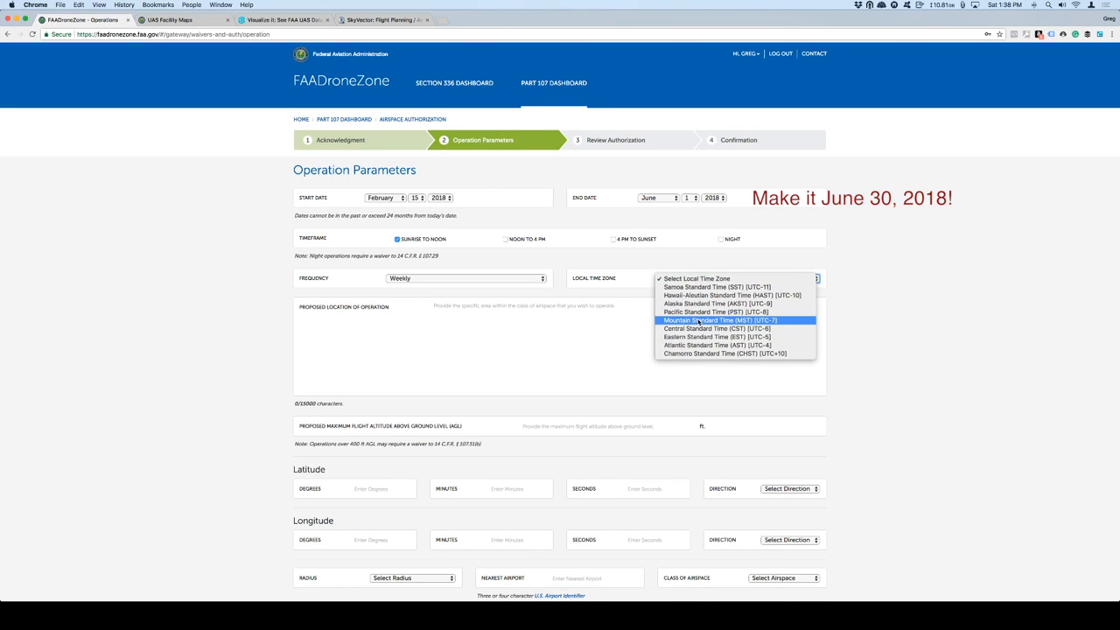
click(721, 320)
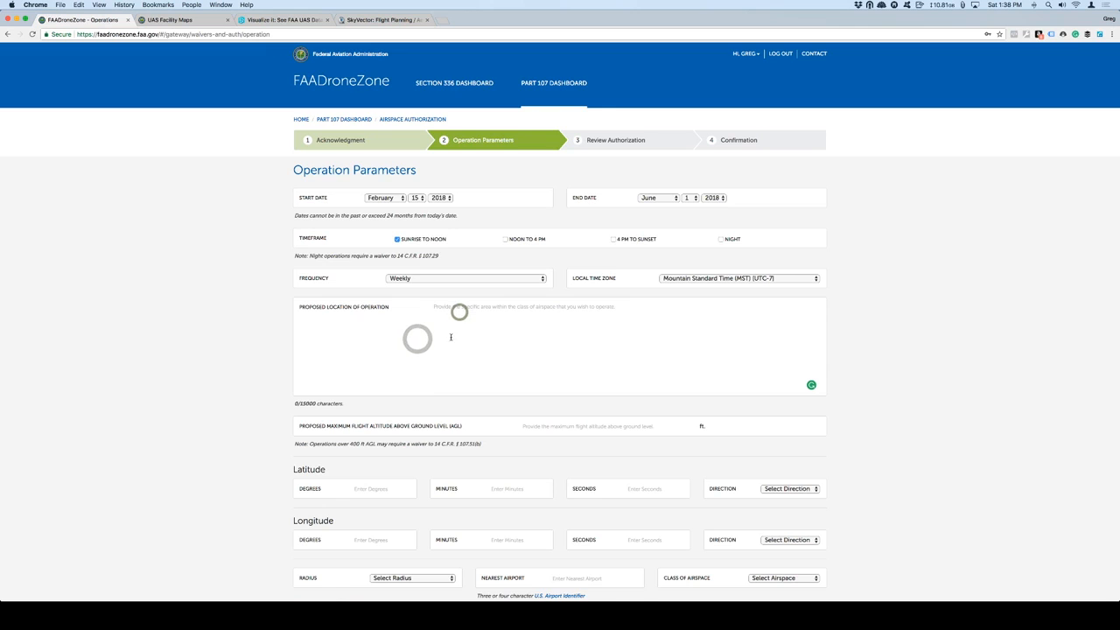
Step: Describe the proposed location southeast of KPRC within 2NM of the coordinates at or below 200ft AGL
scroll(down, 3)
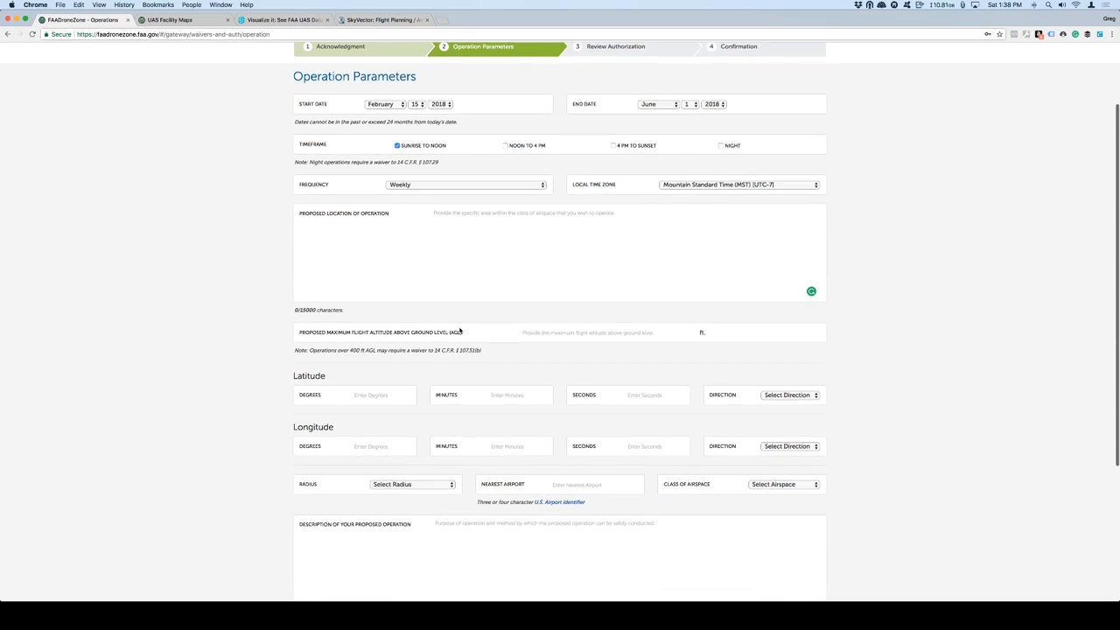
scroll(down, 3)
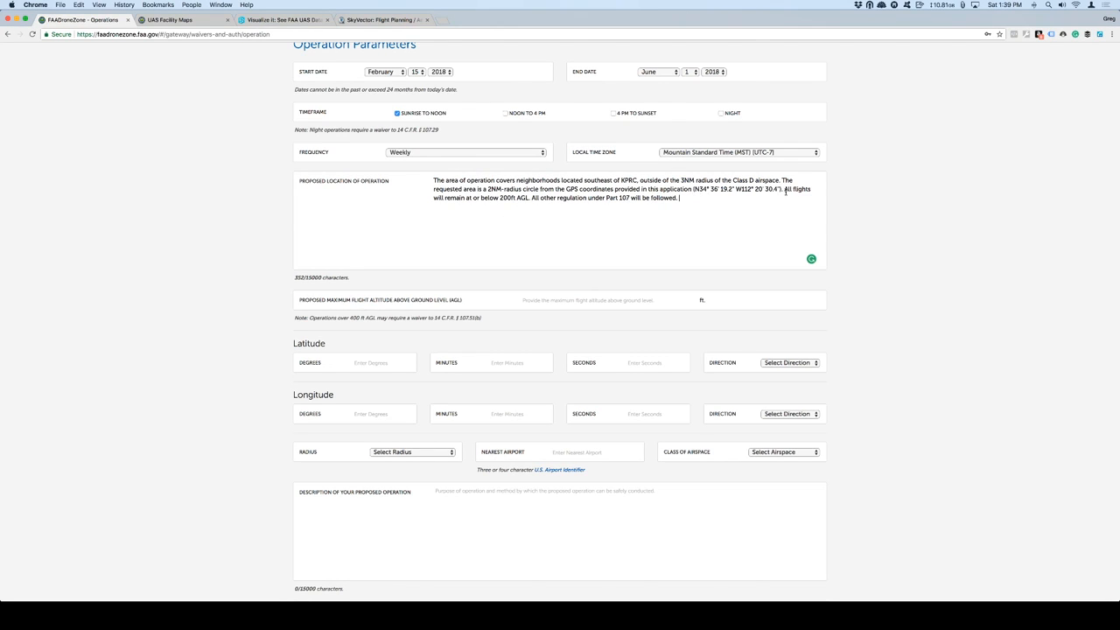
mouse_move(431, 210)
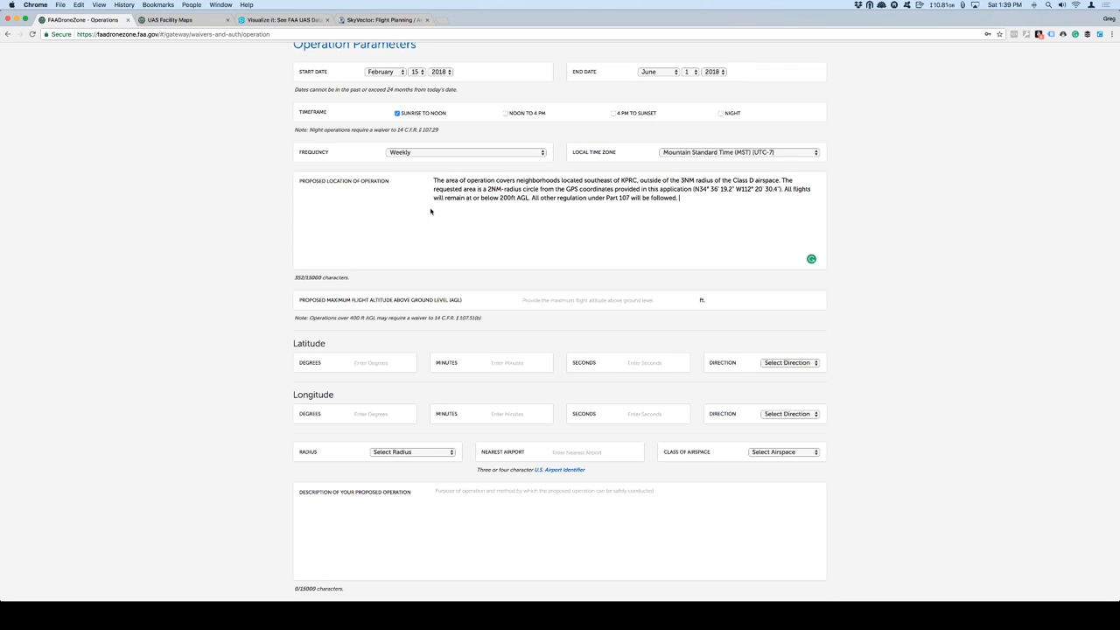
mouse_move(529, 205)
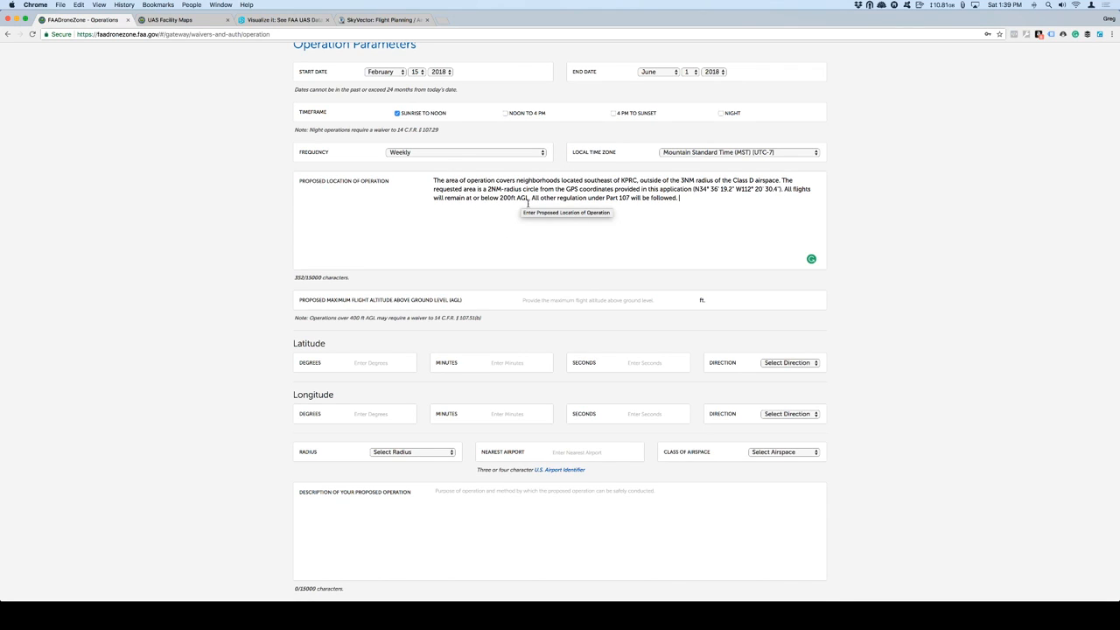
mouse_move(707, 224)
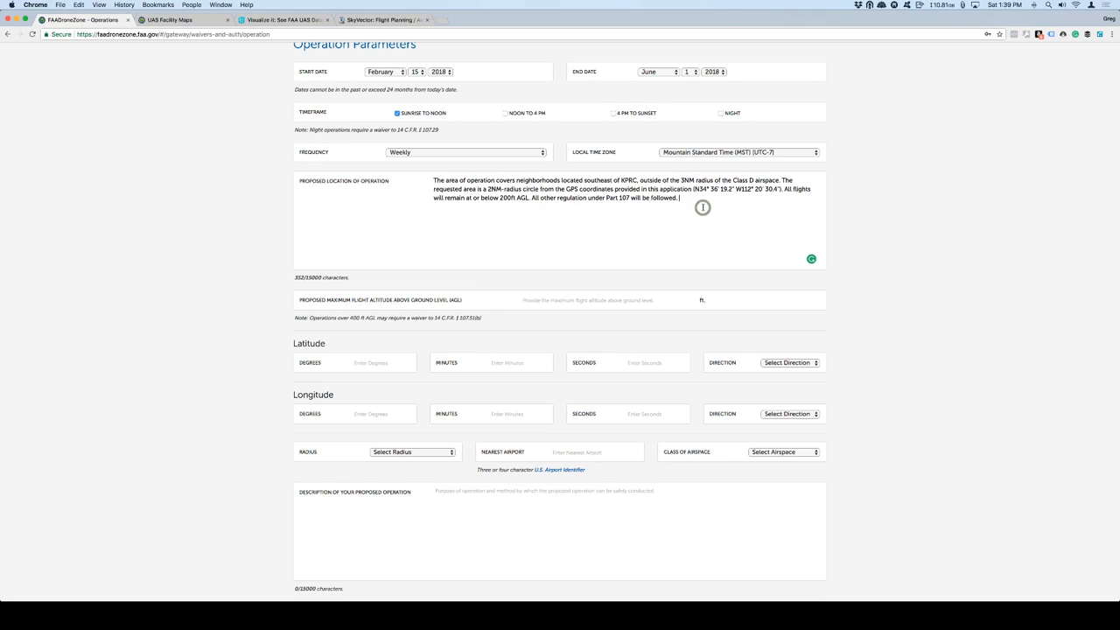
mouse_move(514, 151)
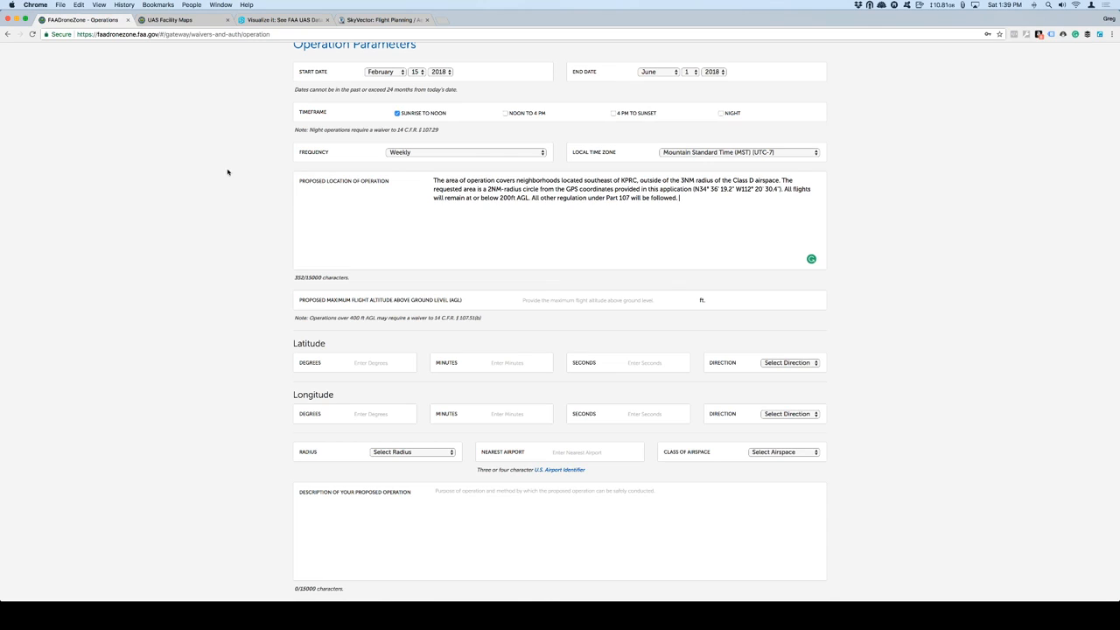
mouse_move(196, 98)
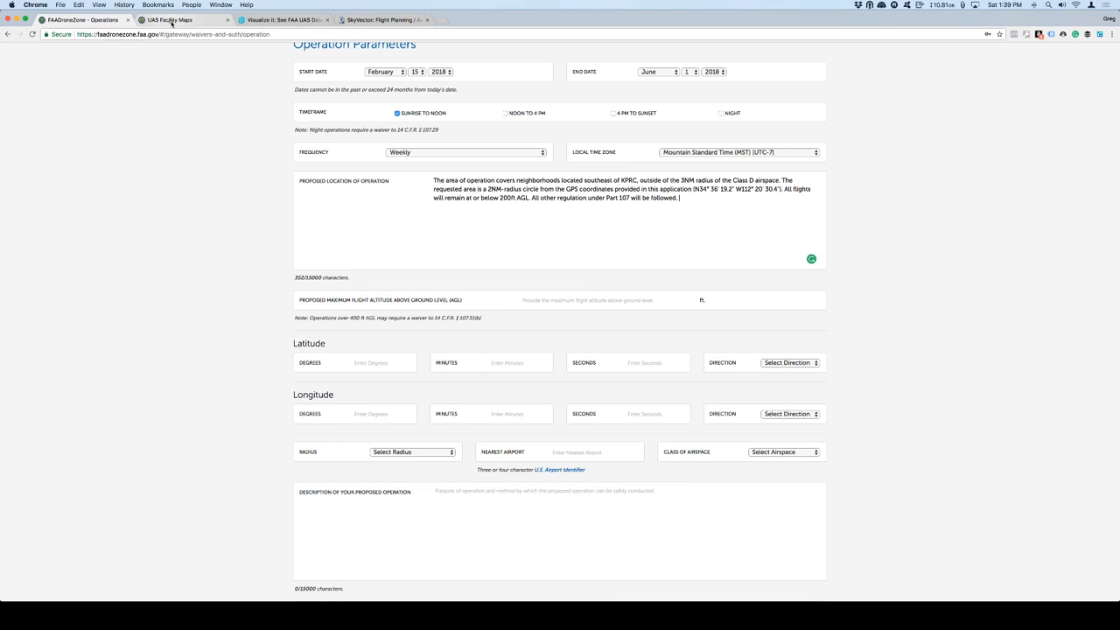
Step: Show the FAA.gov UAS Facility Maps information page with its quick links
click(168, 19)
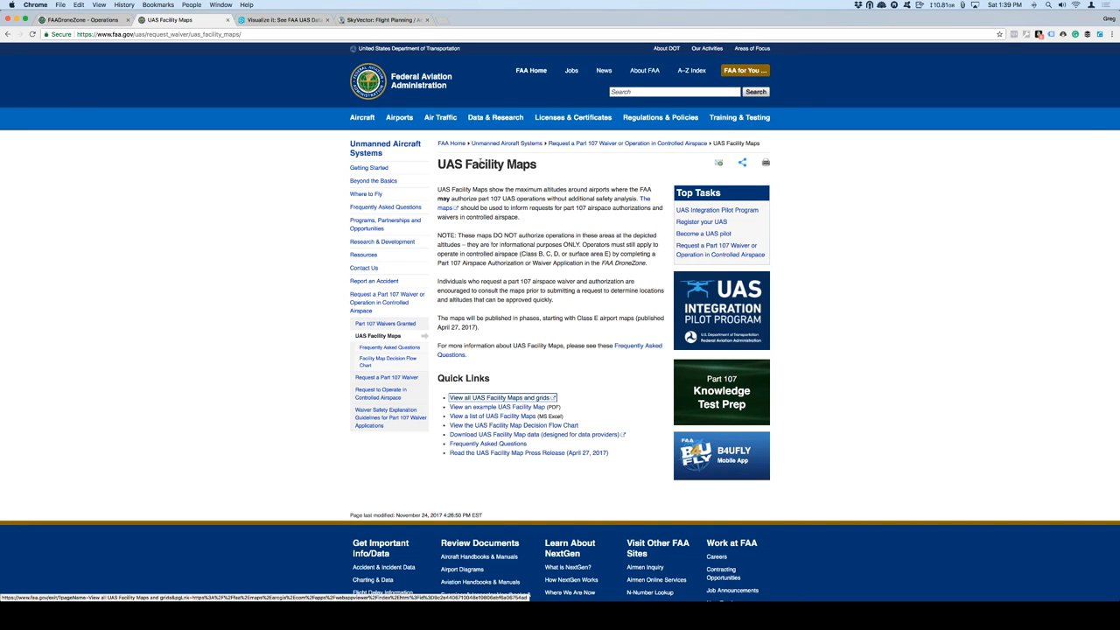
mouse_move(504, 280)
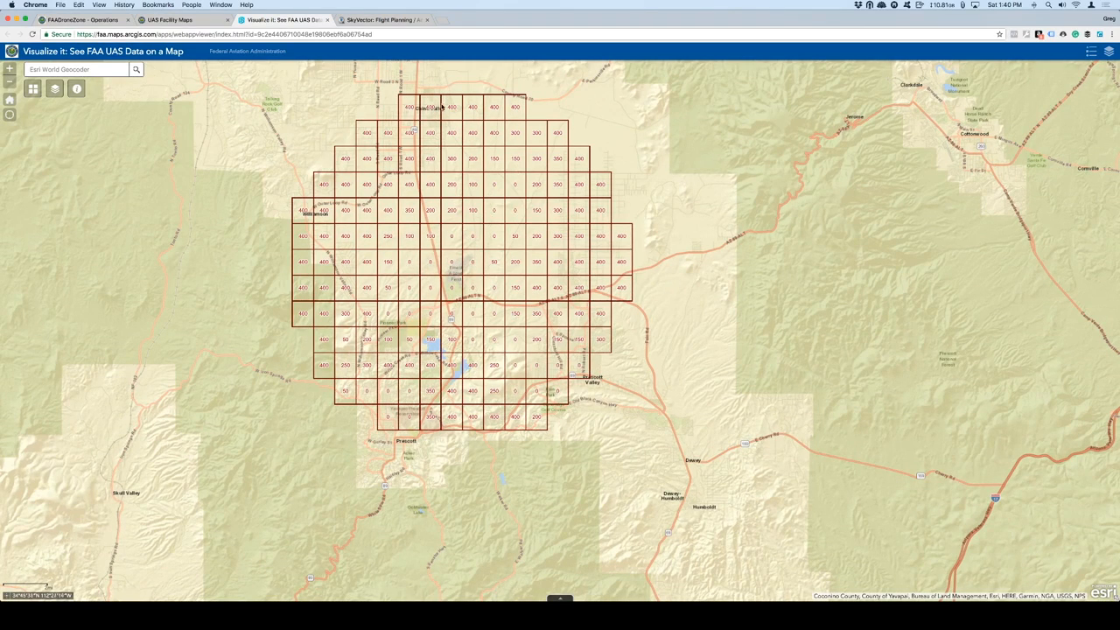
mouse_move(347, 168)
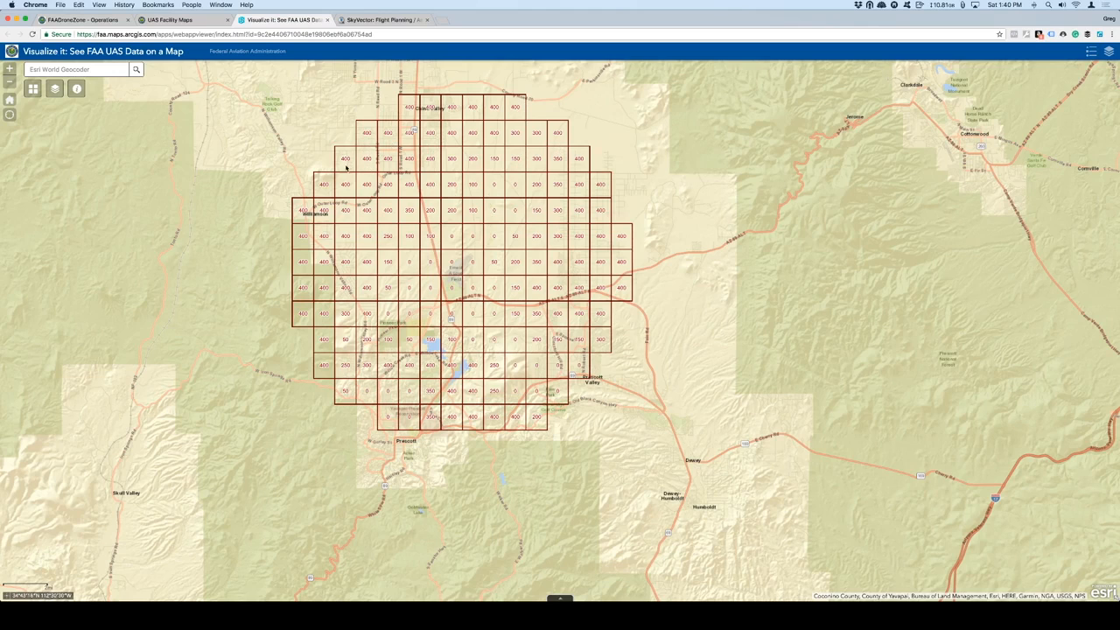
mouse_move(598, 262)
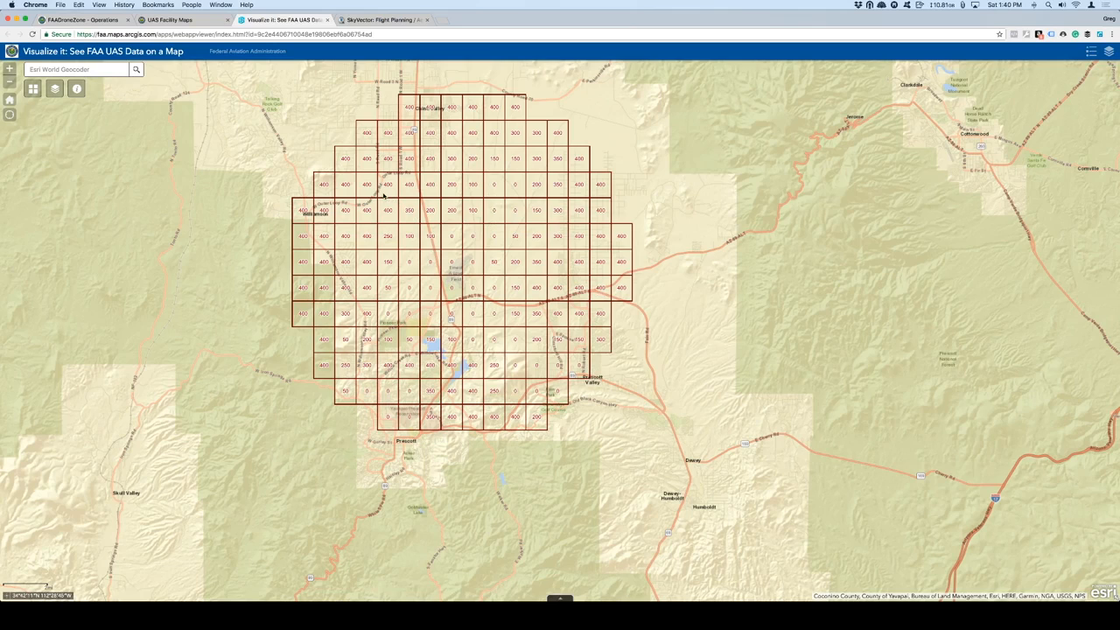
mouse_move(411, 262)
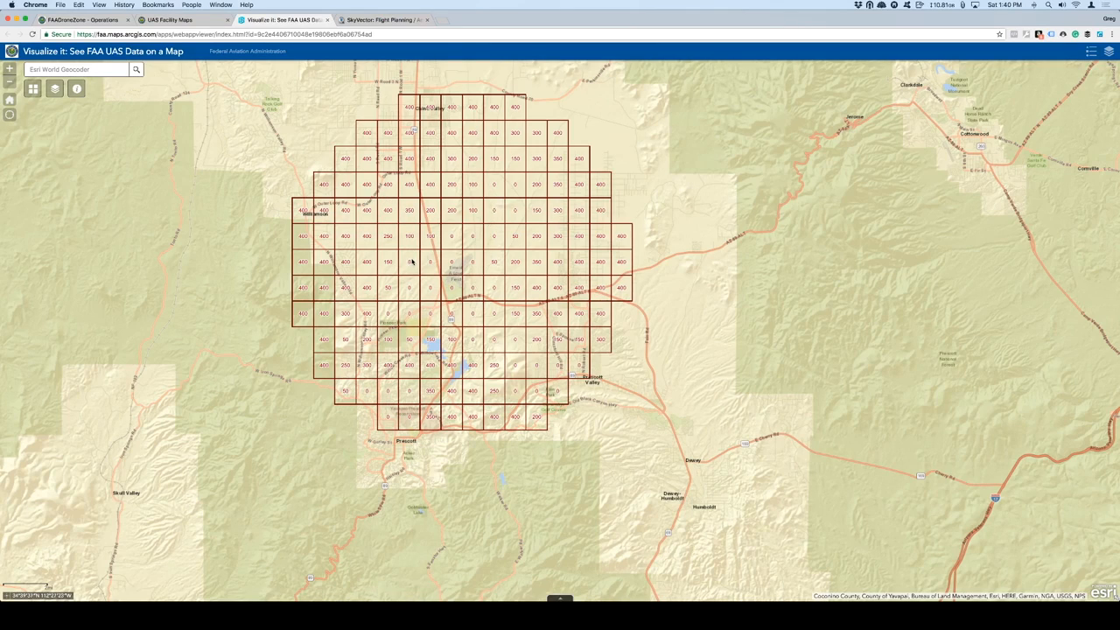
mouse_move(497, 206)
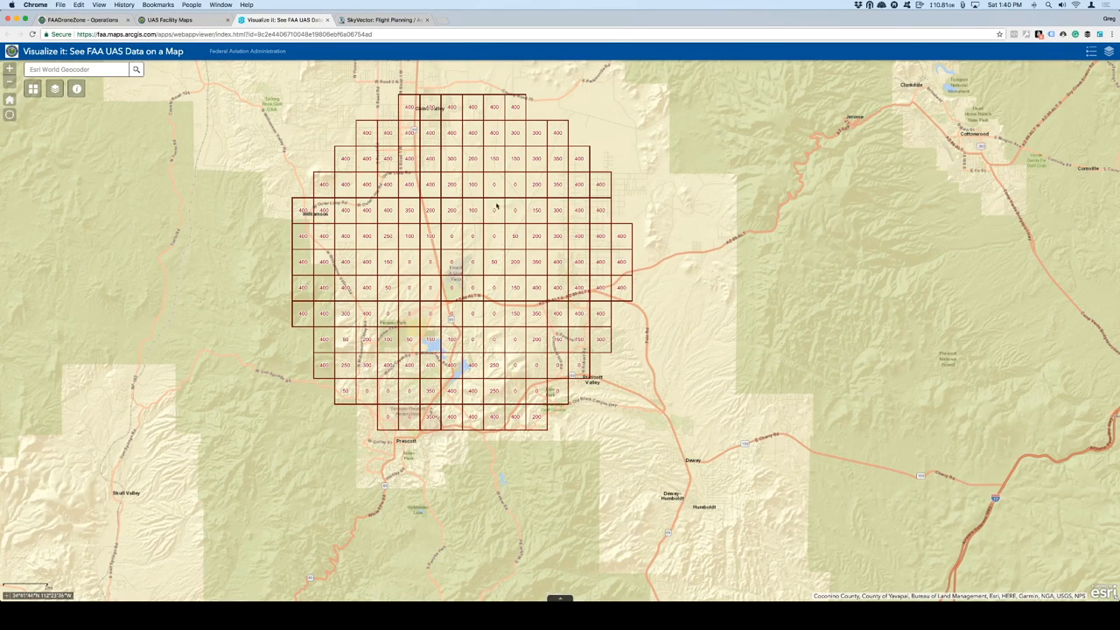
mouse_move(546, 374)
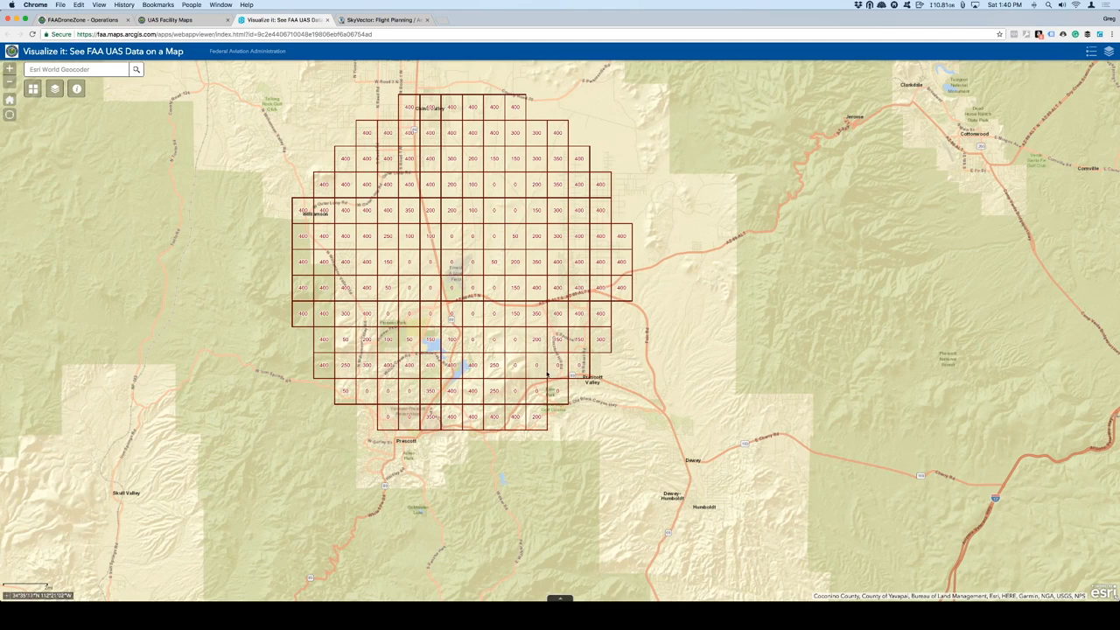
mouse_move(500, 399)
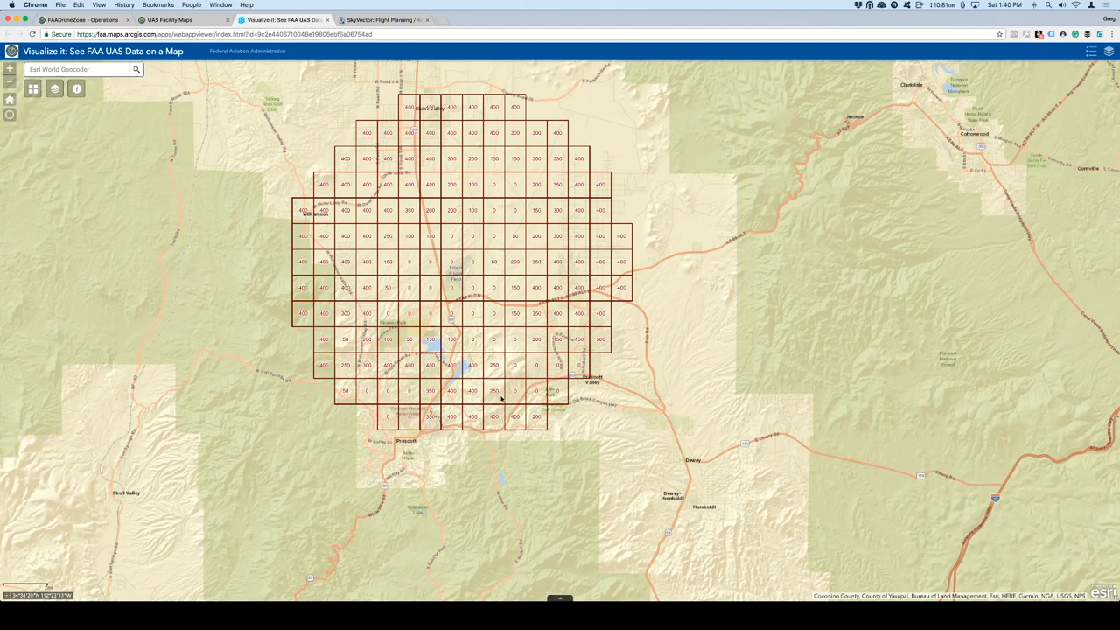
mouse_move(476, 366)
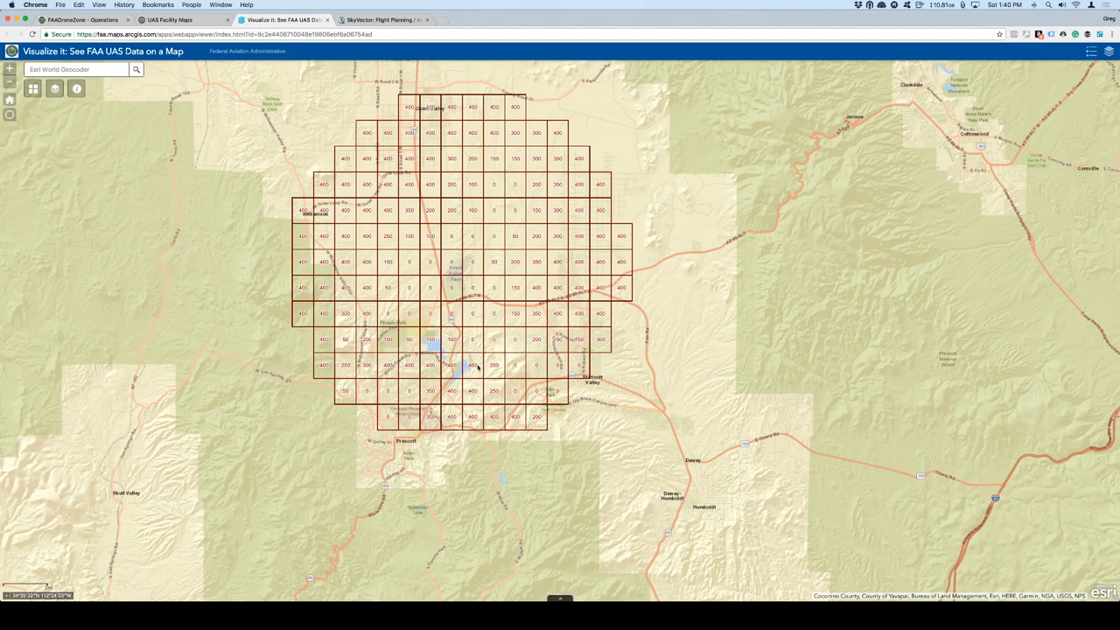
mouse_move(472, 371)
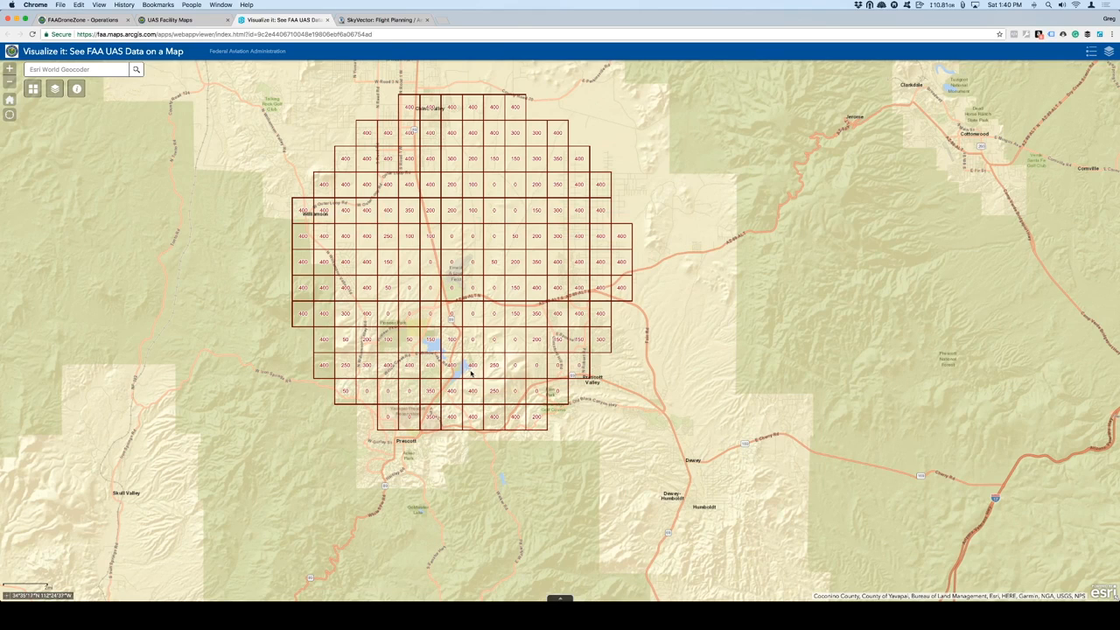
mouse_move(476, 371)
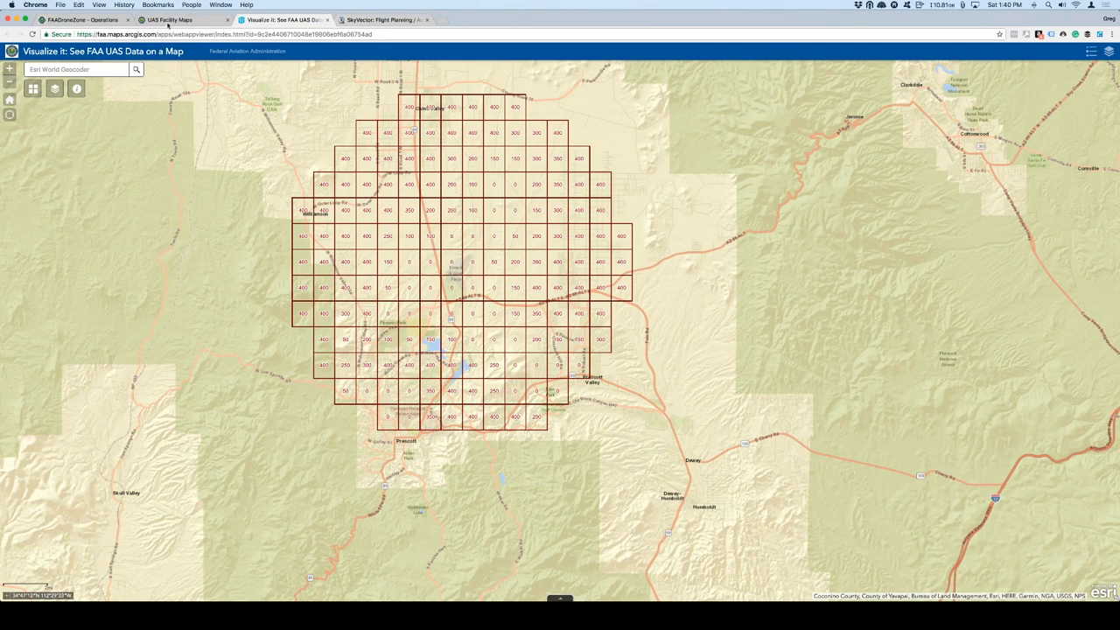
Step: Enter a 200 ft maximum altitude and choose Blanket Area / Wide Area as the radius
click(74, 19)
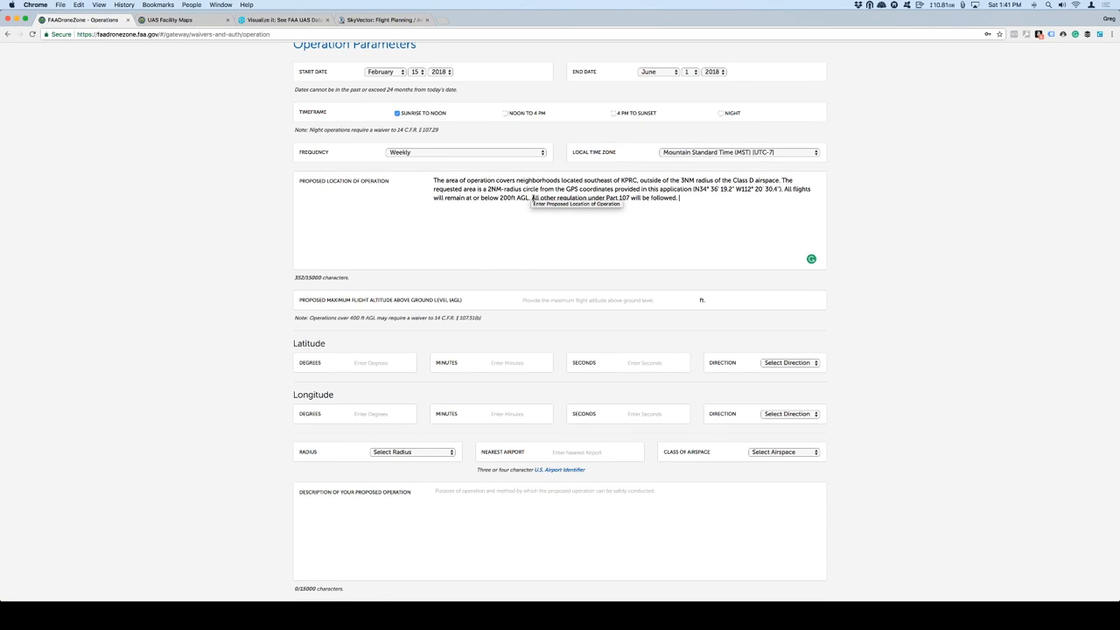
mouse_move(553, 301)
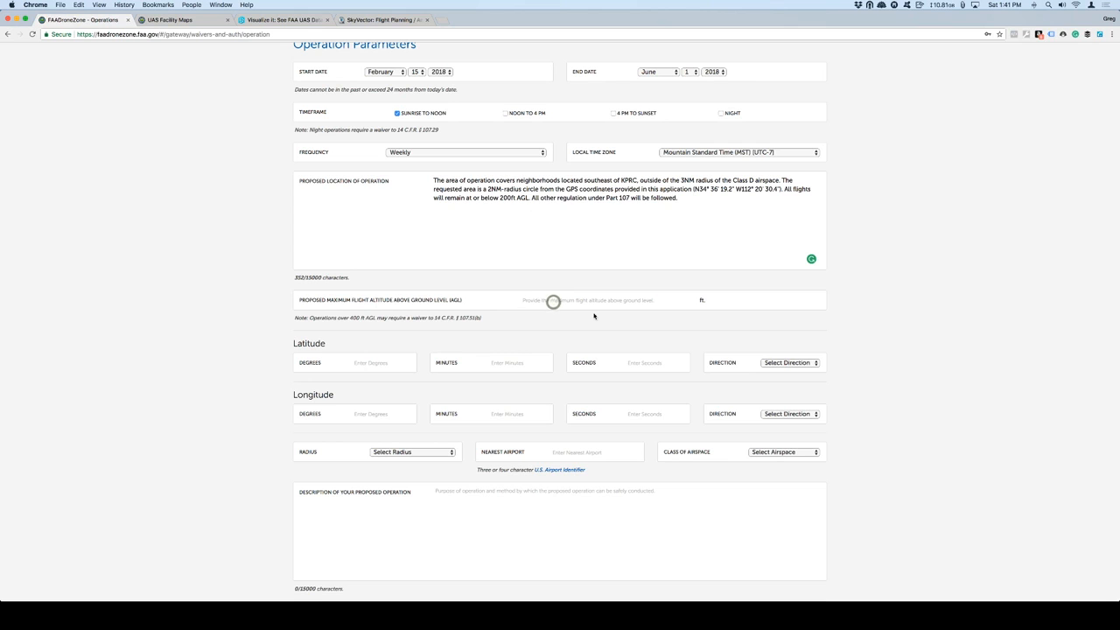
text(200)
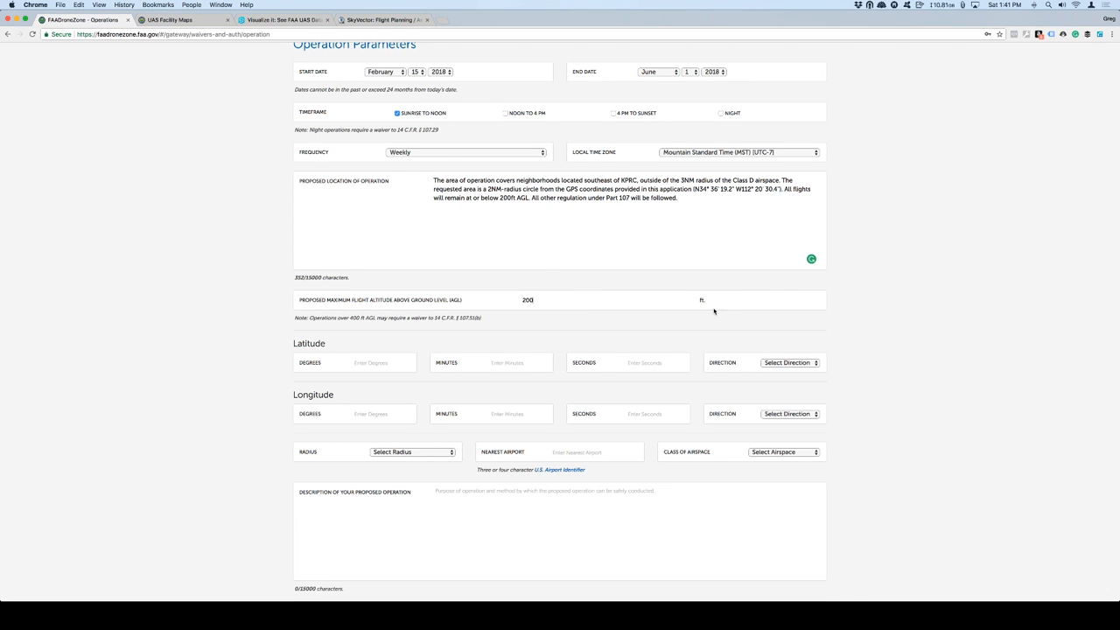
scroll(down, 3)
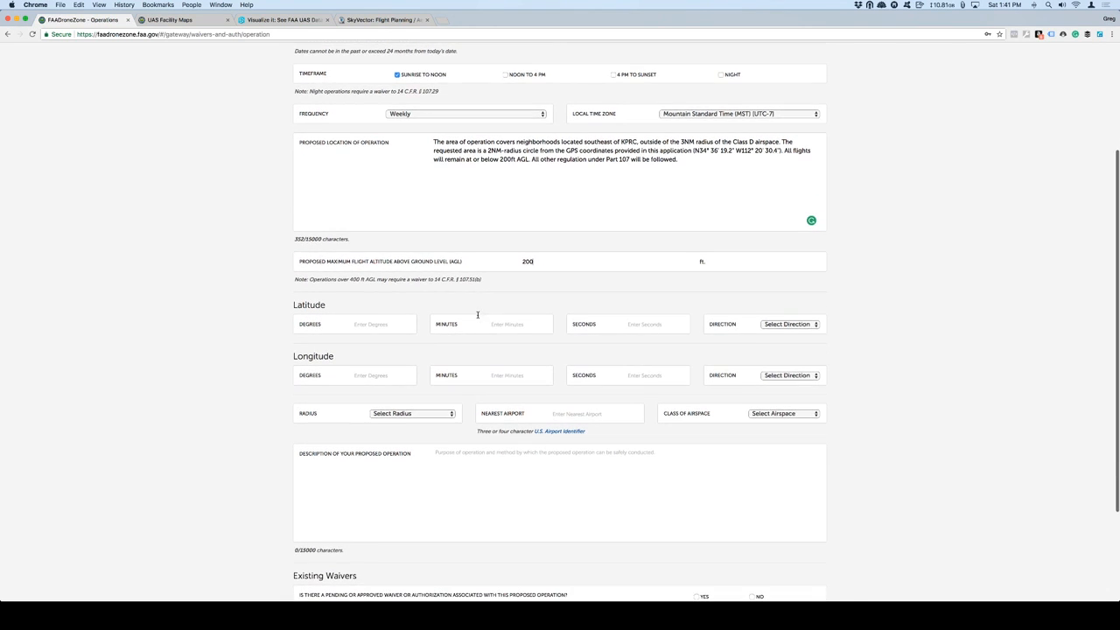
scroll(down, 3)
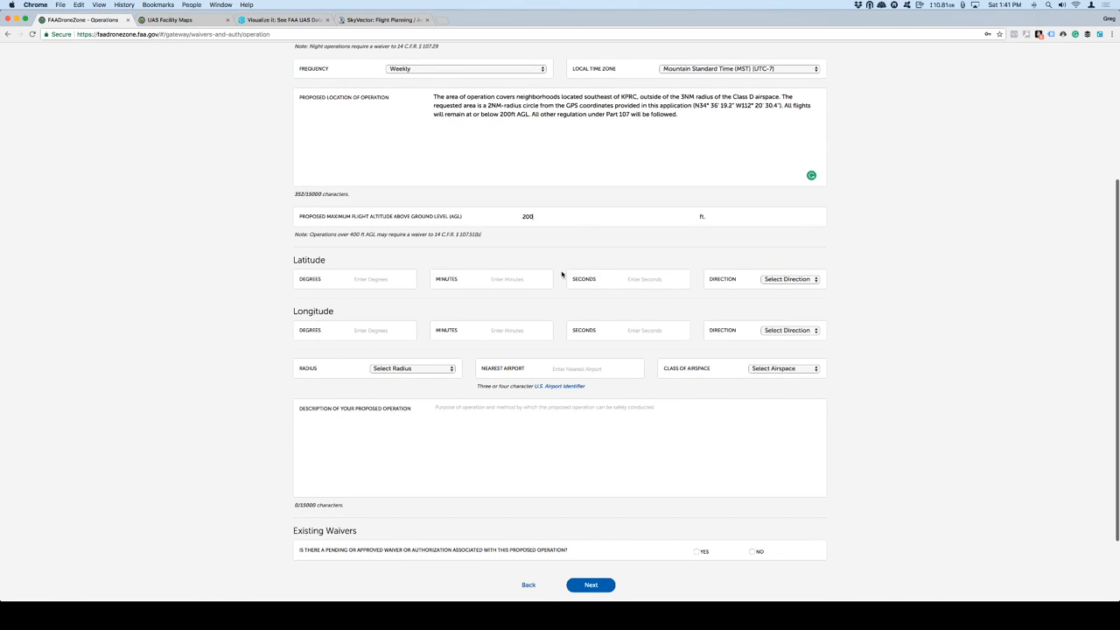
mouse_move(546, 304)
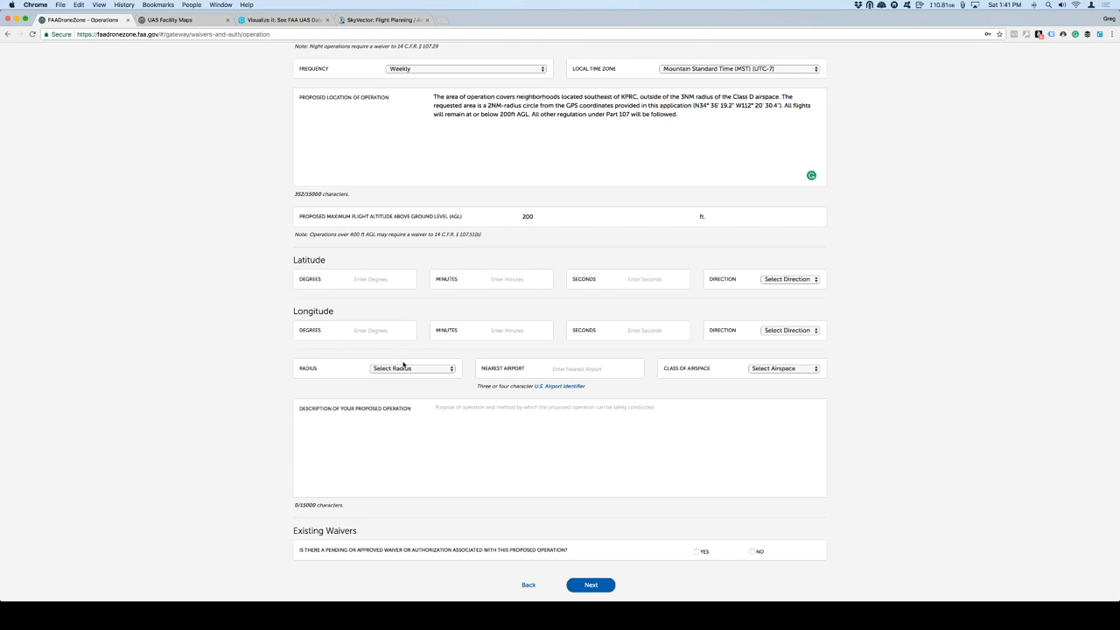
click(412, 368)
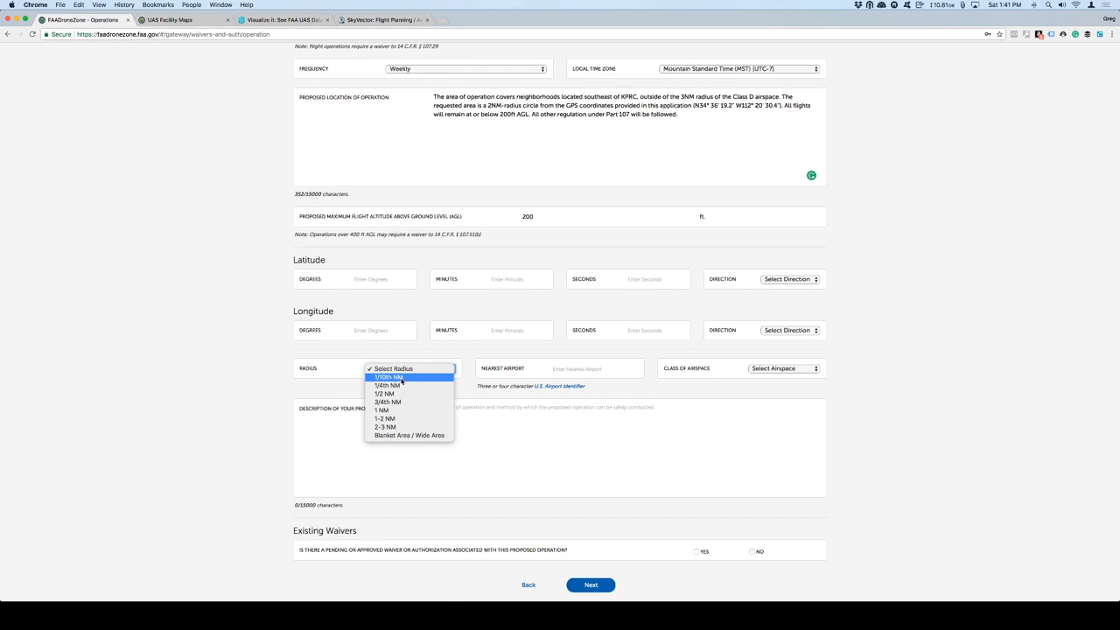
mouse_move(385, 393)
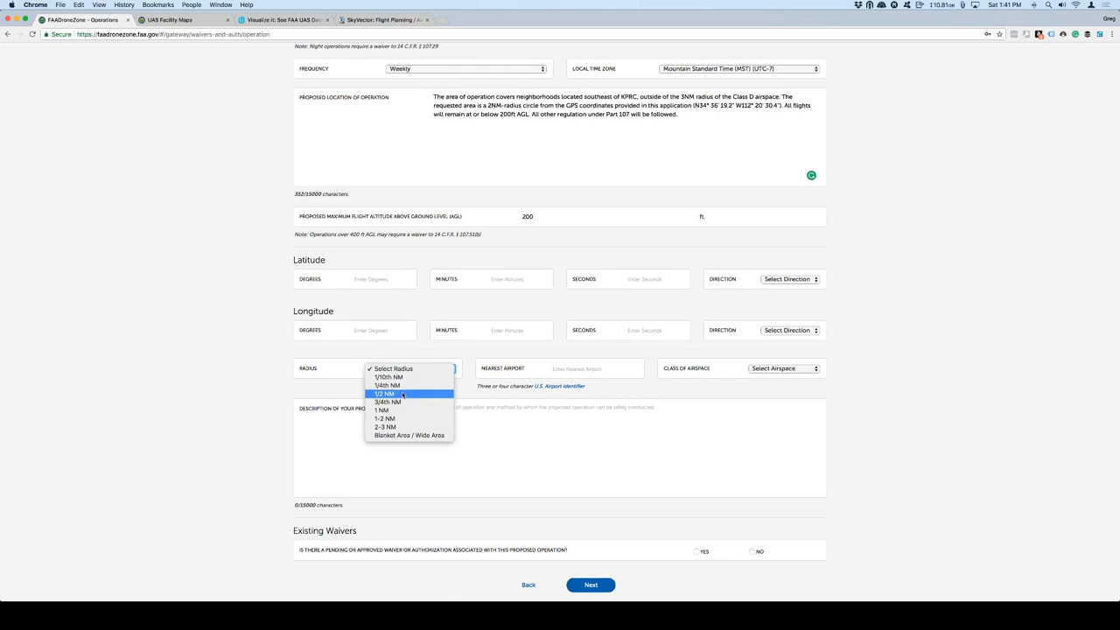
mouse_move(403, 452)
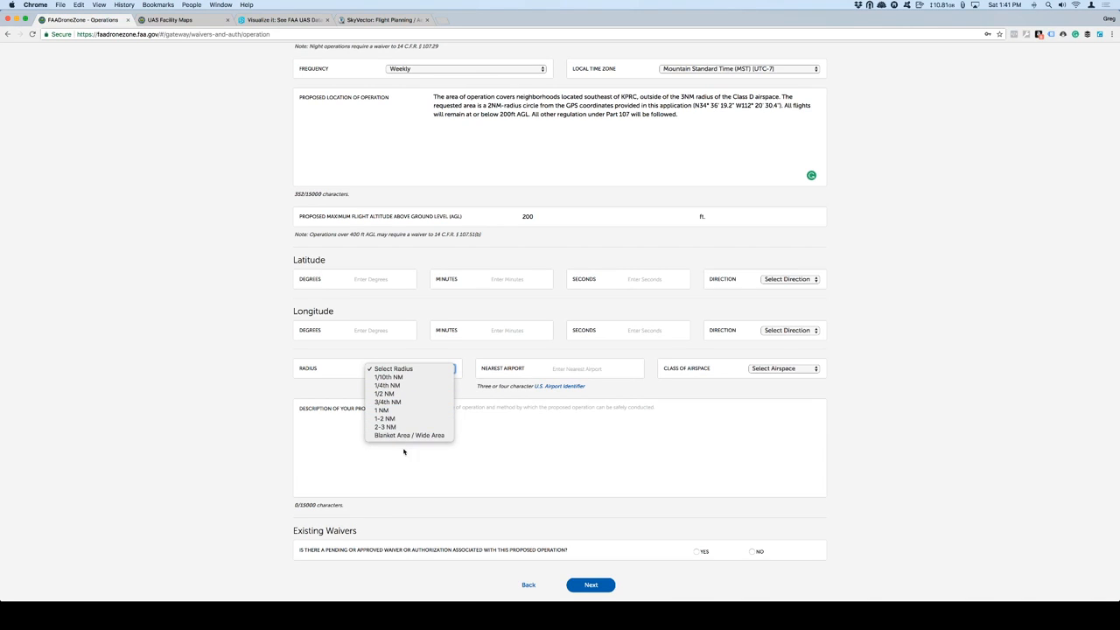
mouse_move(410, 434)
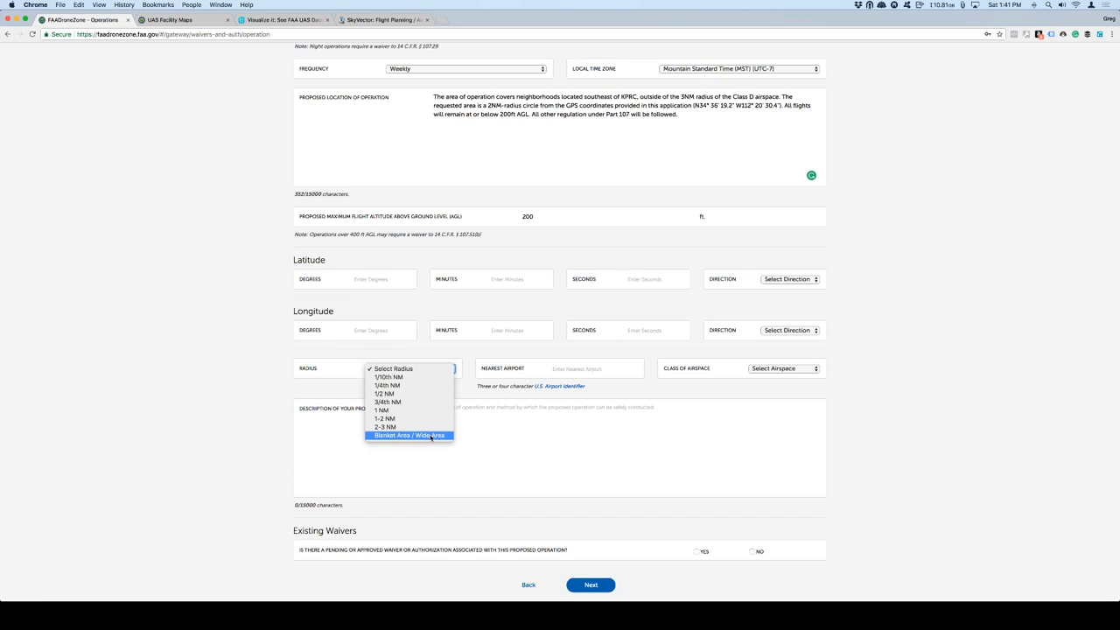
click(408, 436)
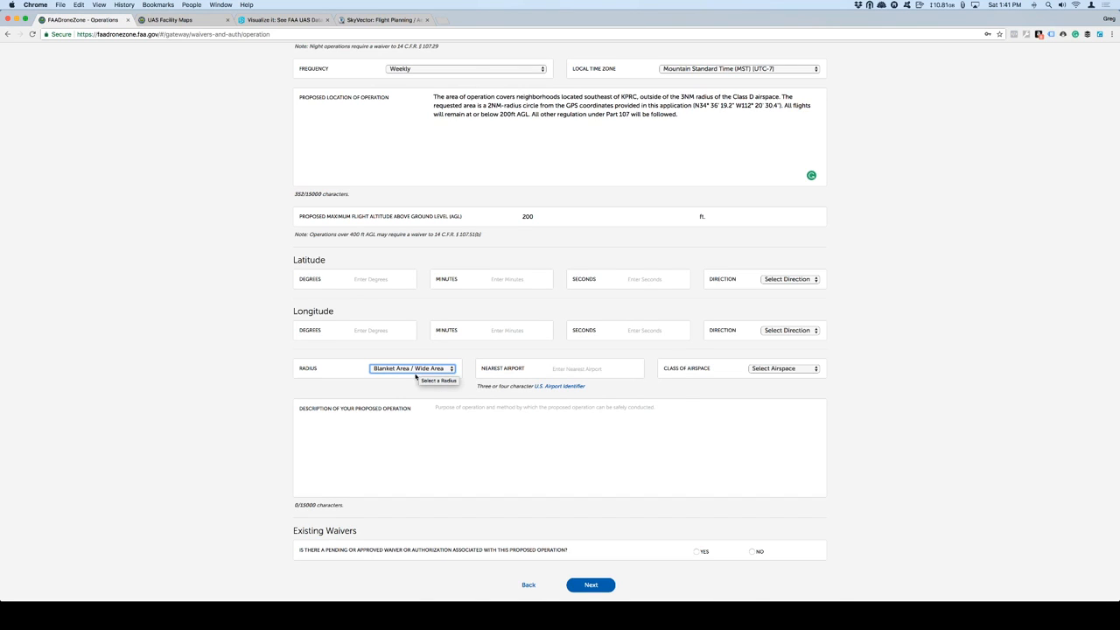
mouse_move(606, 387)
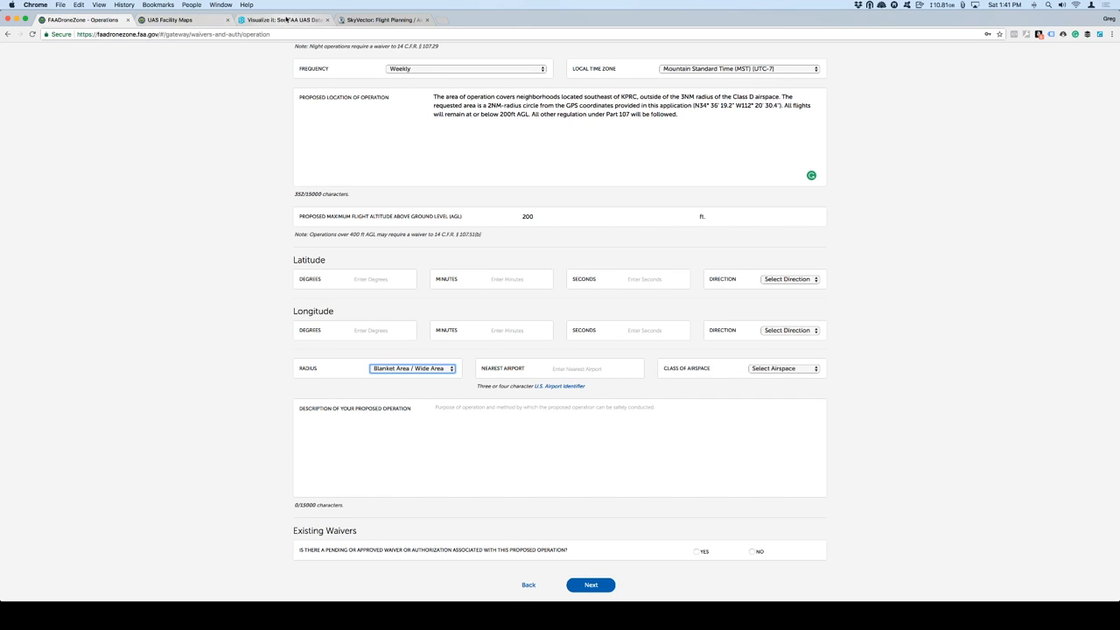
Step: Recheck the facility map altitude grid, then view the SkyVector sectional chart of the Prescott area
click(278, 19)
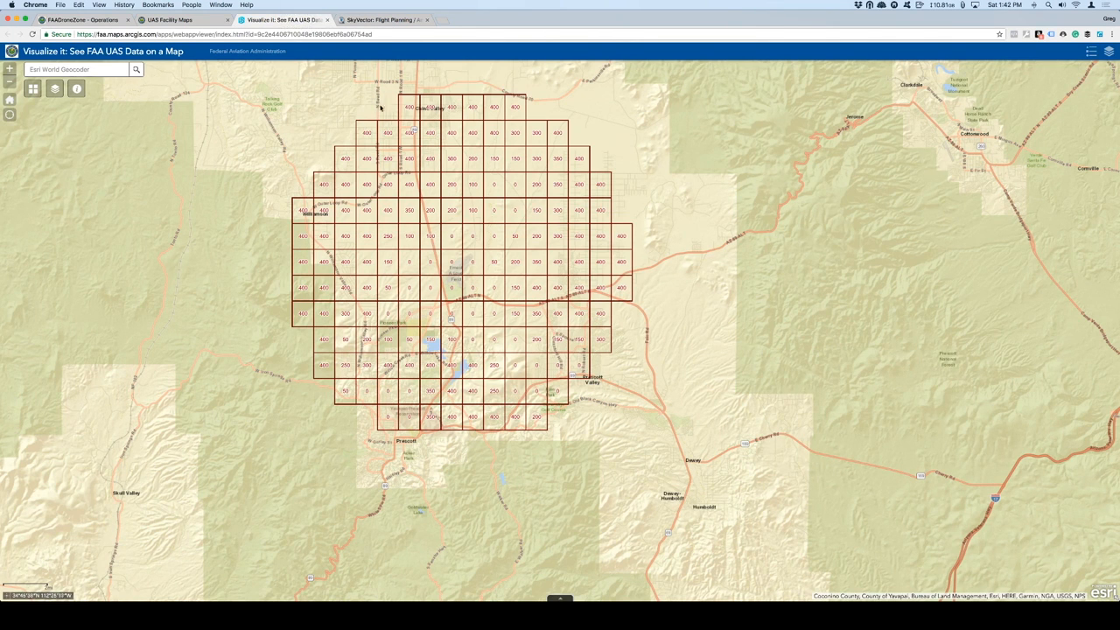
mouse_move(592, 322)
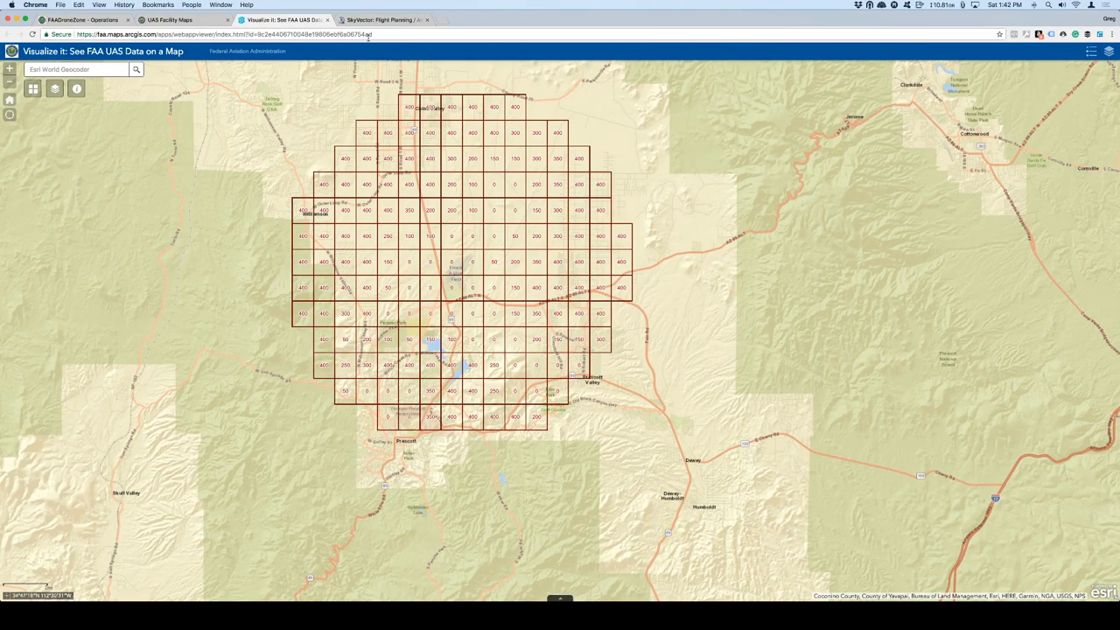
click(381, 20)
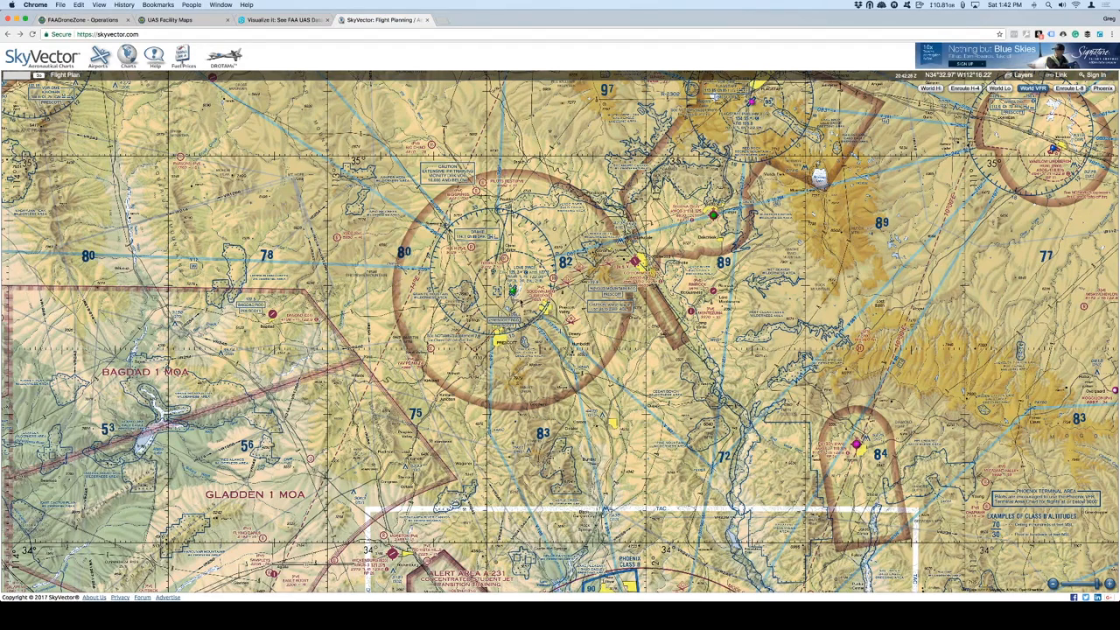
Step: Look up KPRC in SkyVector's airport search for Ernest A Love Field, then return to the FAA map pages
click(67, 20)
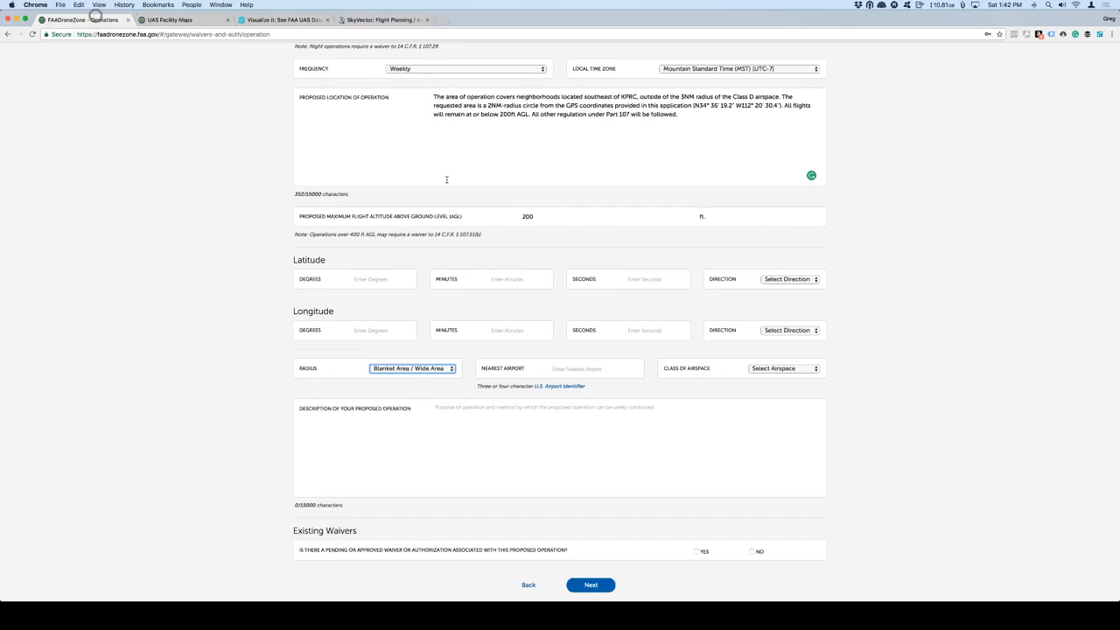
mouse_move(357, 294)
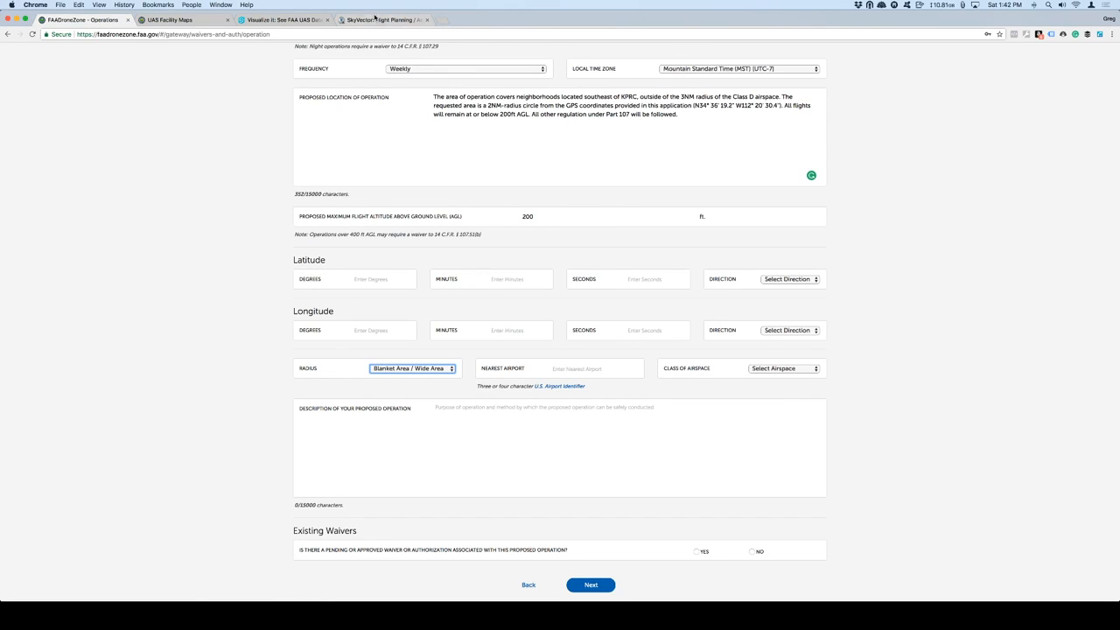
click(383, 19)
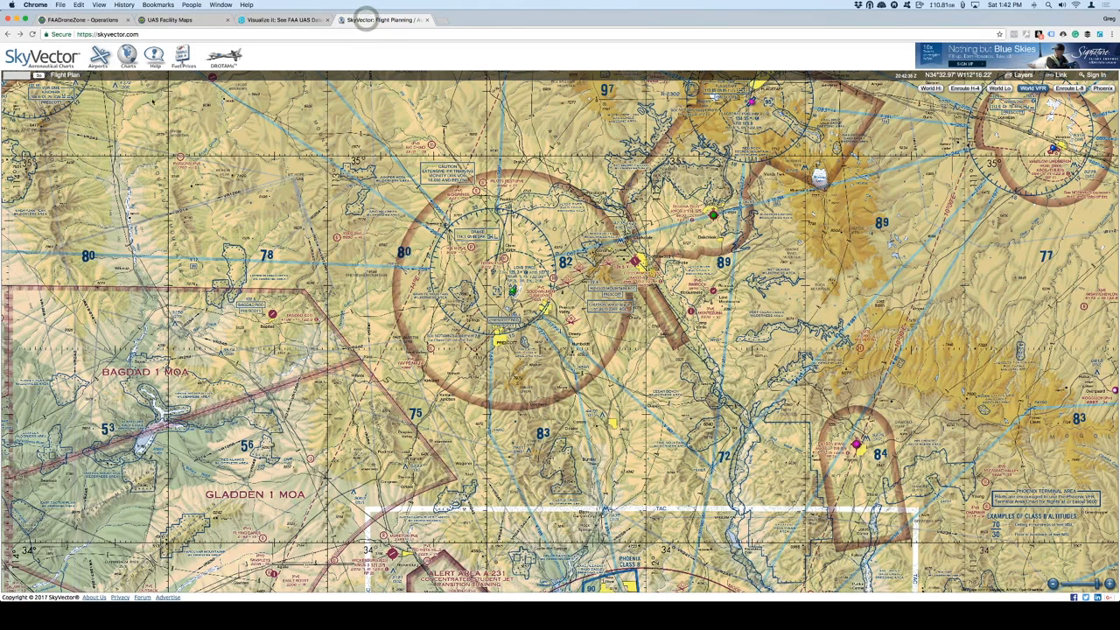
click(98, 54)
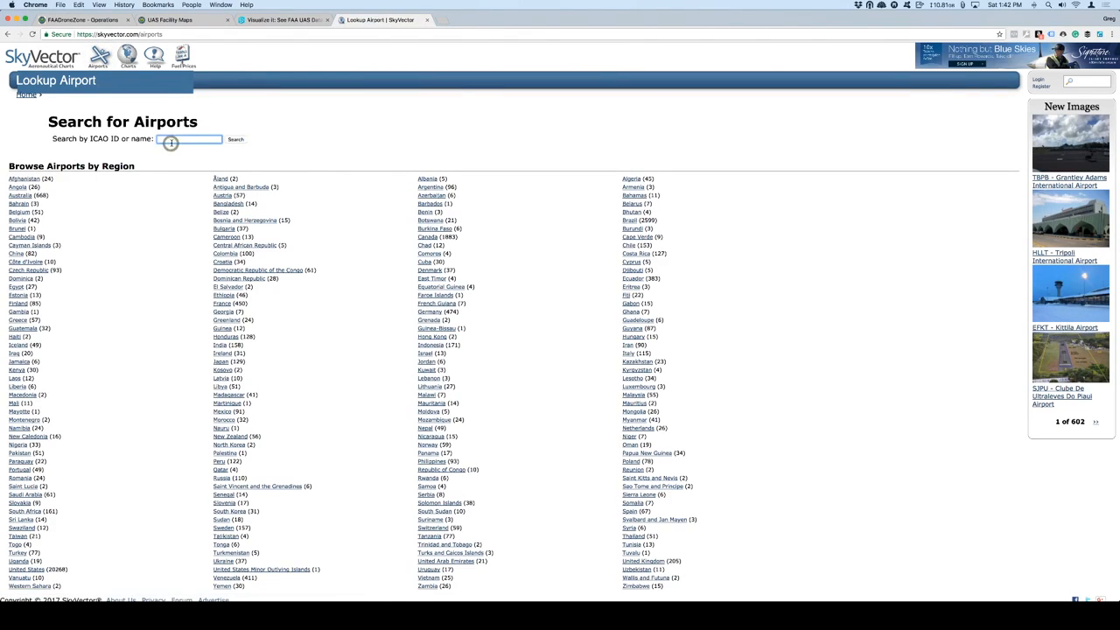
text(kprc)
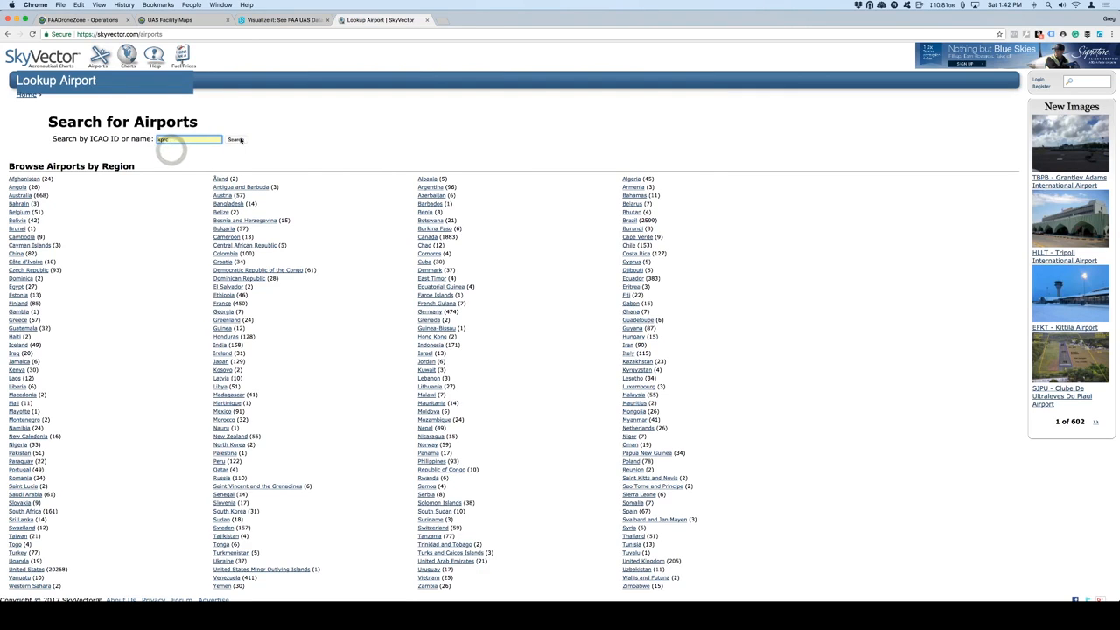
click(237, 140)
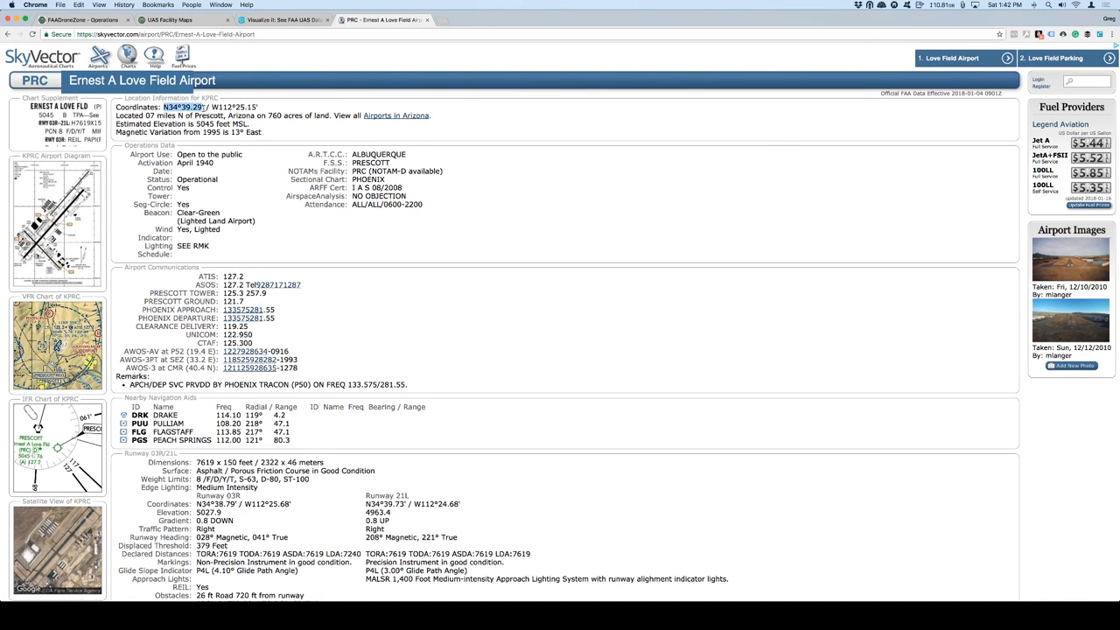
click(280, 20)
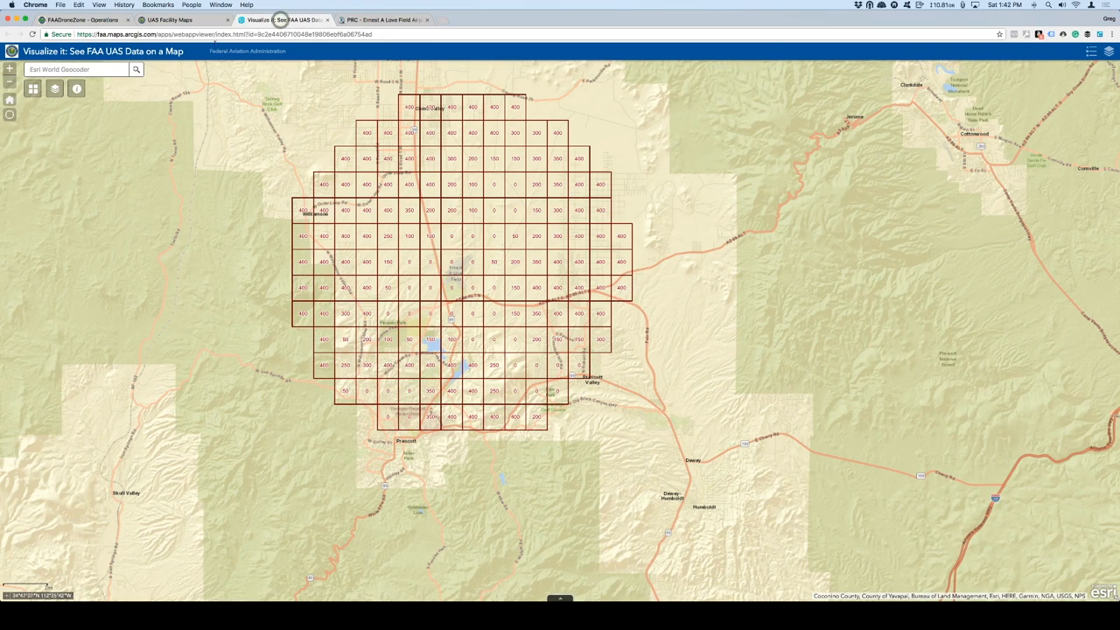
click(167, 19)
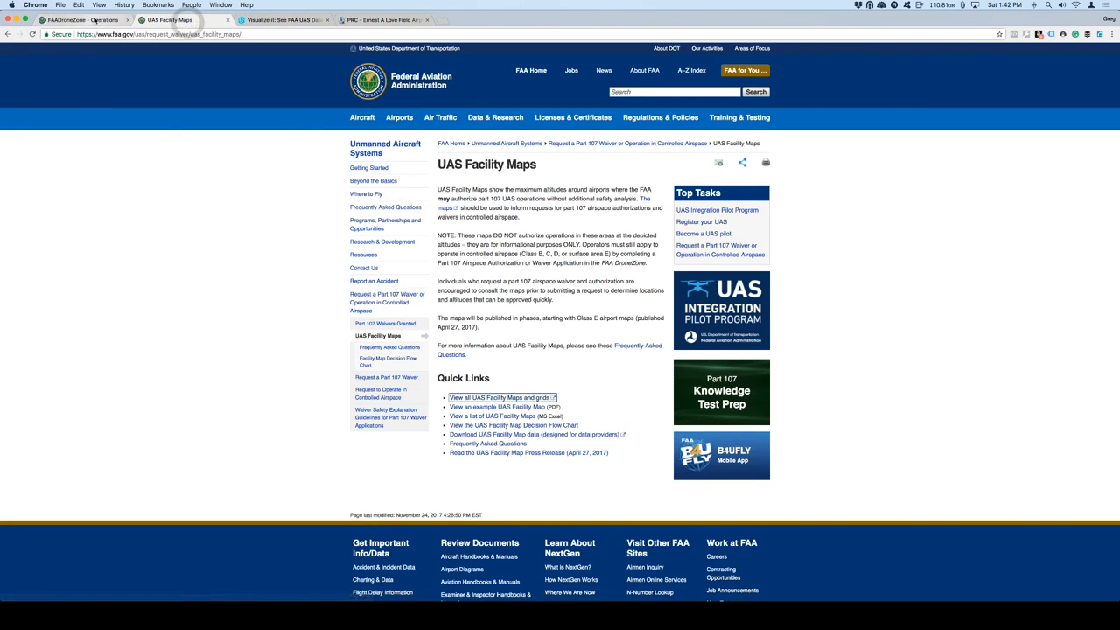
Step: Enter latitude 34° 29′ N, longitude direction W, and KPRC as the nearest airport
click(79, 19)
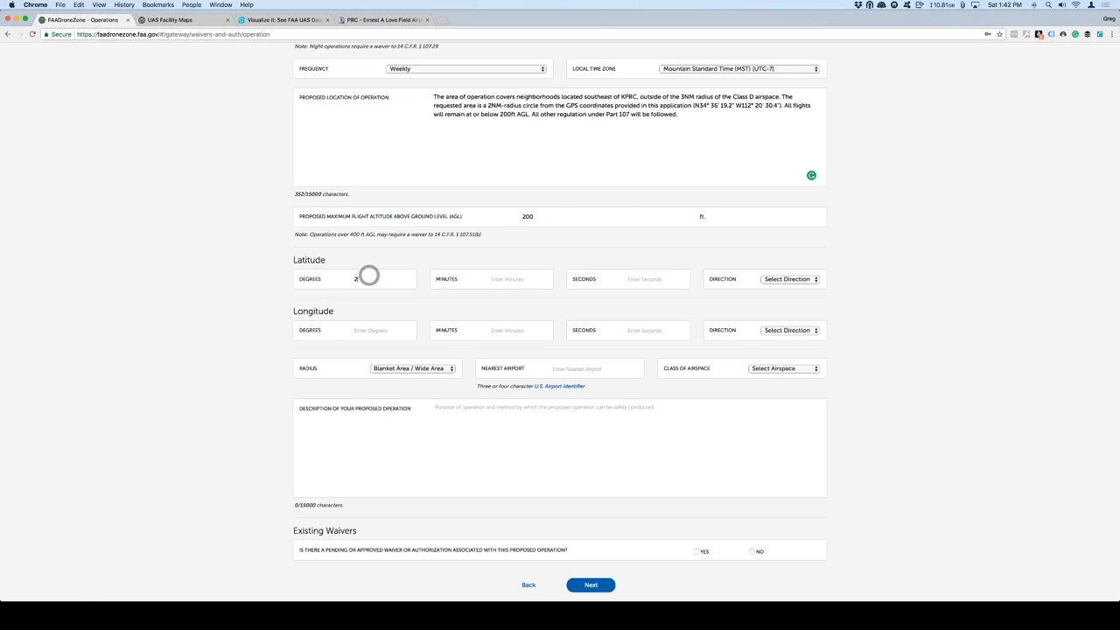
text(34)
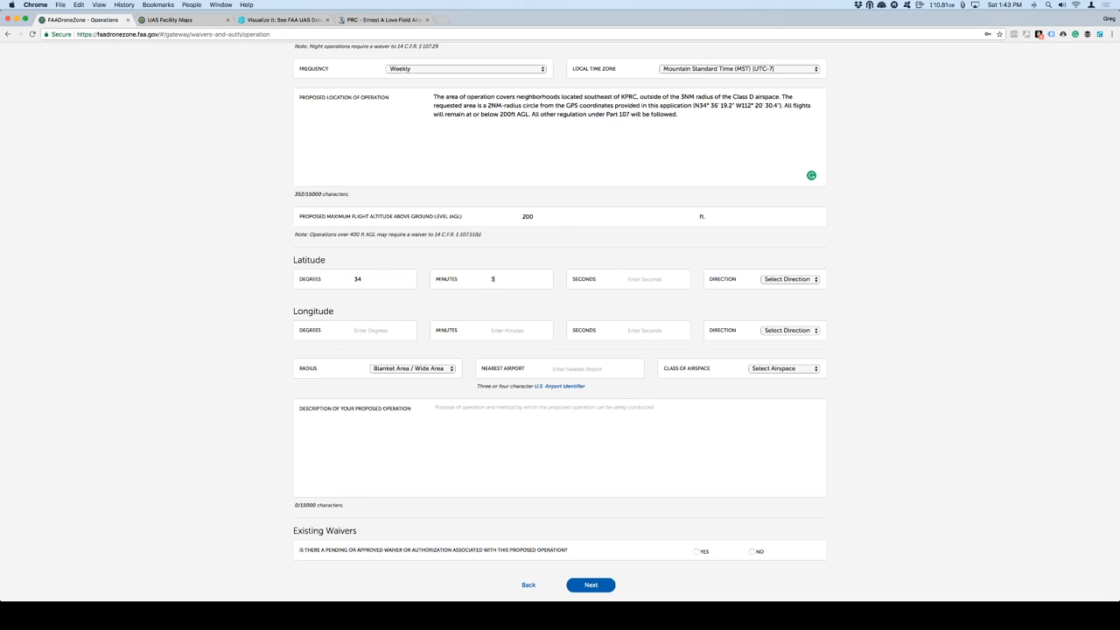
text(29)
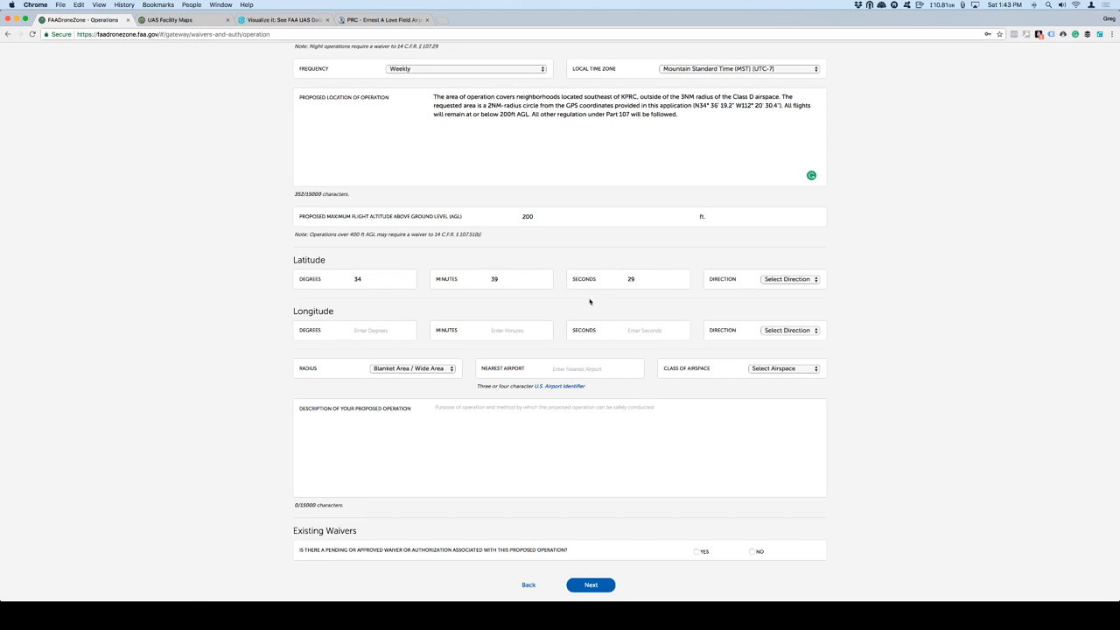
click(788, 278)
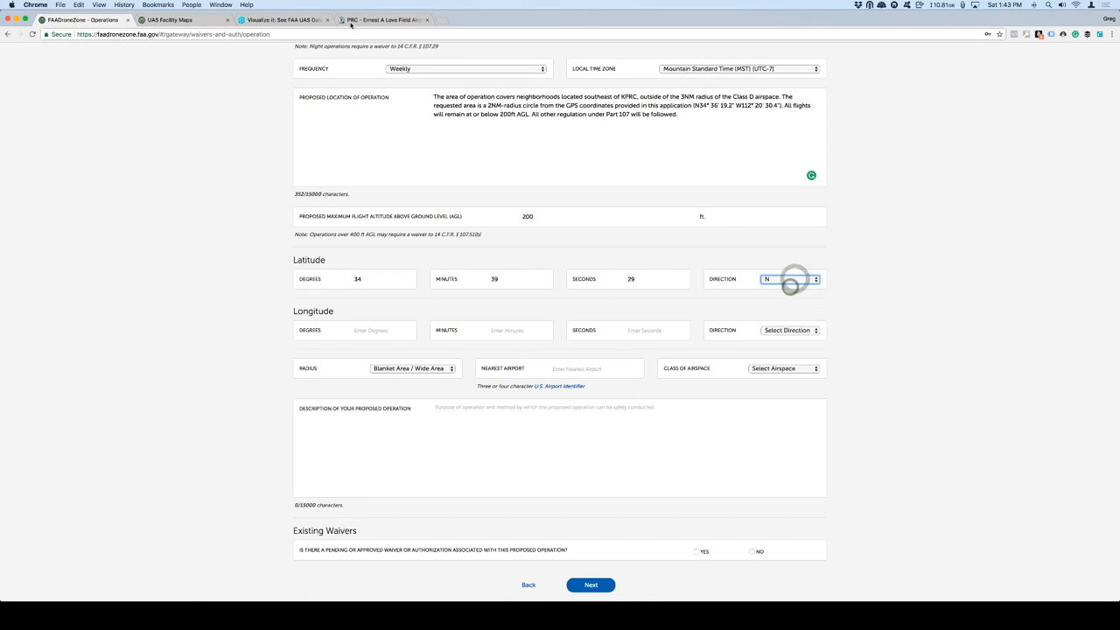
click(385, 19)
text(25)
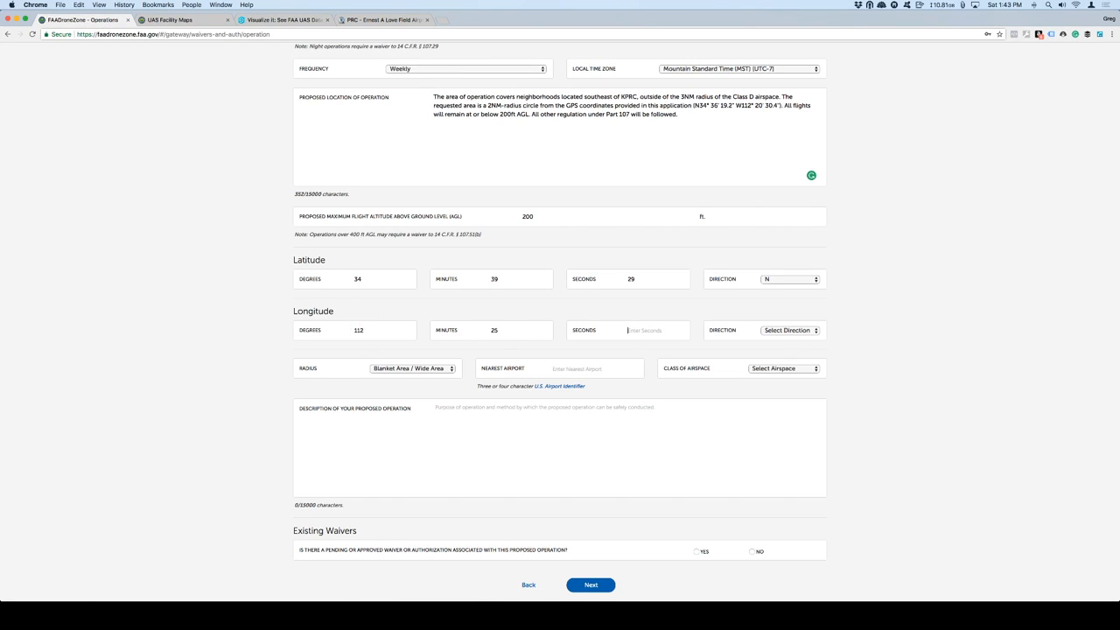
click(788, 329)
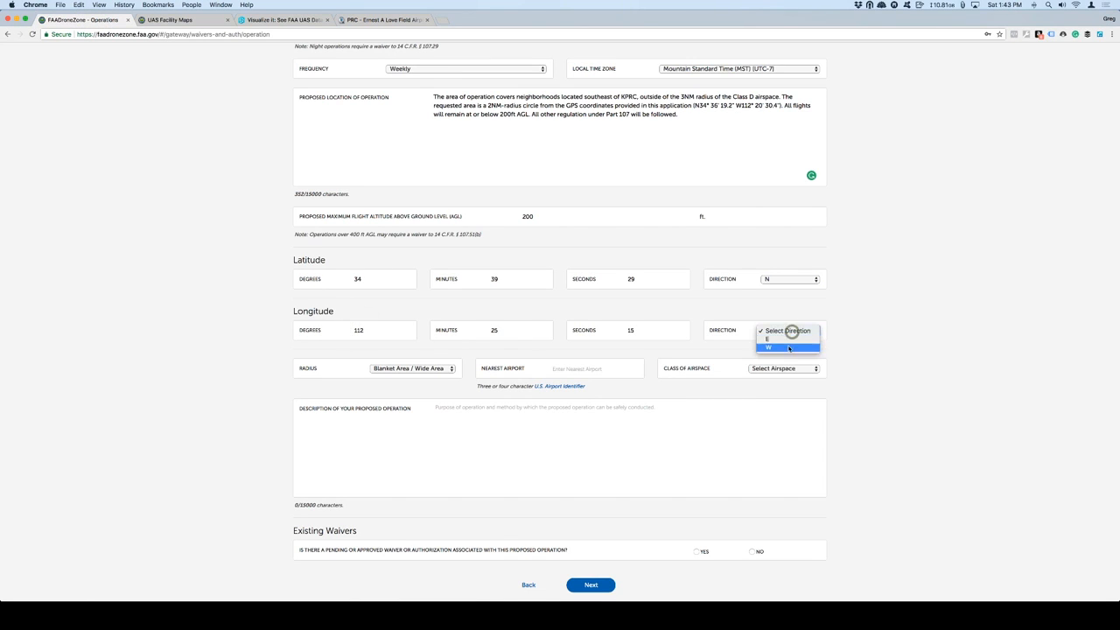
click(769, 346)
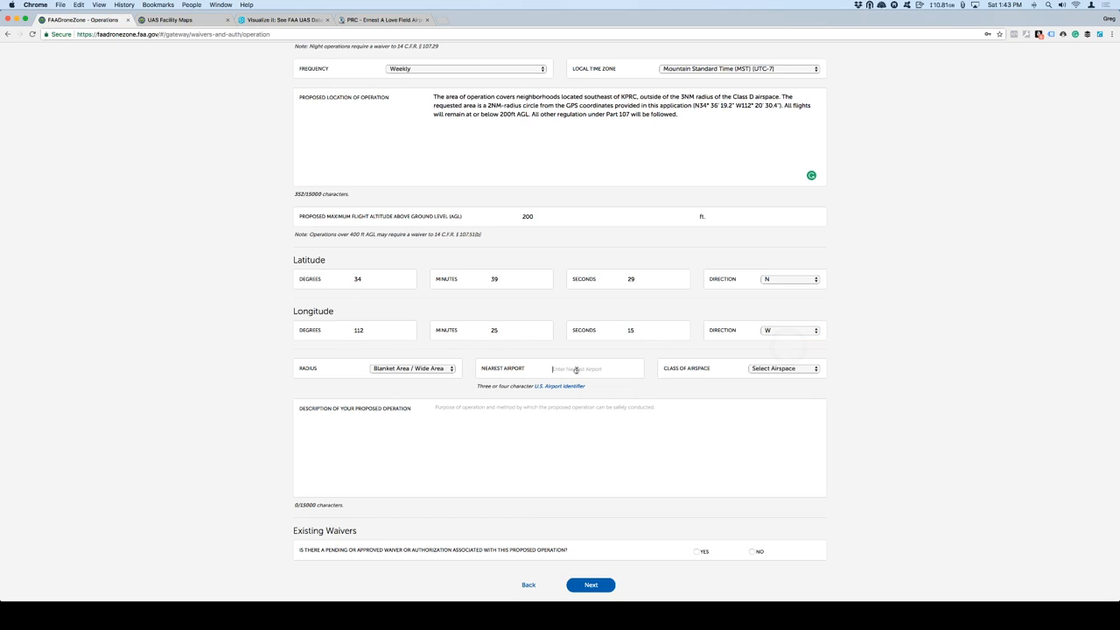
text(KPRC)
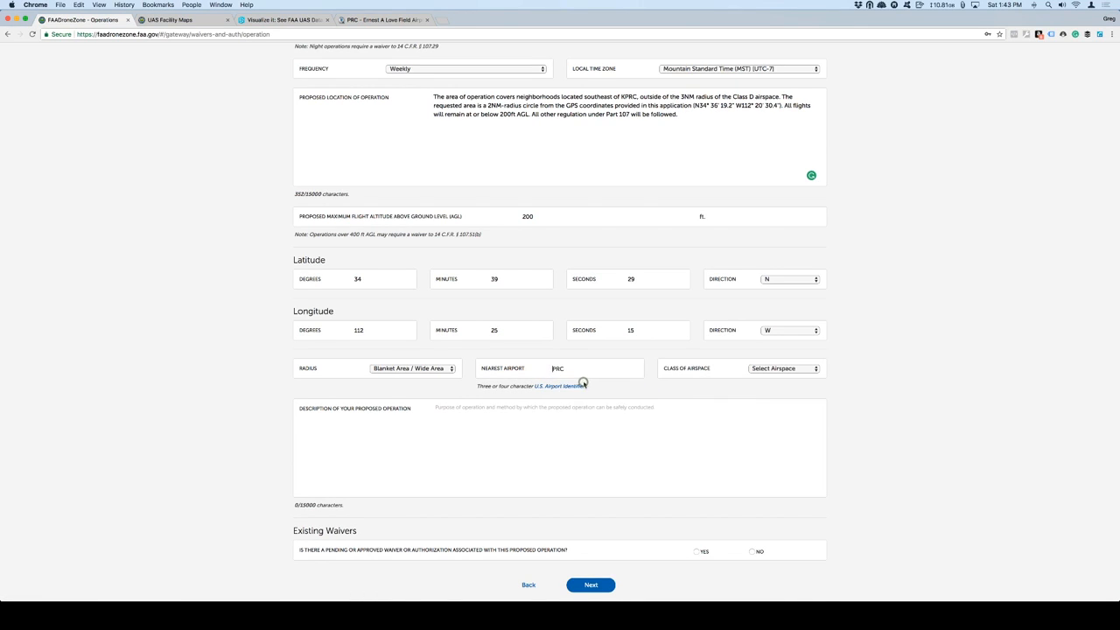
mouse_move(707, 378)
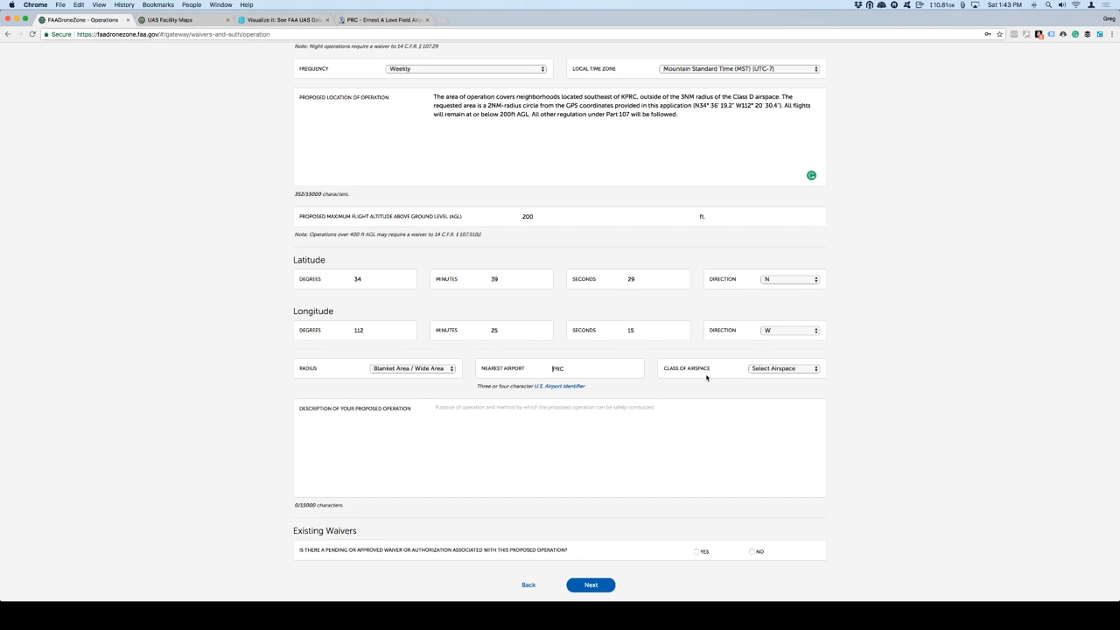
Step: Choose Class D as the class of airspace for the operation
click(785, 367)
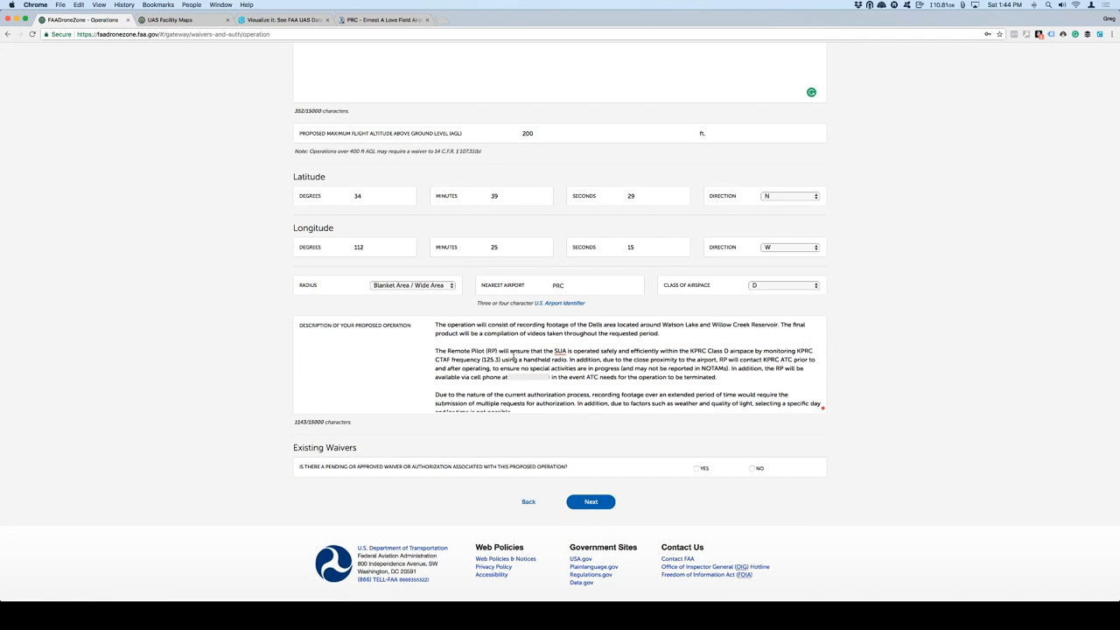
mouse_move(539, 341)
text(S)
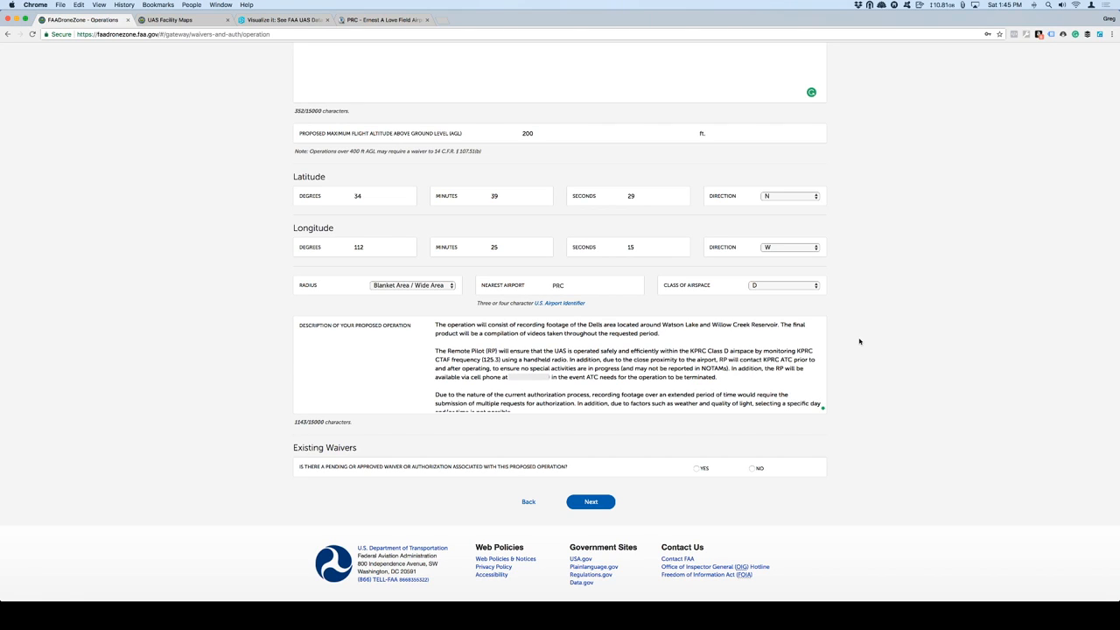
mouse_move(837, 375)
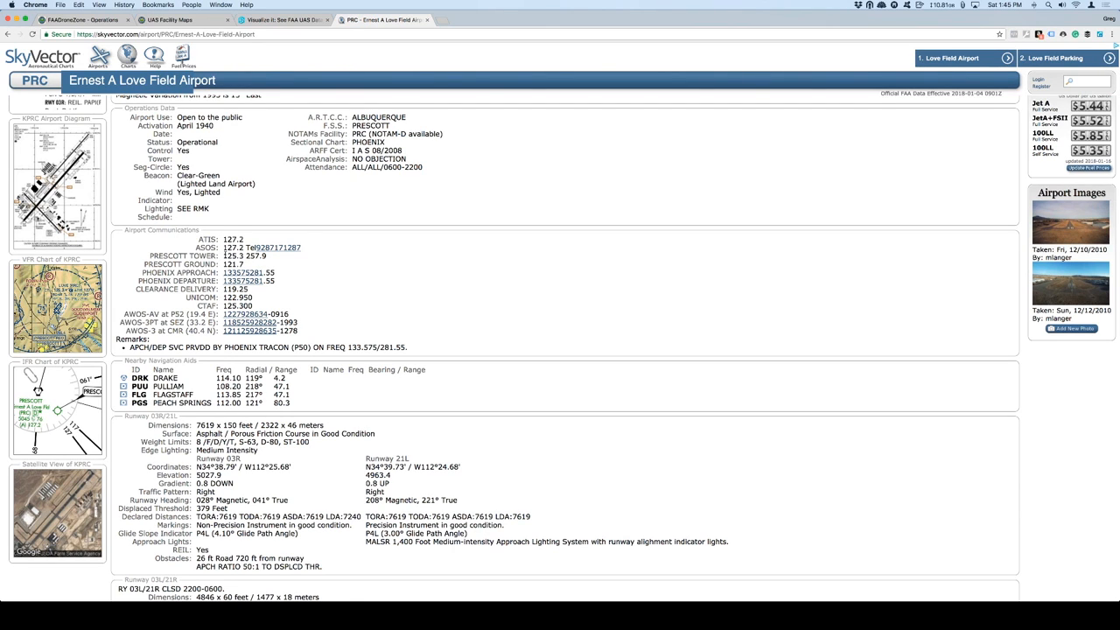
double_click(233, 256)
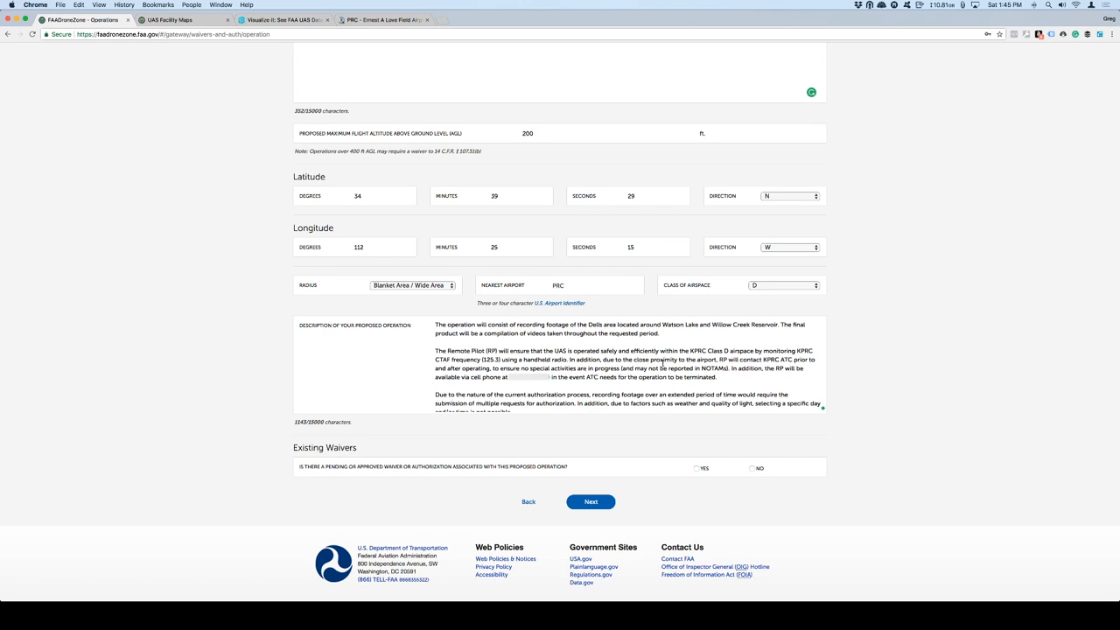
mouse_move(662, 363)
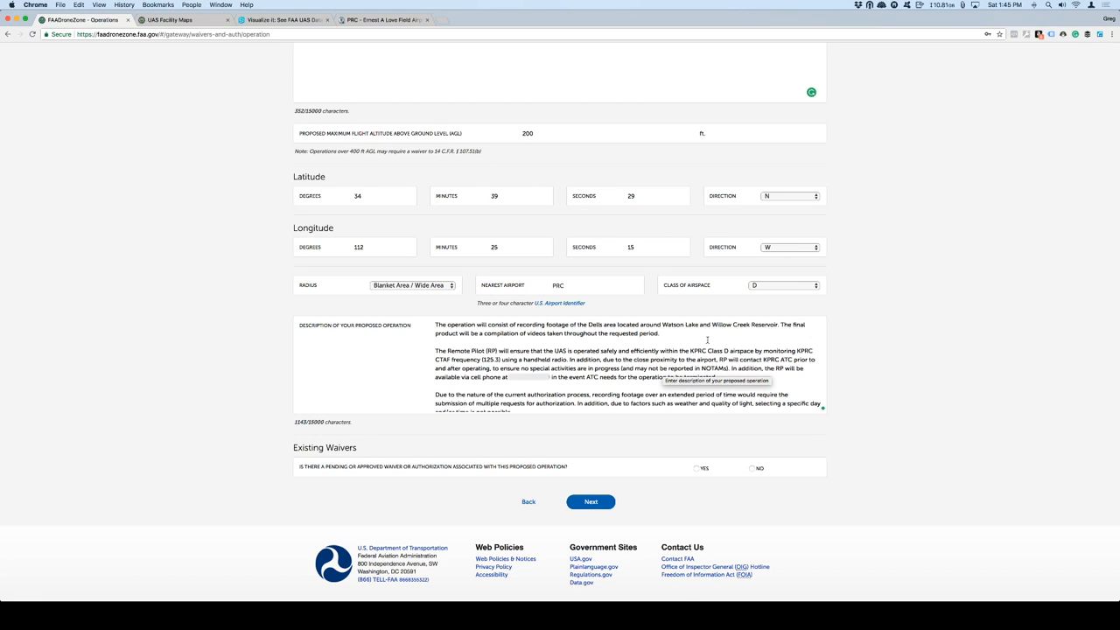
mouse_move(891, 366)
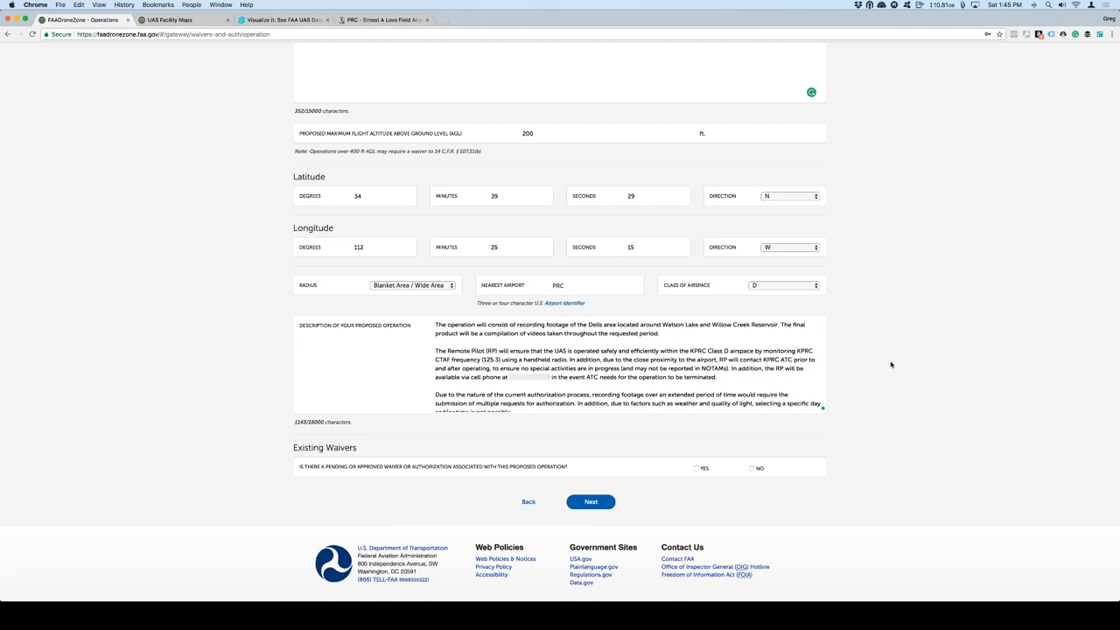
Step: Scroll down the form to review the description and existing waivers question
scroll(down, 3)
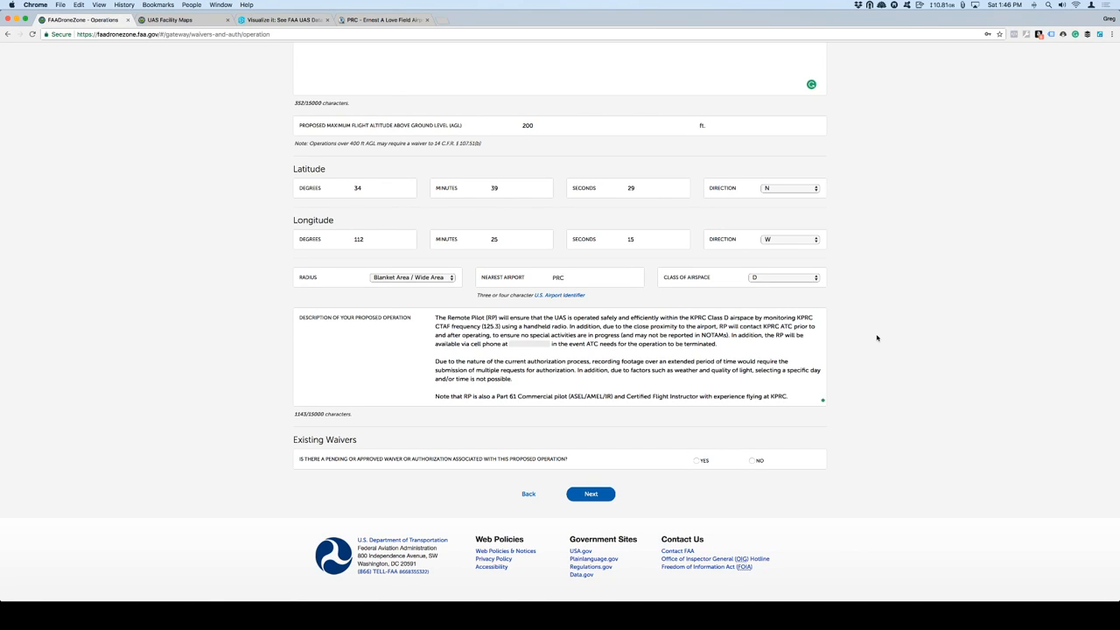
mouse_move(864, 378)
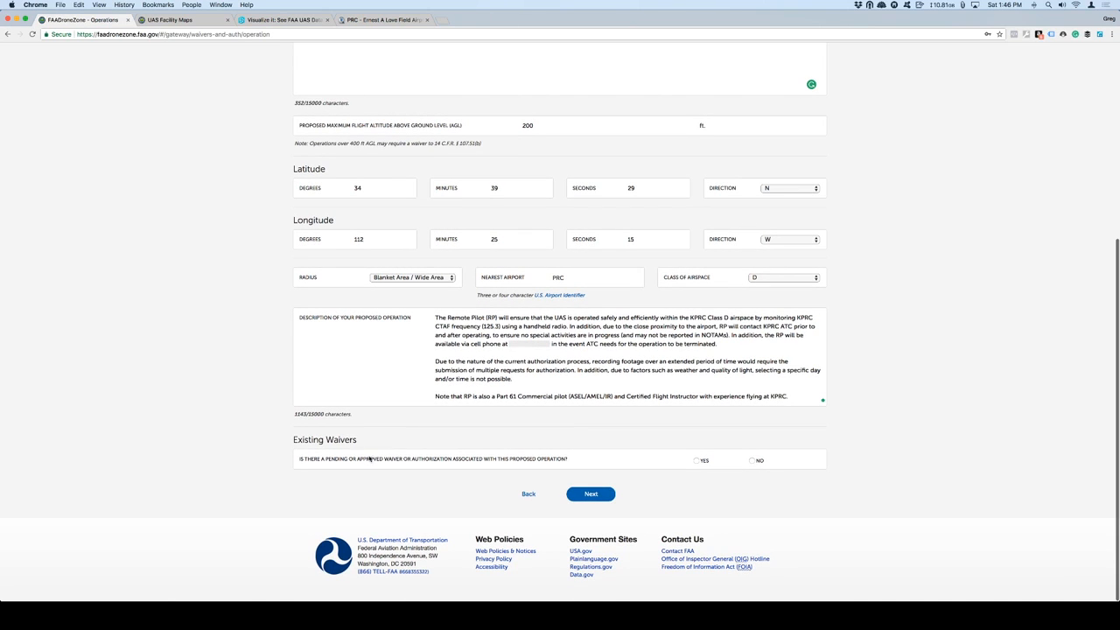
mouse_move(366, 464)
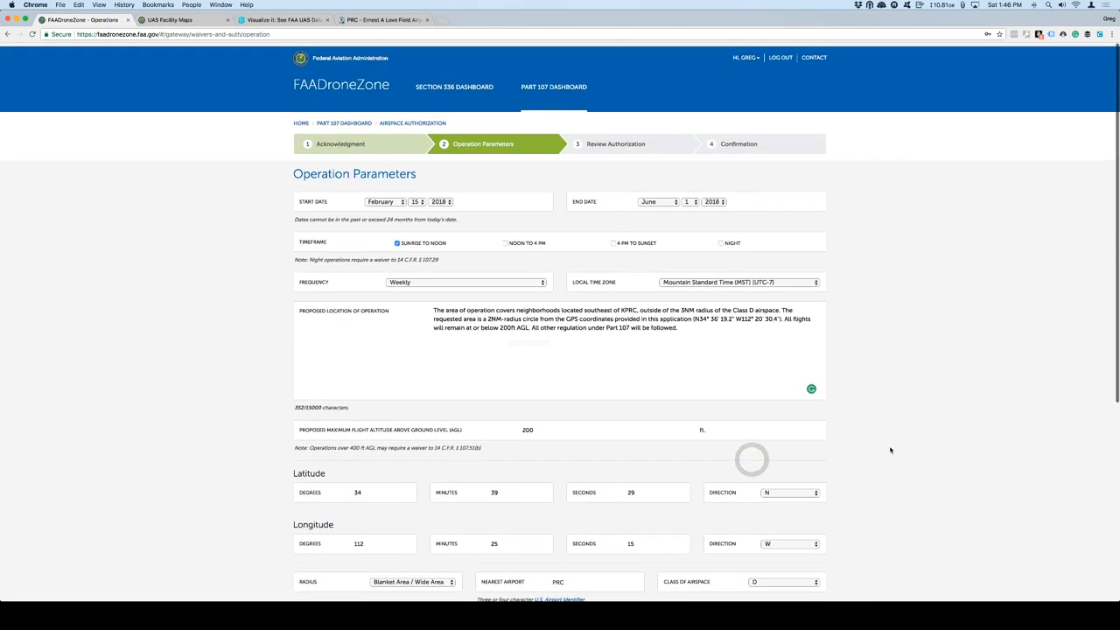
scroll(down, 3)
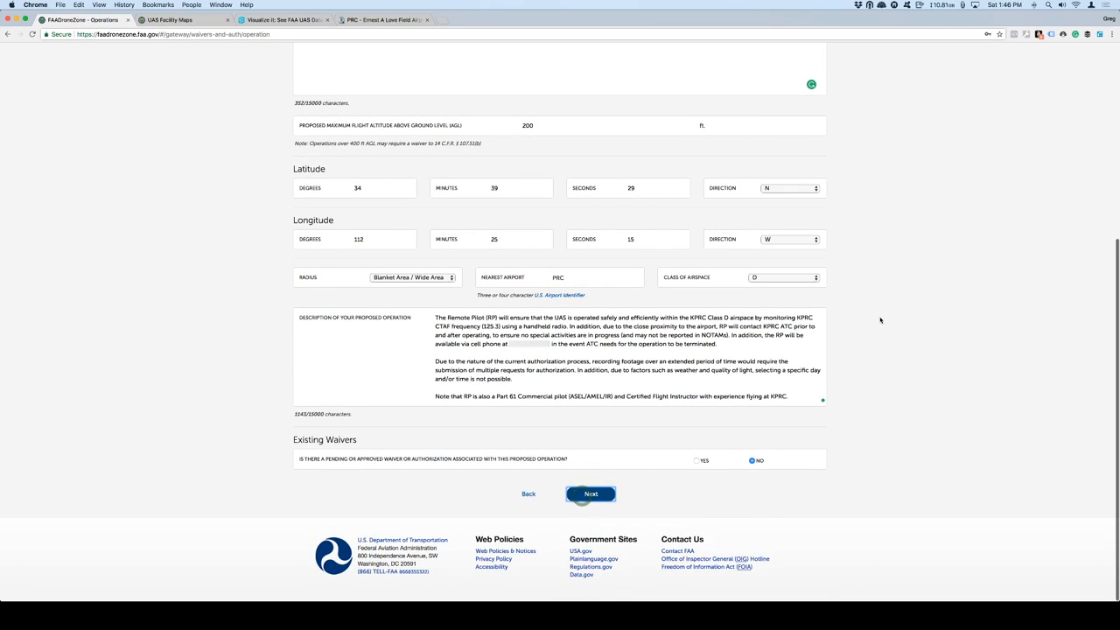
Step: Advance with Next to the Review Authorization summary of the application
click(592, 493)
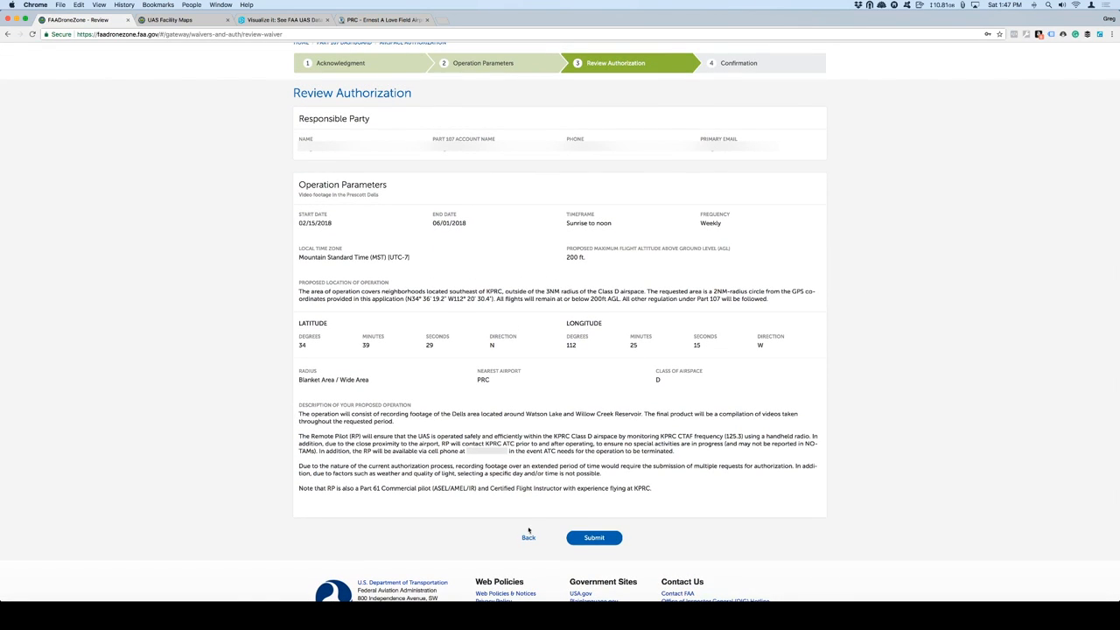
mouse_move(942, 393)
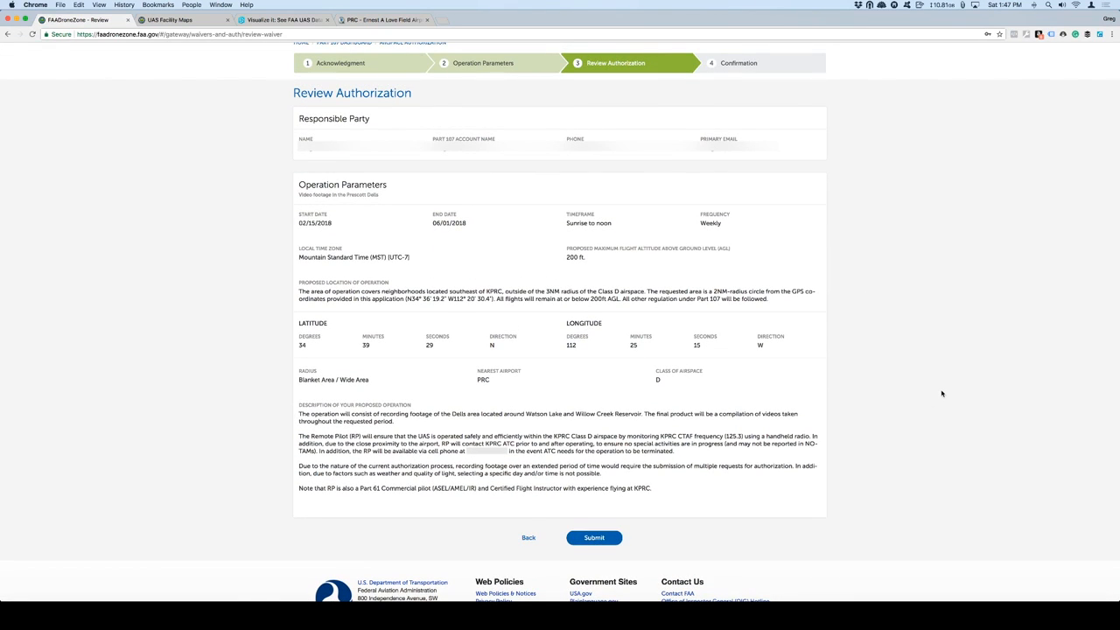